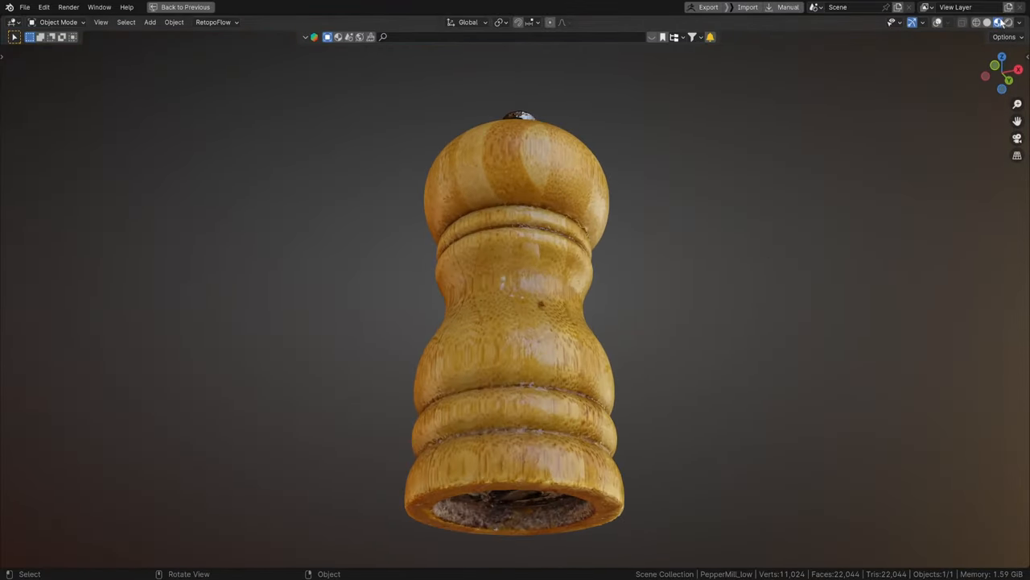
# Orbit around the scanned pepper mill to inspect its top, underside and wireframe mesh.
pyautogui.moveTo(515, 322); pyautogui.dragTo(528, 290)
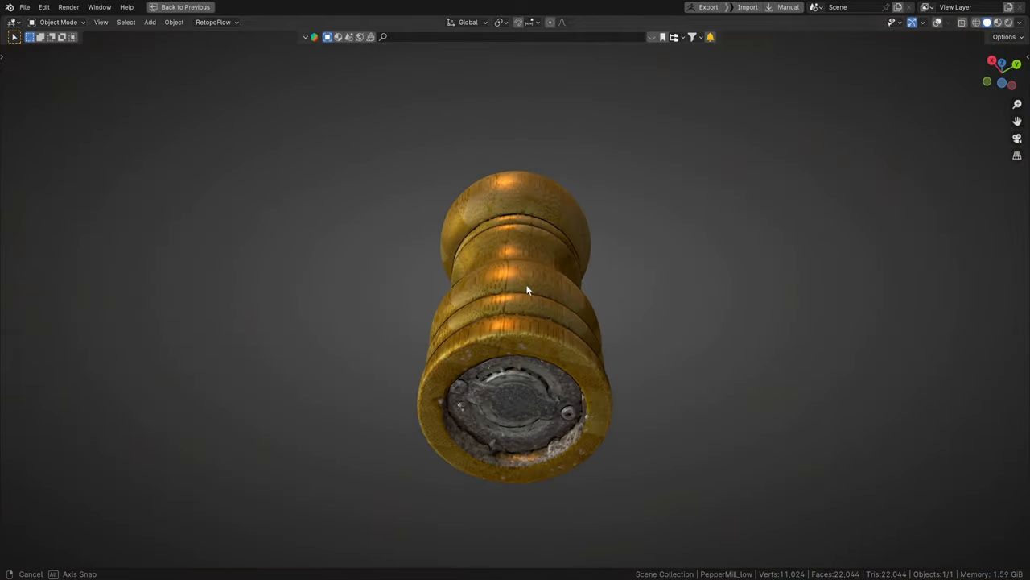
pyautogui.moveTo(528, 289); pyautogui.dragTo(511, 441)
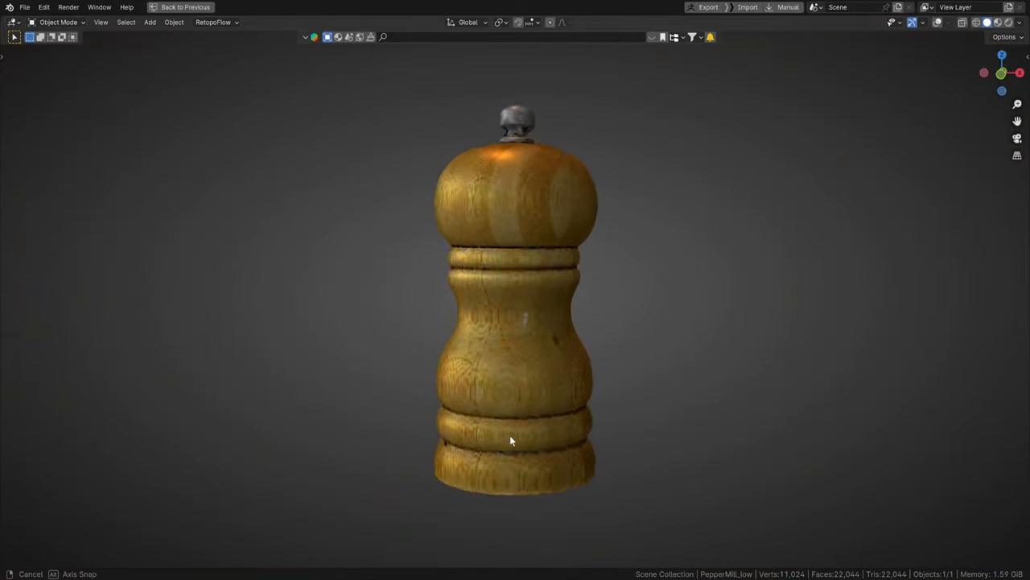
pyautogui.moveTo(511, 441); pyautogui.dragTo(518, 283)
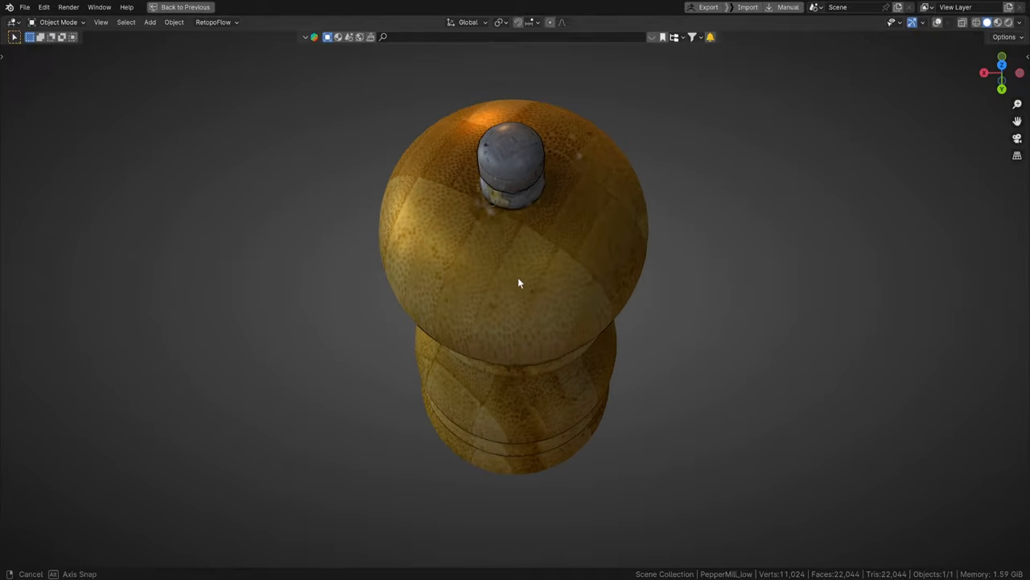
pyautogui.moveTo(518, 282); pyautogui.dragTo(546, 348)
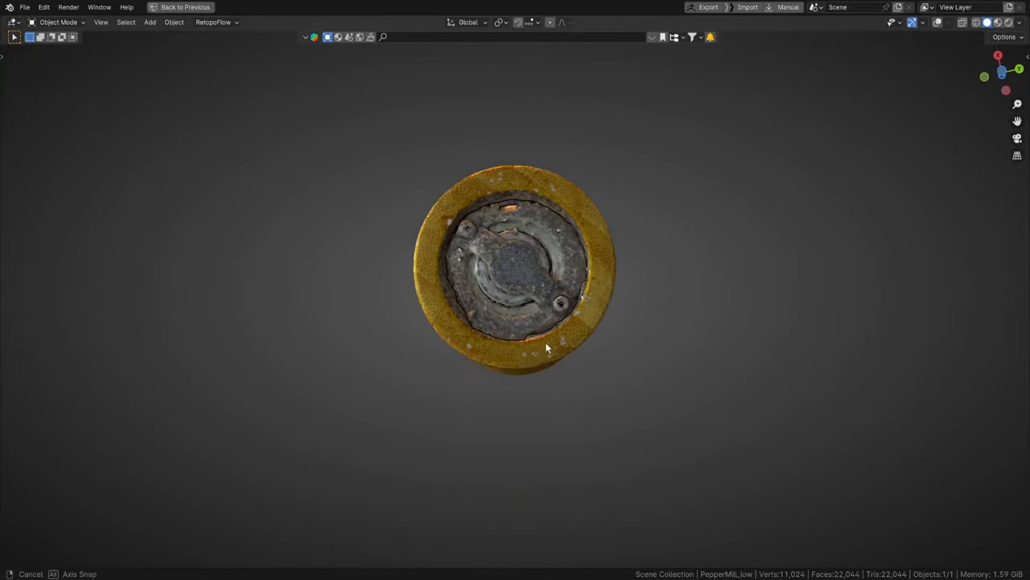
pyautogui.moveTo(548, 348); pyautogui.dragTo(628, 320)
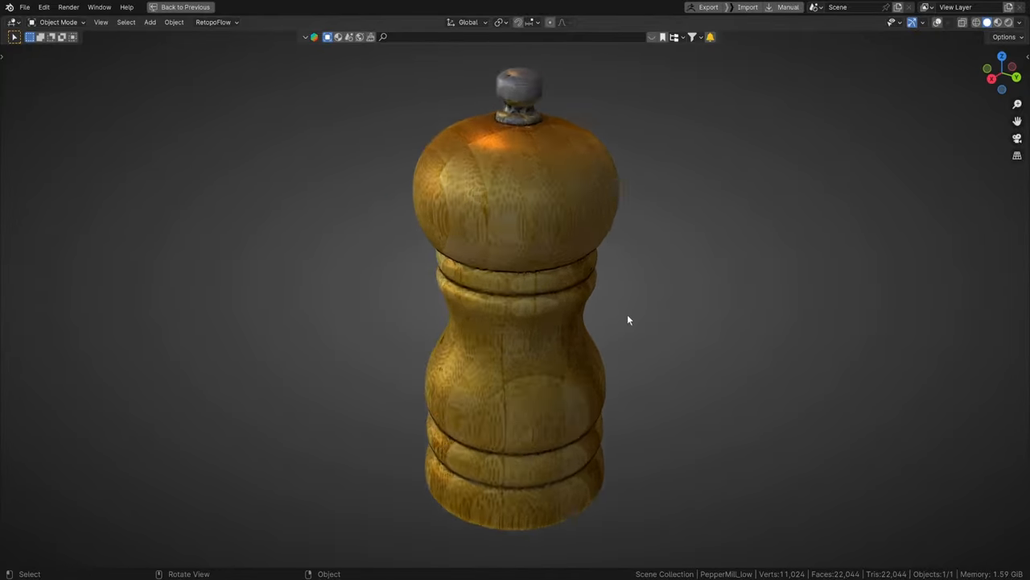
pyautogui.moveTo(628, 318); pyautogui.dragTo(438, 354)
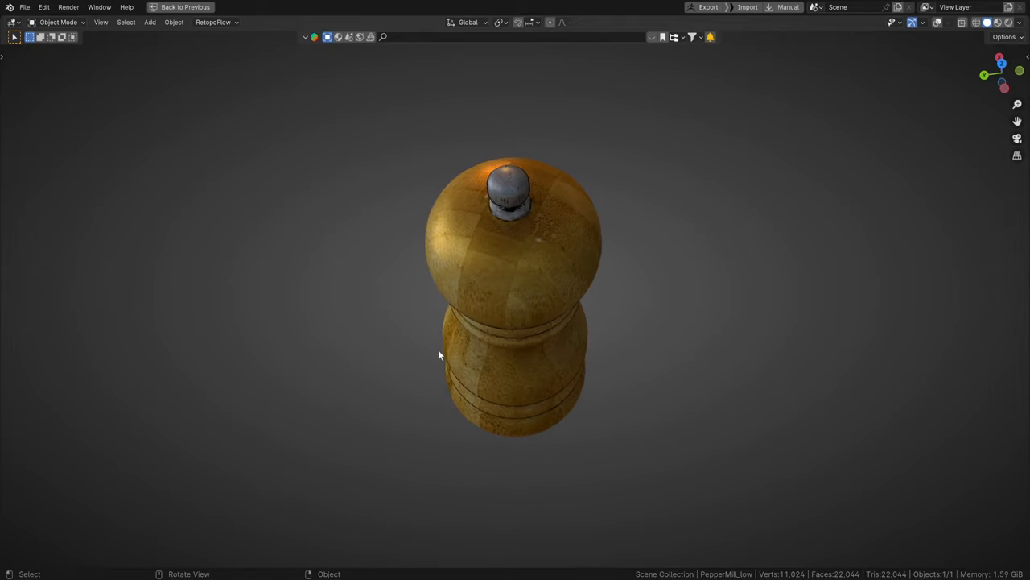
pyautogui.moveTo(576, 193)
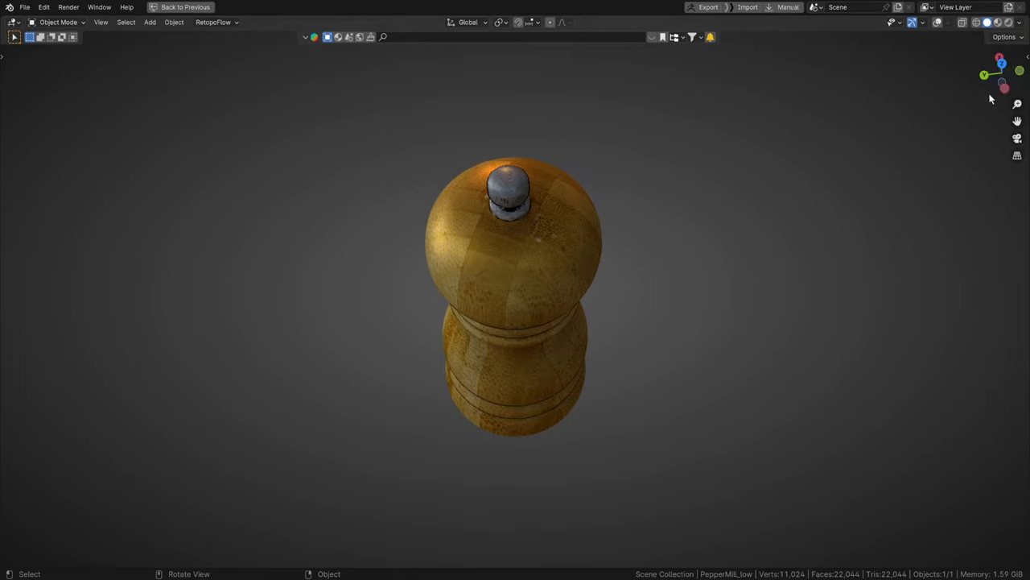
pyautogui.moveTo(989, 23)
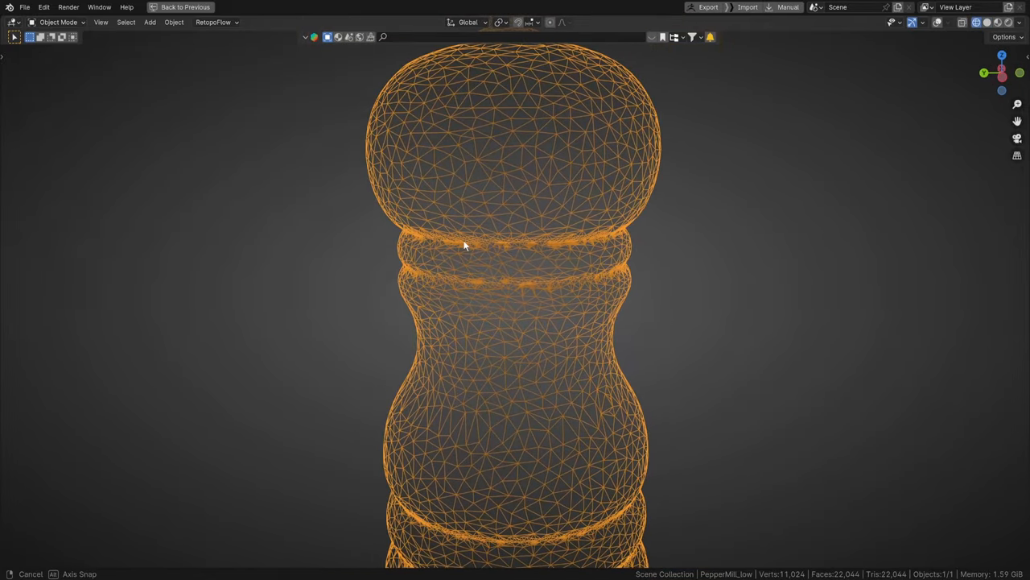
pyautogui.moveTo(464, 244); pyautogui.dragTo(537, 238)
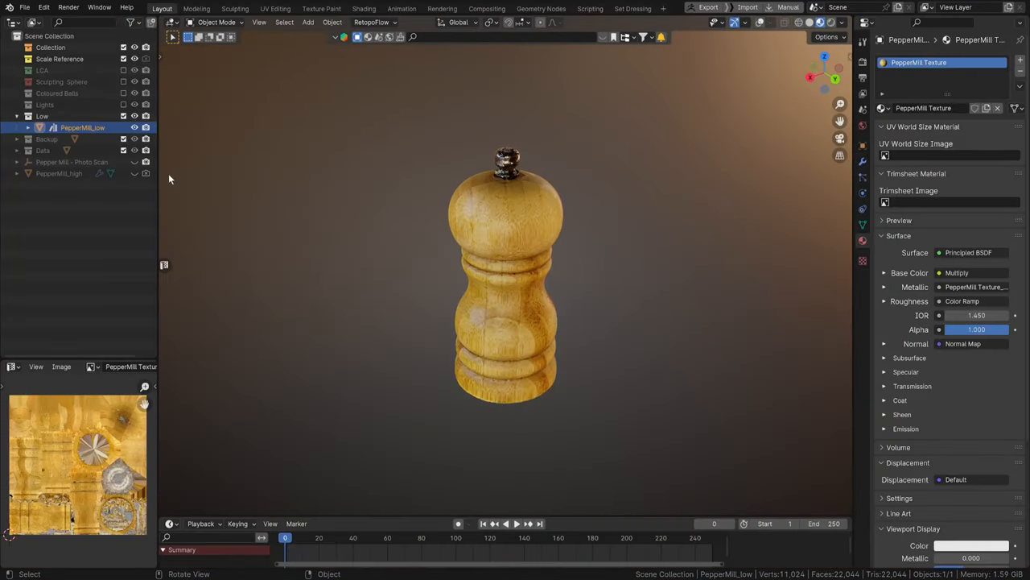
# View the scan from above along its axis and start the Circle tool.
pyautogui.click(135, 127)
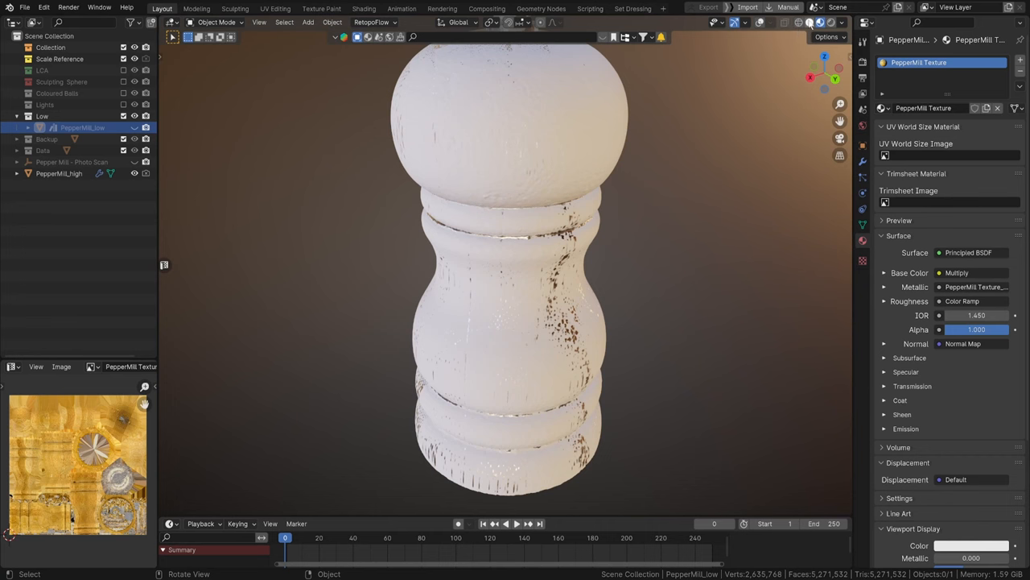
pyautogui.click(842, 23)
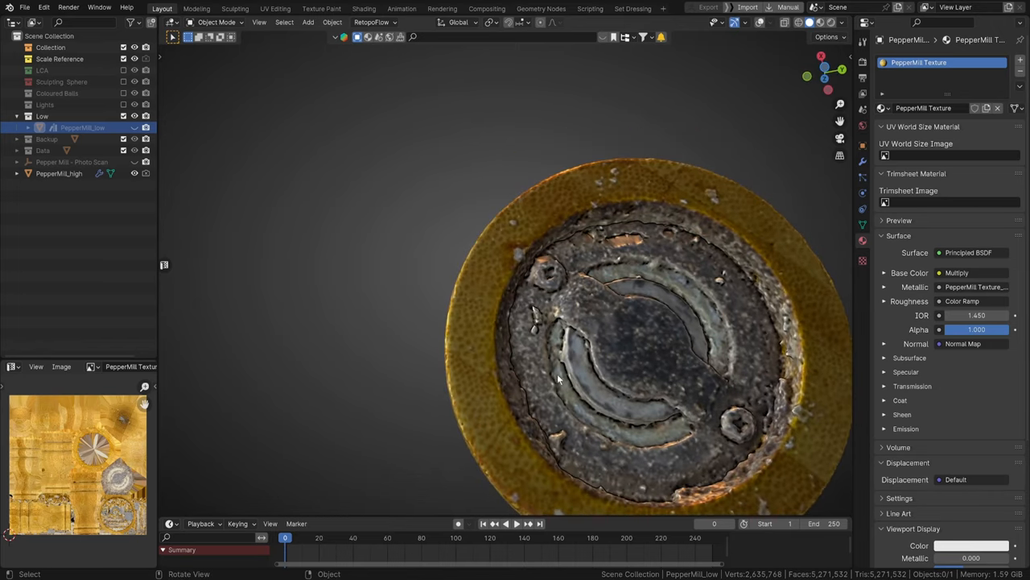
pyautogui.moveTo(555, 378); pyautogui.dragTo(502, 483)
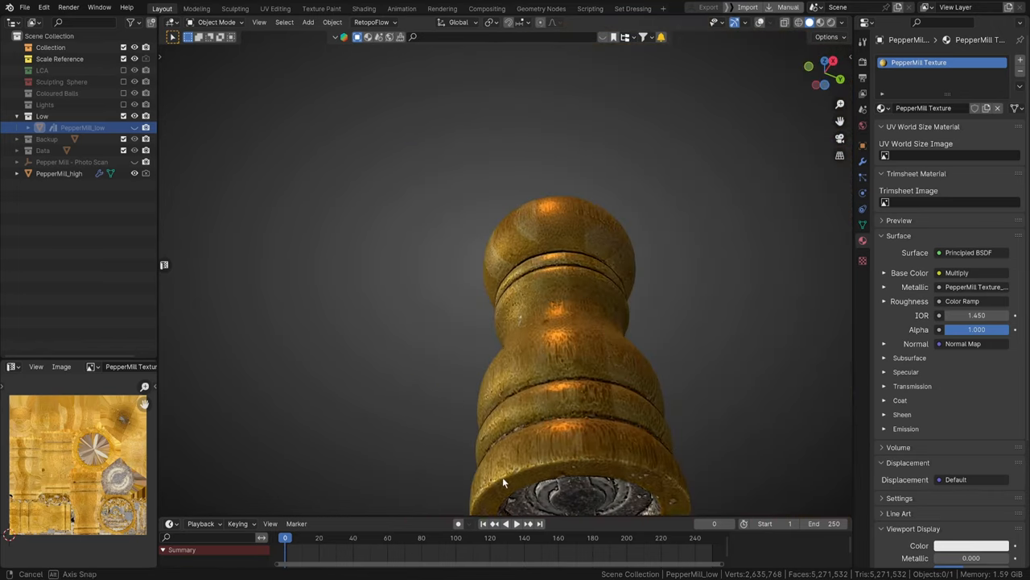
pyautogui.moveTo(502, 483); pyautogui.dragTo(555, 357)
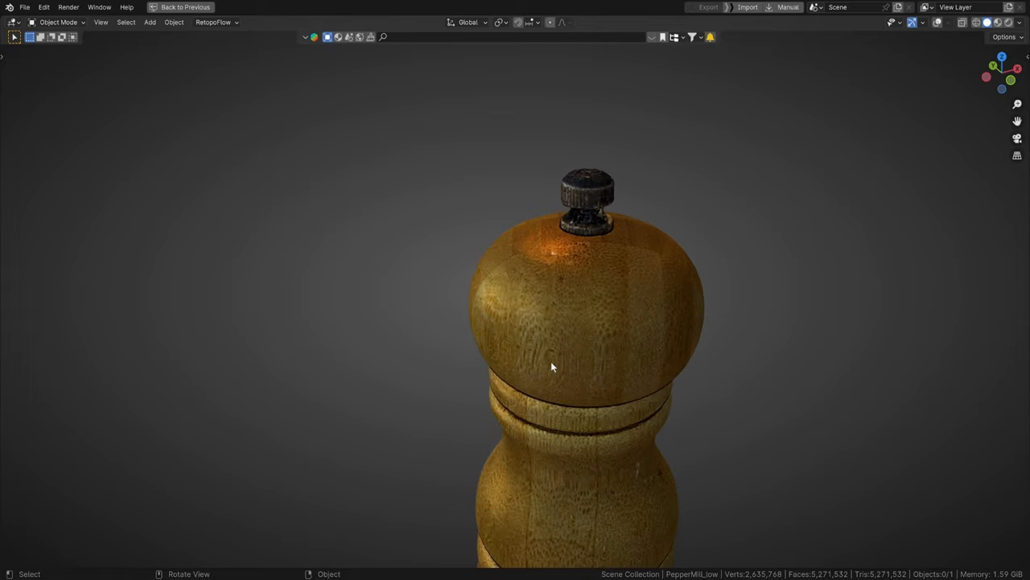
pyautogui.scroll(-3)
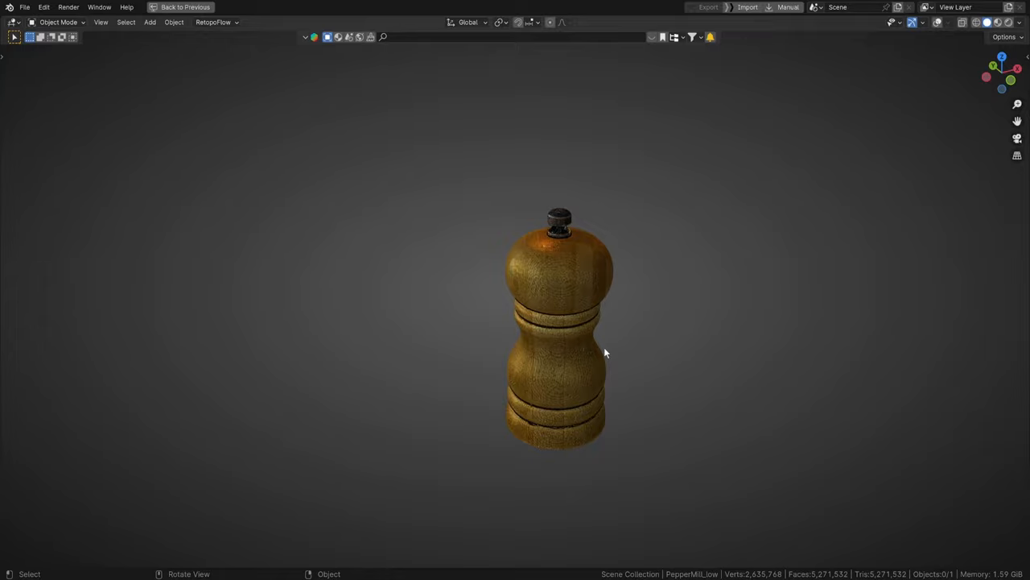
pyautogui.moveTo(606, 353); pyautogui.dragTo(599, 294)
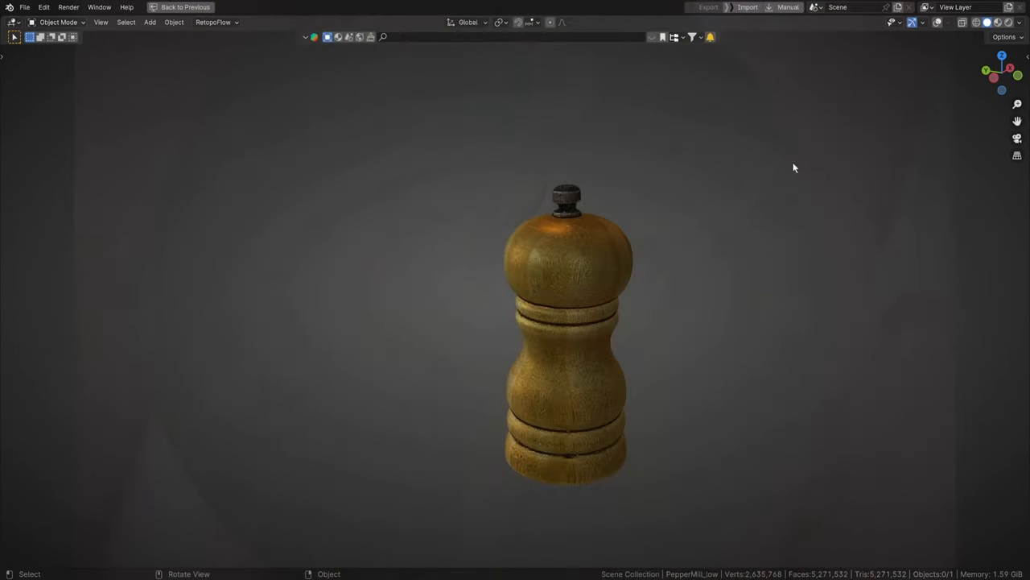
pyautogui.moveTo(792, 167); pyautogui.dragTo(599, 250)
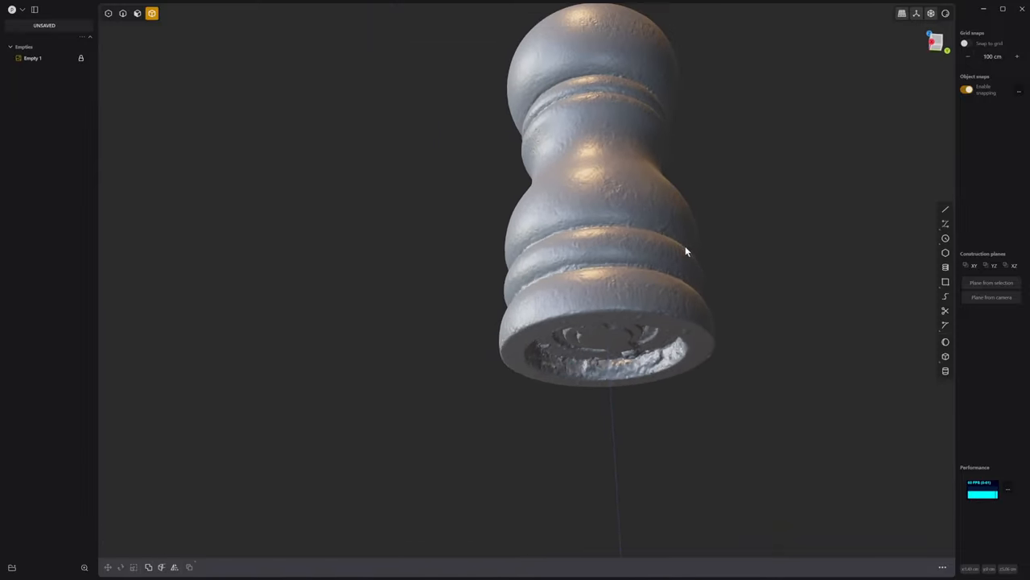
pyautogui.moveTo(684, 249); pyautogui.dragTo(528, 330)
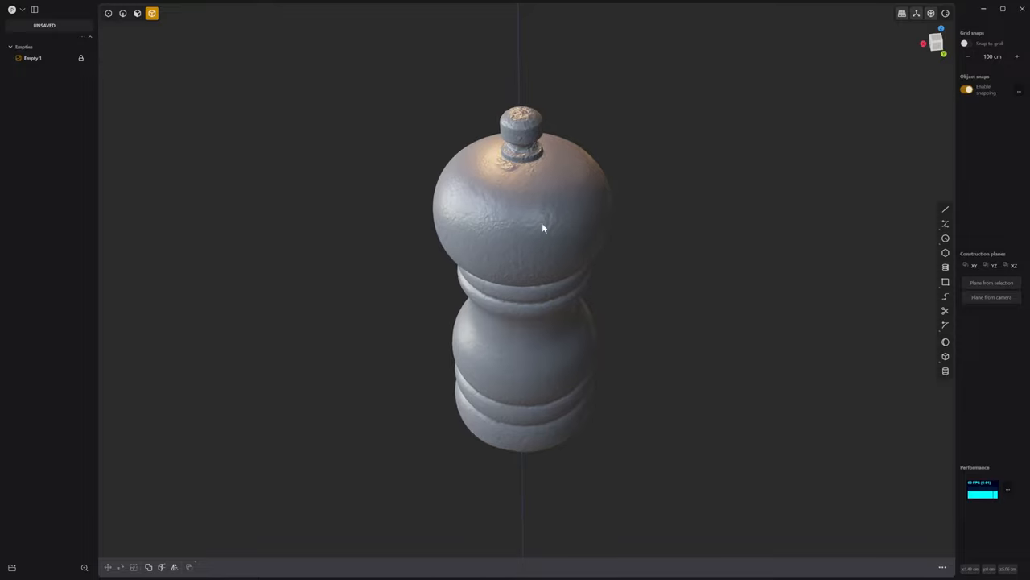
pyautogui.moveTo(953, 274)
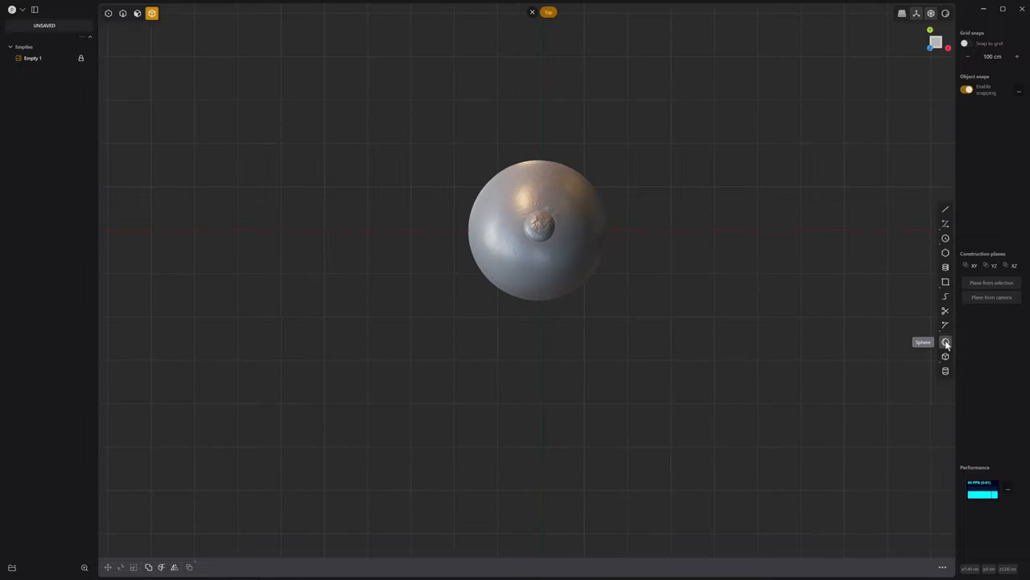
pyautogui.click(945, 239)
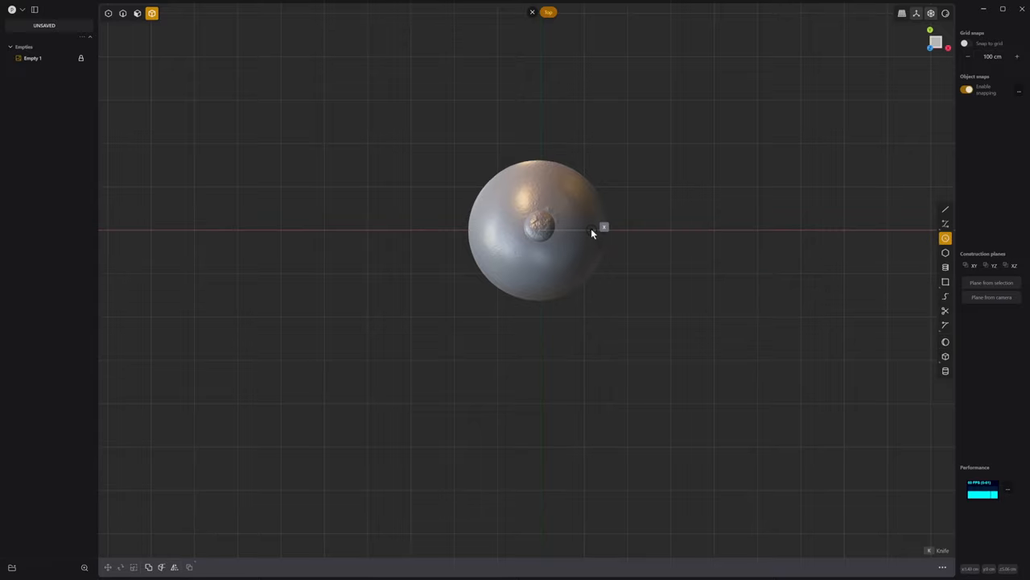
pyautogui.moveTo(541, 229)
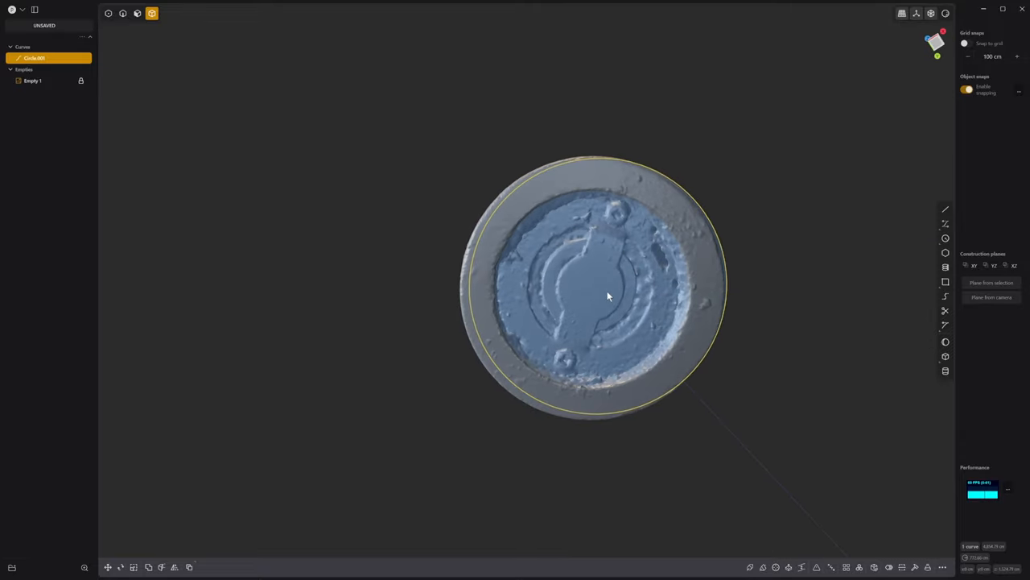
# Look straight at the mill's base to check the drawn base circle.
pyautogui.moveTo(609, 296); pyautogui.dragTo(588, 301)
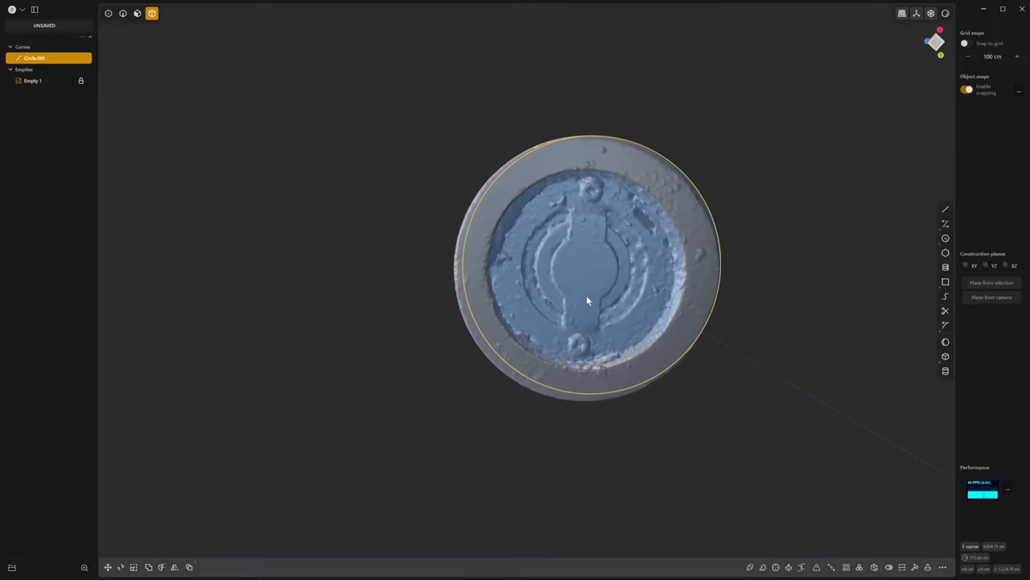
pyautogui.click(107, 566)
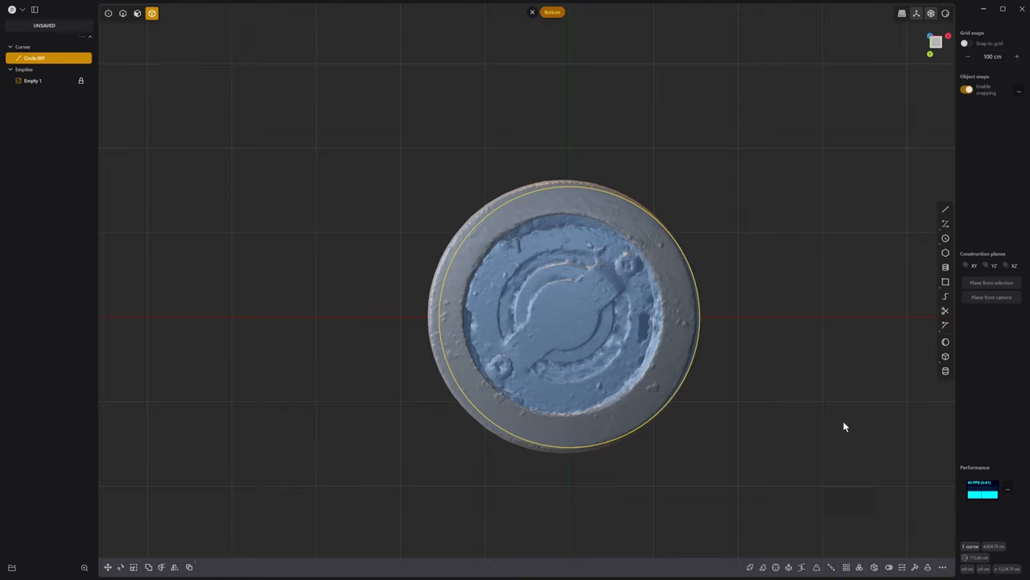
pyautogui.press('s')
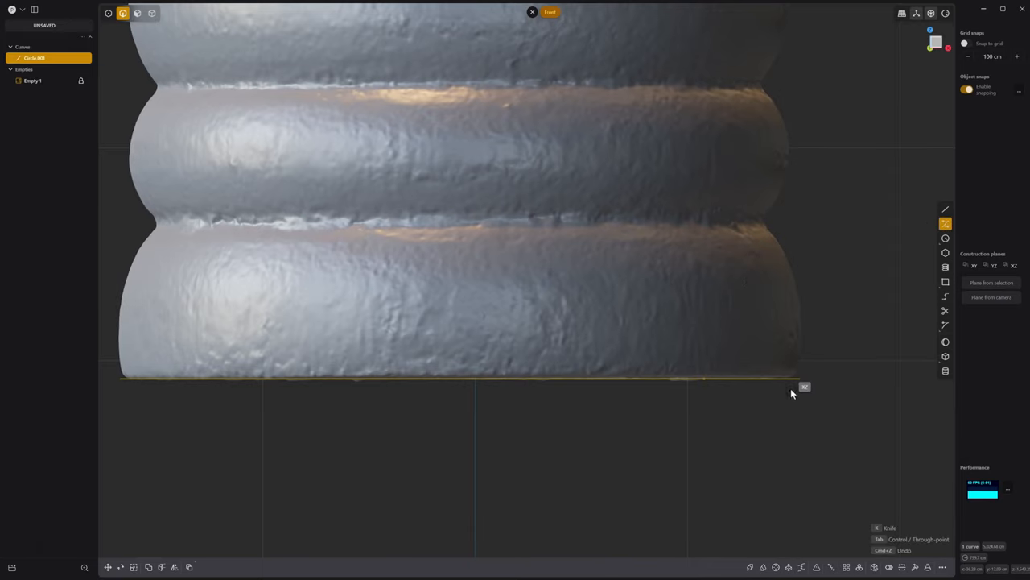
pyautogui.moveTo(805, 383)
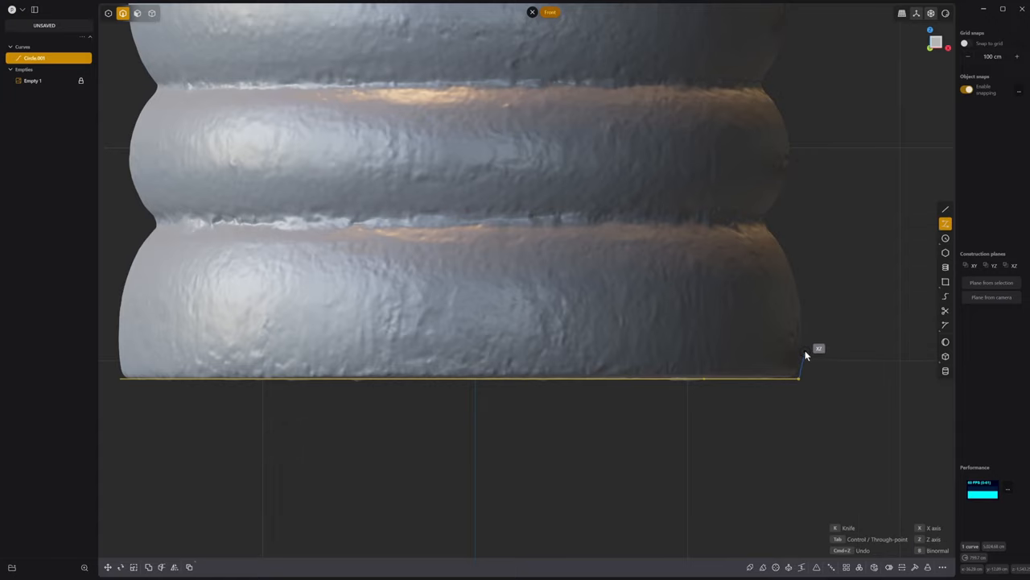
pyautogui.moveTo(805, 317)
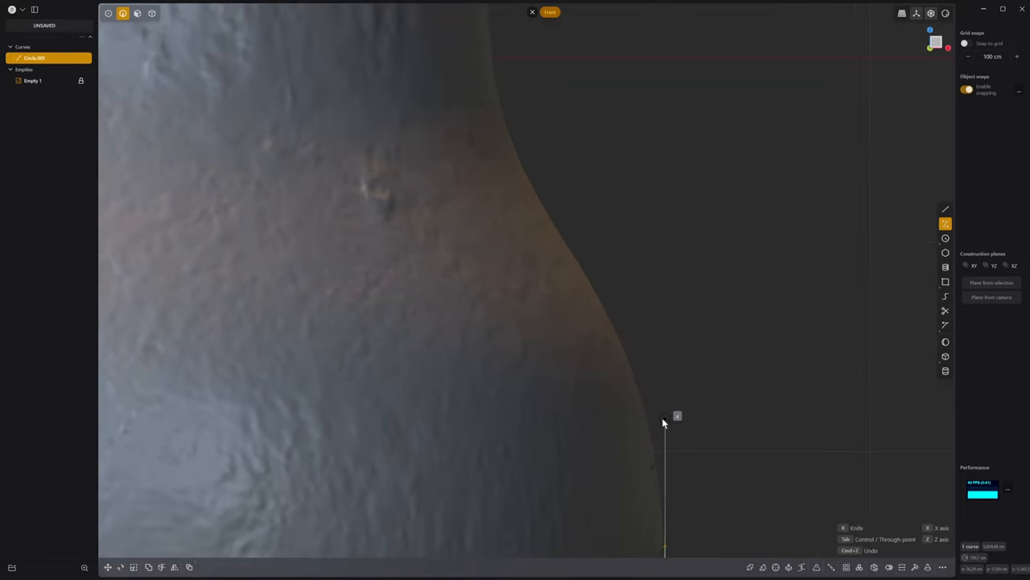
pyautogui.moveTo(663, 464)
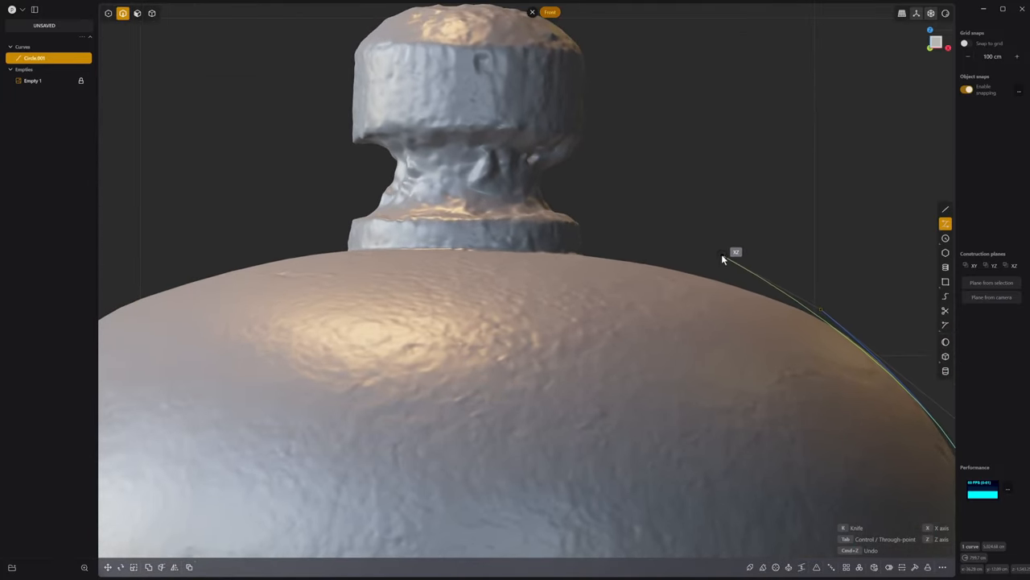
pyautogui.moveTo(627, 246)
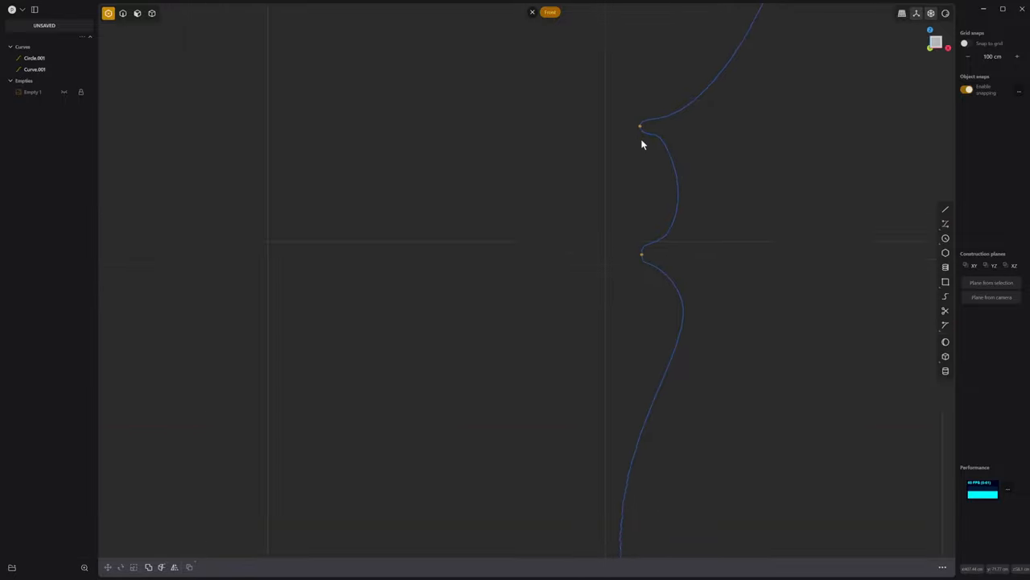
# Zoom out on the traced side profile of the scan.
pyautogui.scroll(-3)
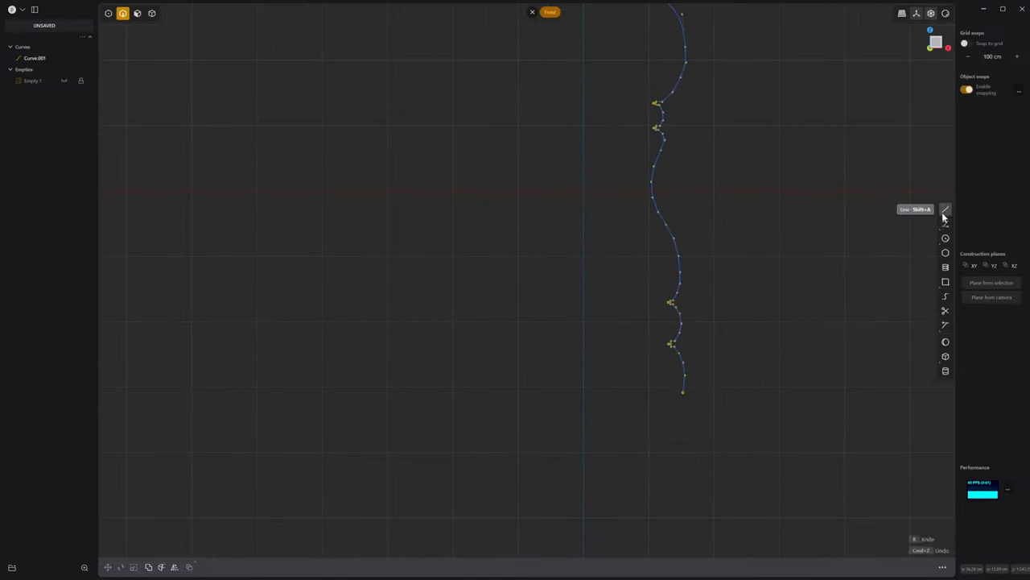
# Start the Line tool to add a straight segment to the profile.
pyautogui.click(945, 209)
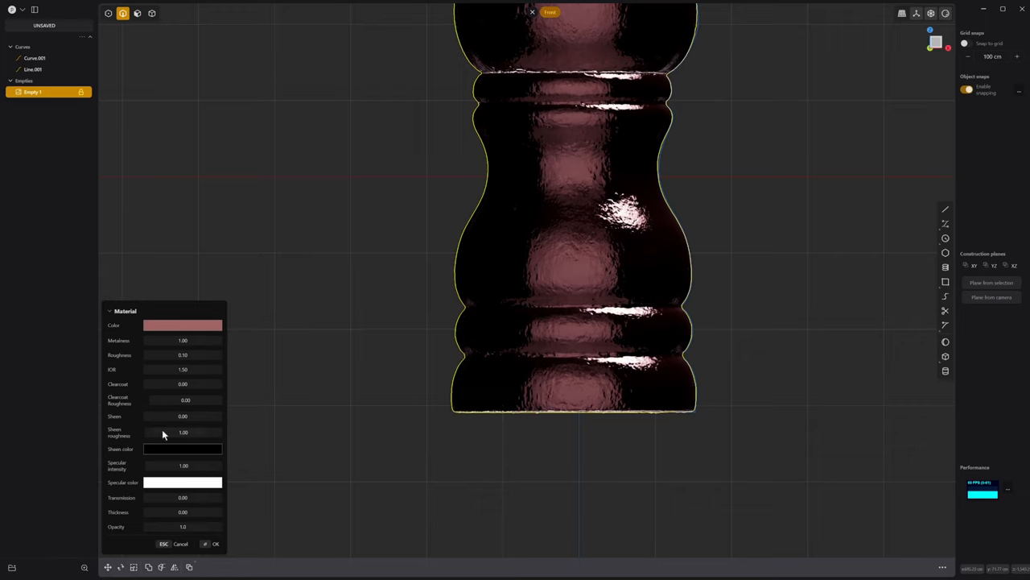
# Lower the scan material's metalness and make it partly see-through.
pyautogui.moveTo(182, 339); pyautogui.dragTo(177, 339)
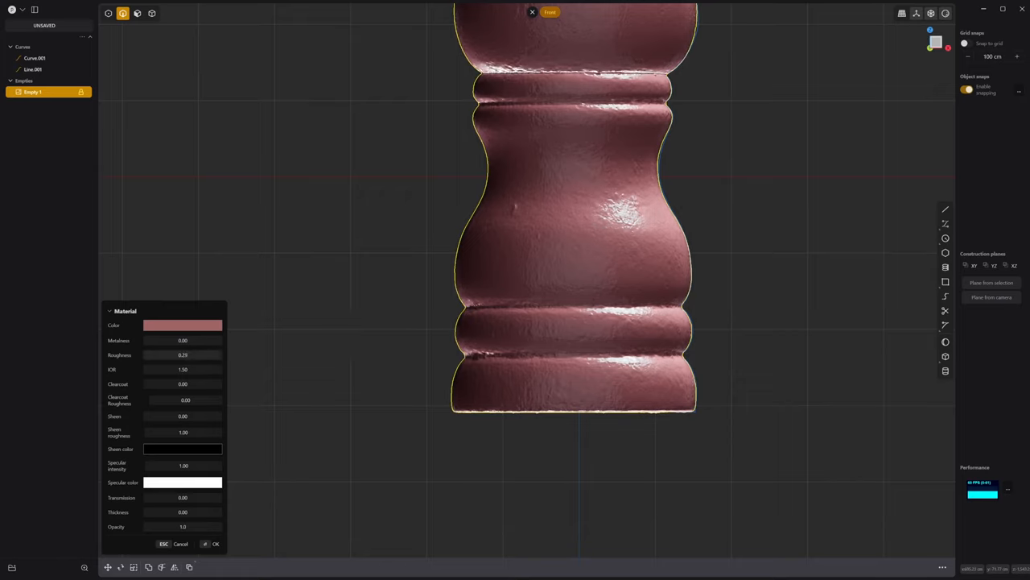
pyautogui.moveTo(184, 356); pyautogui.dragTo(193, 355)
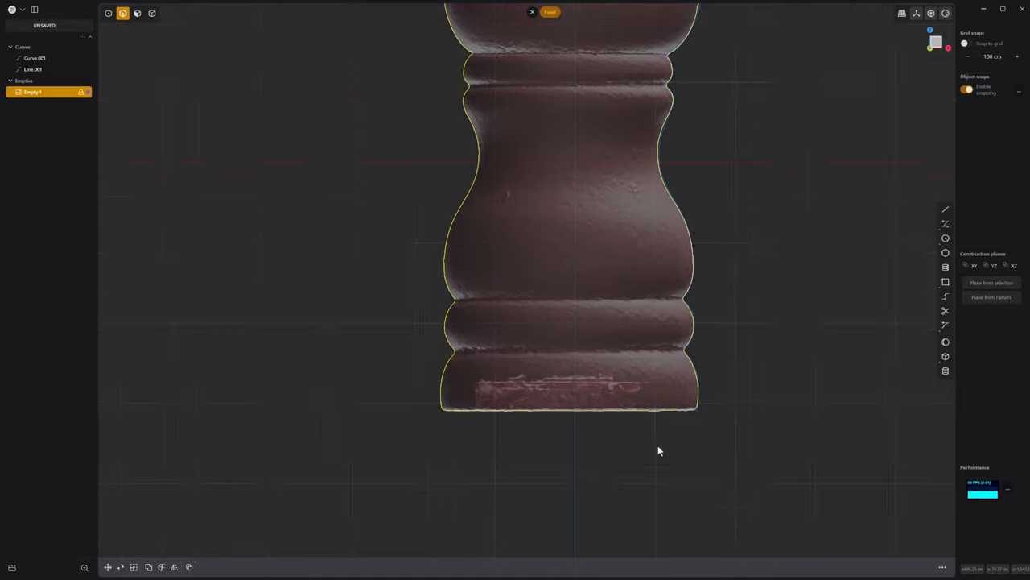
# Trace a straight line along the base edge underneath the mill.
pyautogui.moveTo(659, 450); pyautogui.dragTo(699, 464)
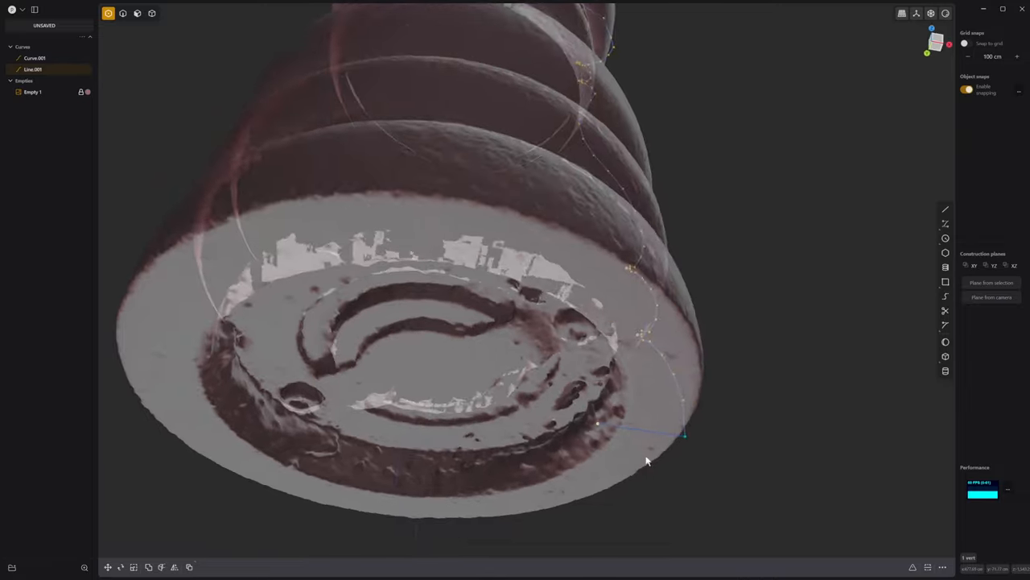
pyautogui.moveTo(644, 460); pyautogui.dragTo(596, 377)
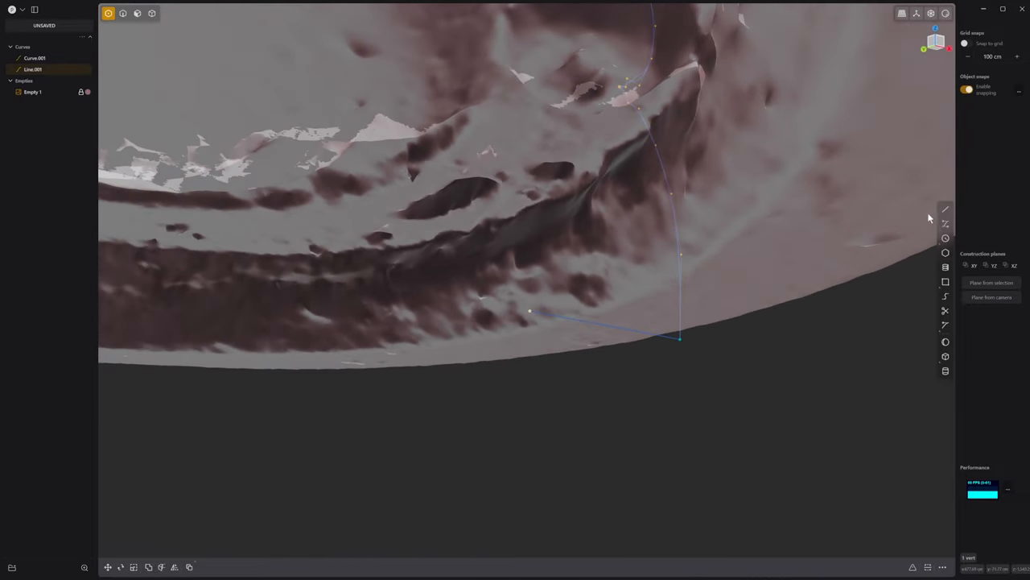
pyautogui.click(947, 209)
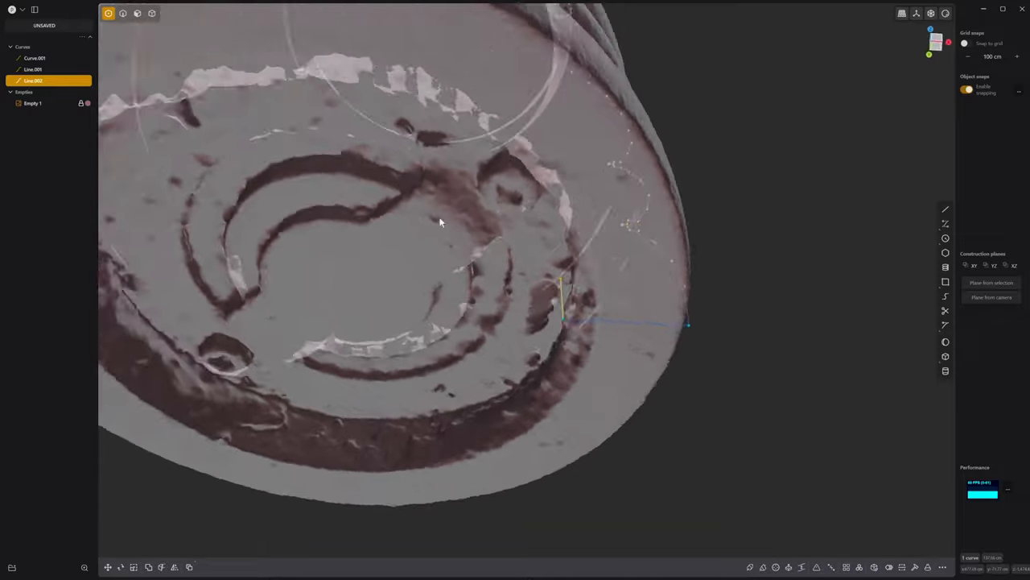
pyautogui.moveTo(441, 222); pyautogui.dragTo(431, 384)
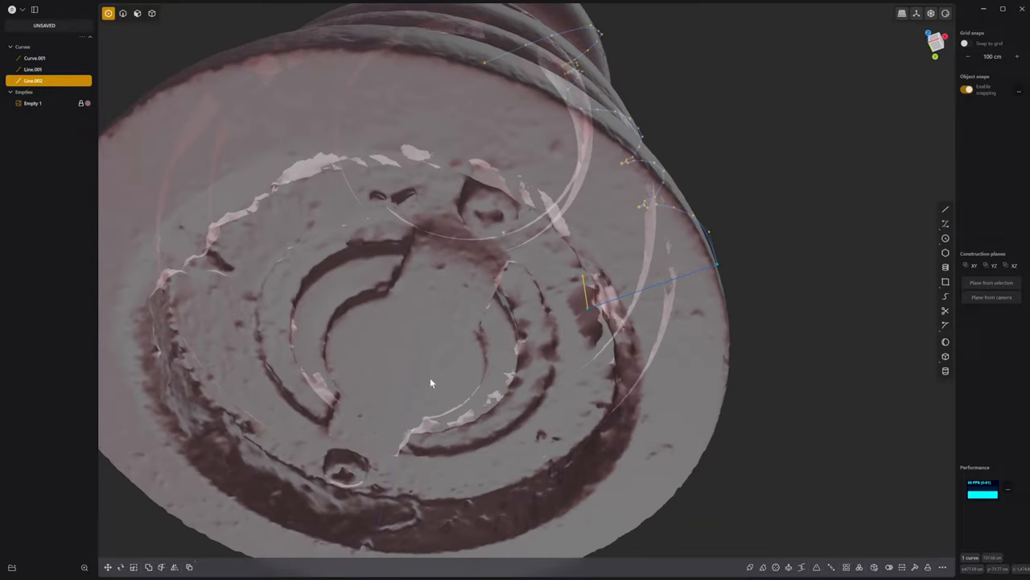
pyautogui.moveTo(431, 383); pyautogui.dragTo(486, 338)
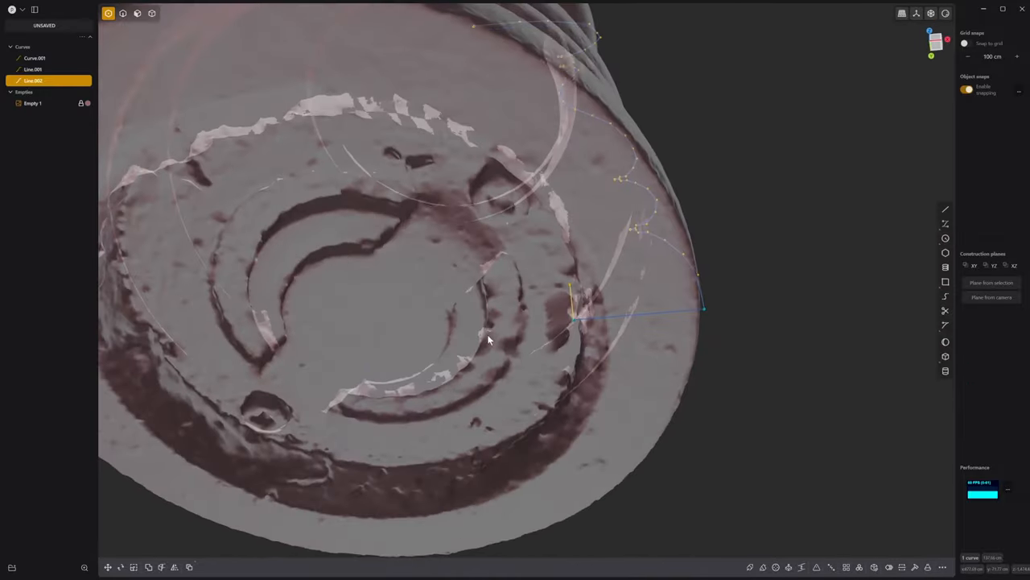
pyautogui.moveTo(486, 342); pyautogui.dragTo(537, 334)
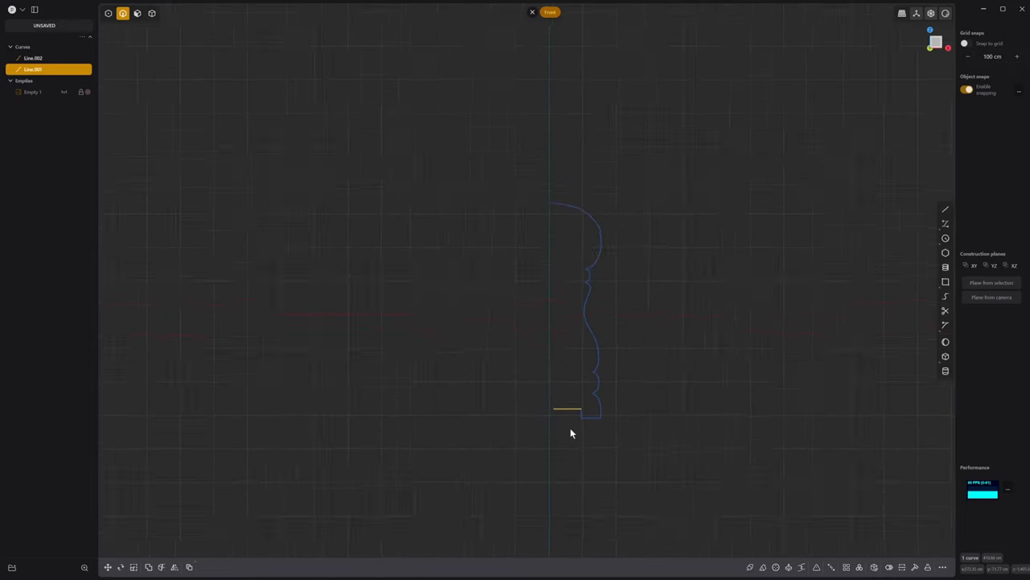
# Join the bottom line onto the traced profile into one continuous curve.
pyautogui.click(32, 58)
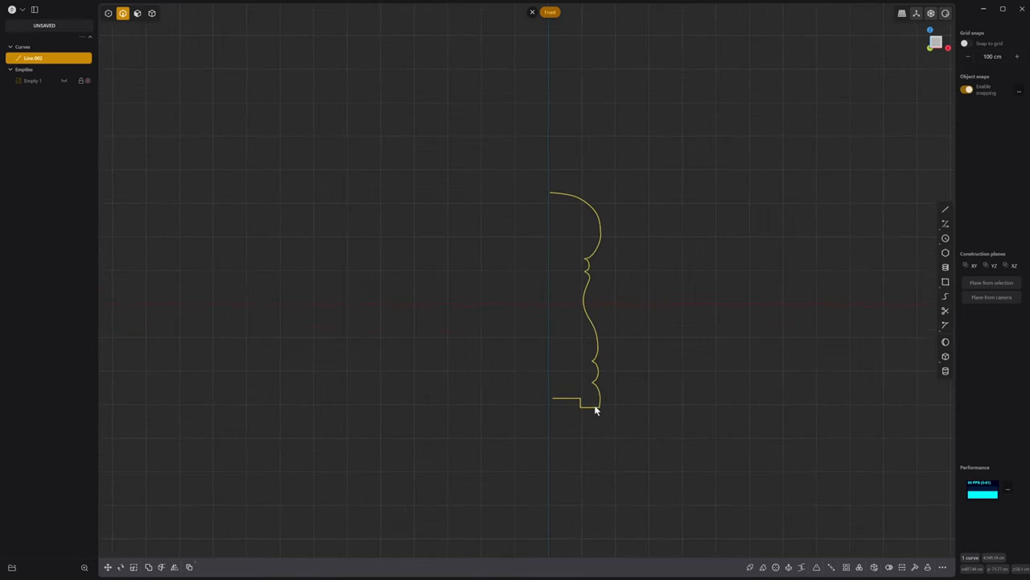
pyautogui.moveTo(789, 563)
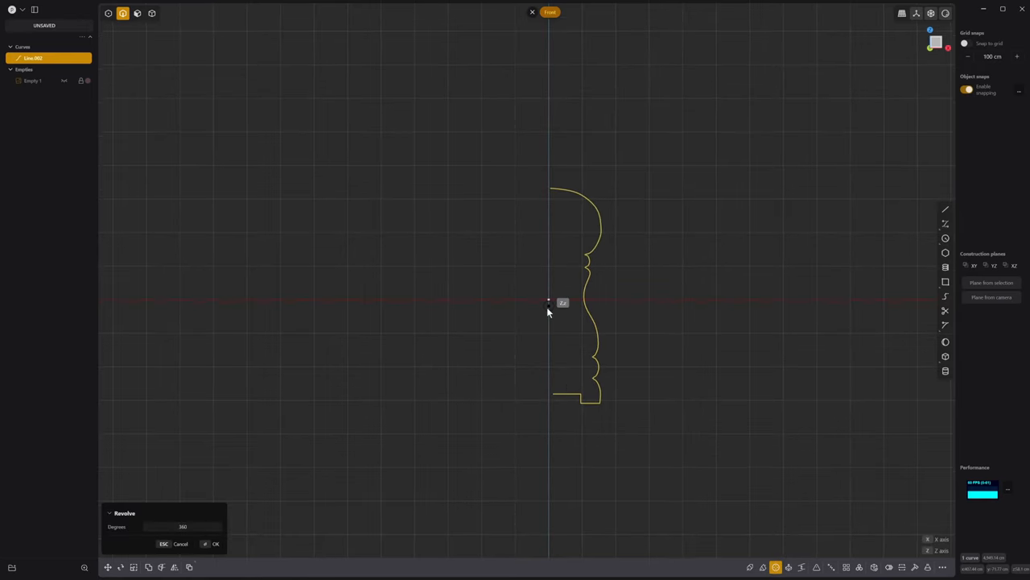
# Revolve the joined profile around the centre axis into a solid mill body.
pyautogui.click(215, 544)
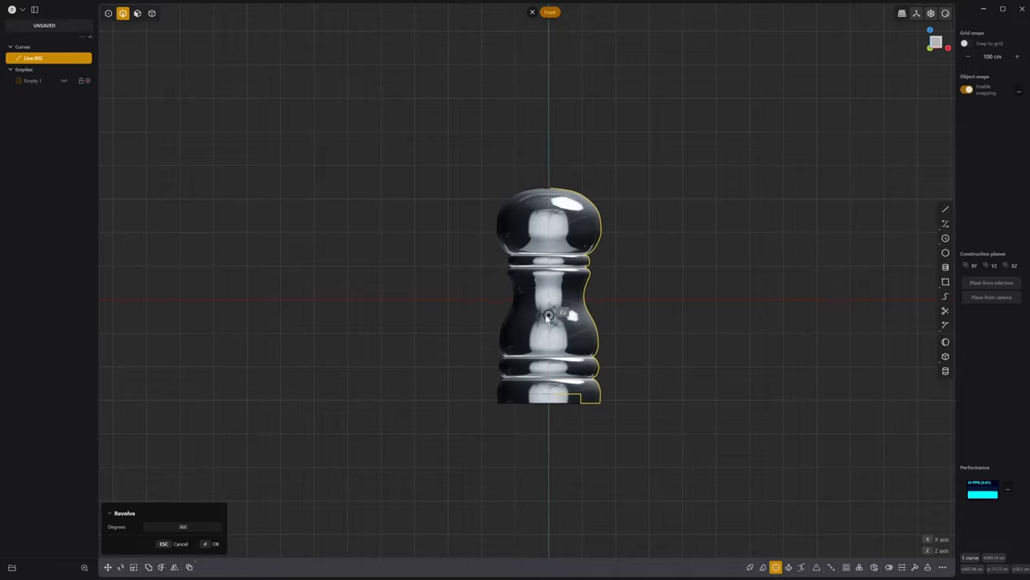
pyautogui.click(215, 545)
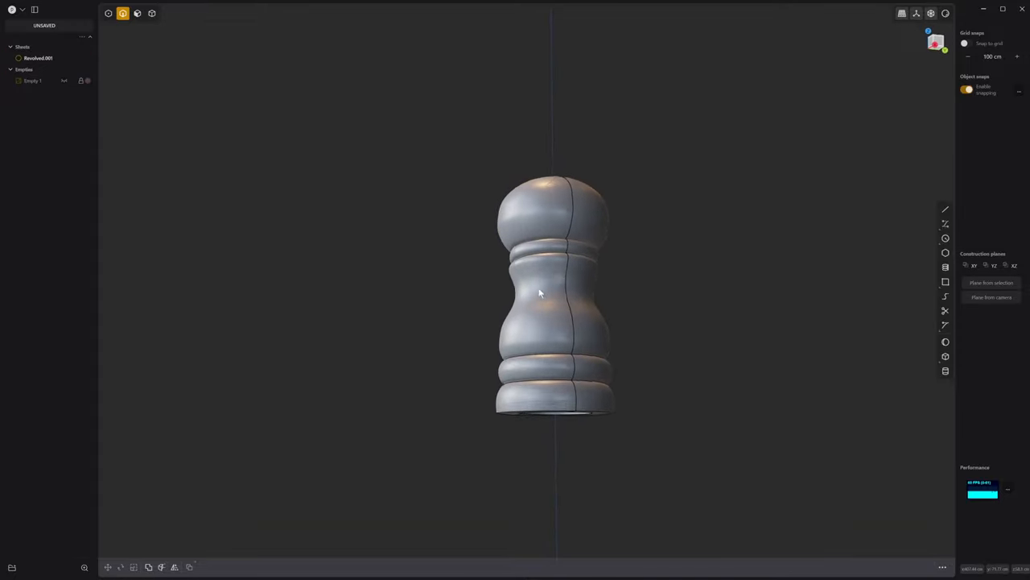
# Fillet a selected edge of the revolved mill body and confirm it.
pyautogui.click(539, 282)
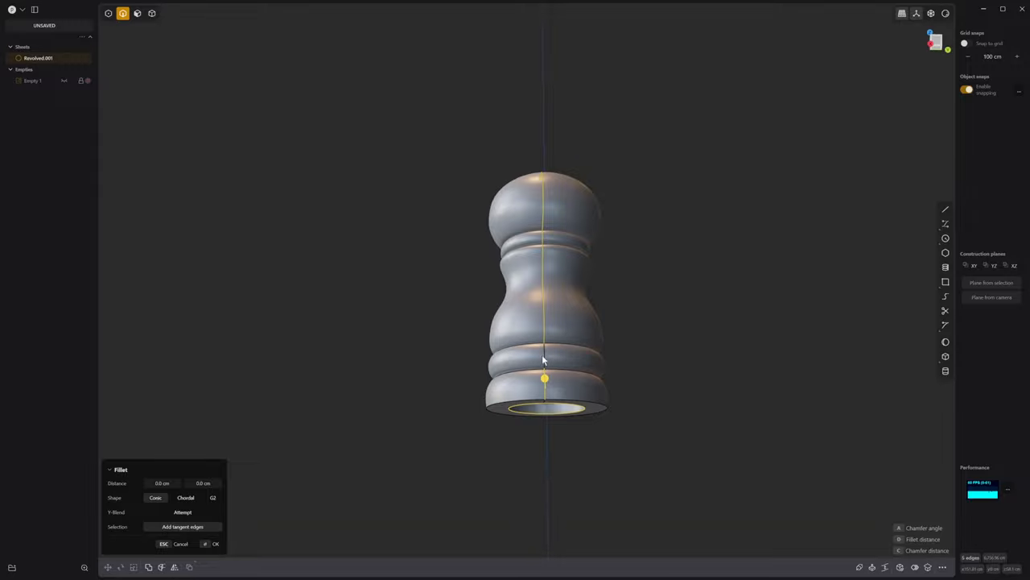
pyautogui.moveTo(544, 362); pyautogui.dragTo(564, 289)
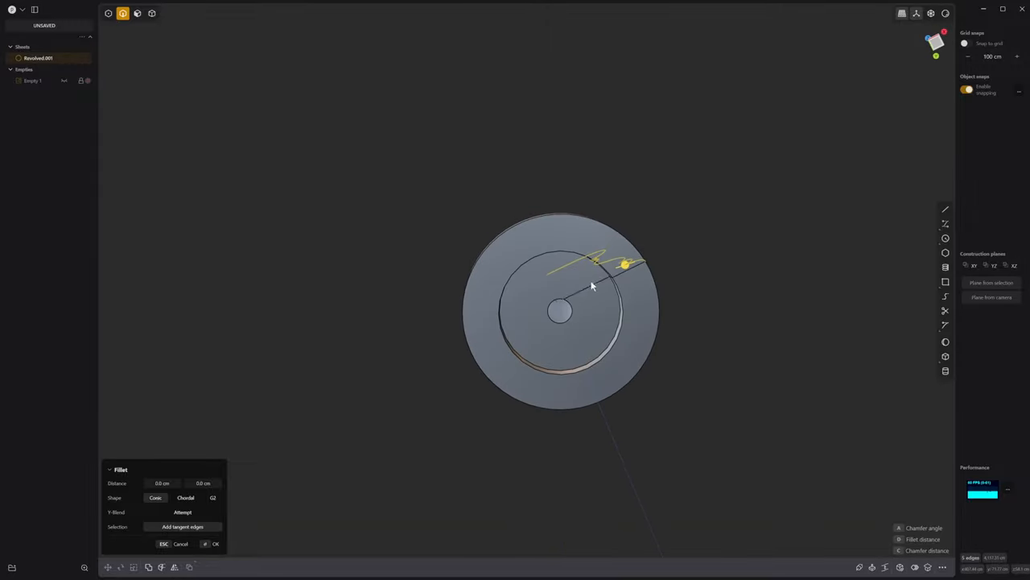
pyautogui.moveTo(592, 286); pyautogui.dragTo(609, 435)
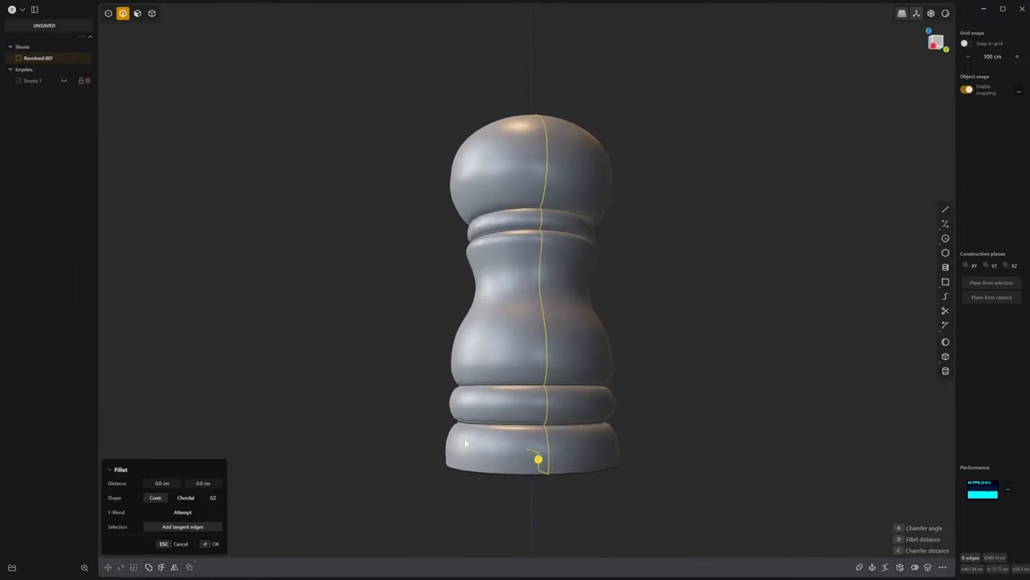
pyautogui.click(216, 544)
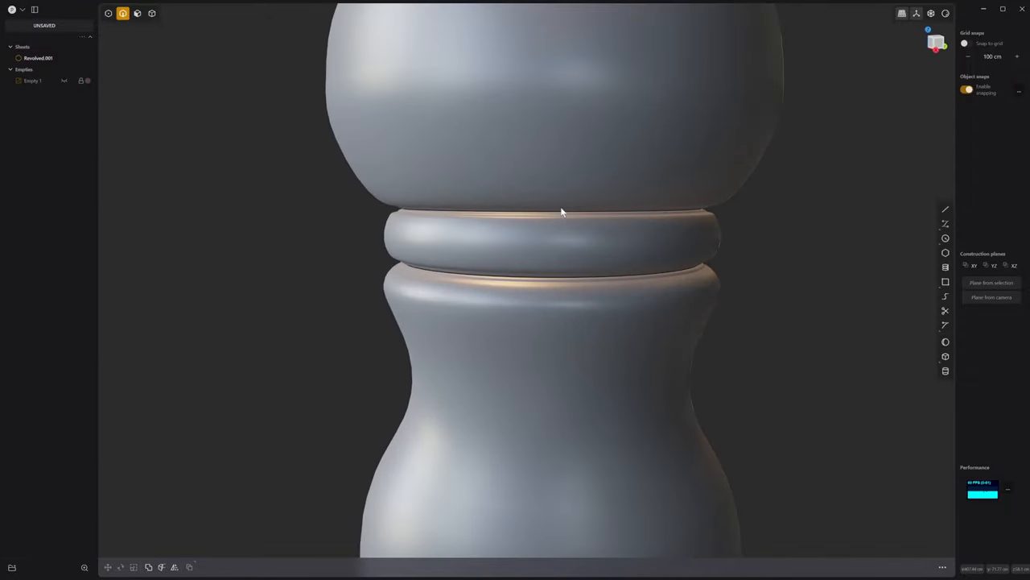
# Fillet the grooved edges between the banded rings with a reduced fillet size.
pyautogui.click(901, 13)
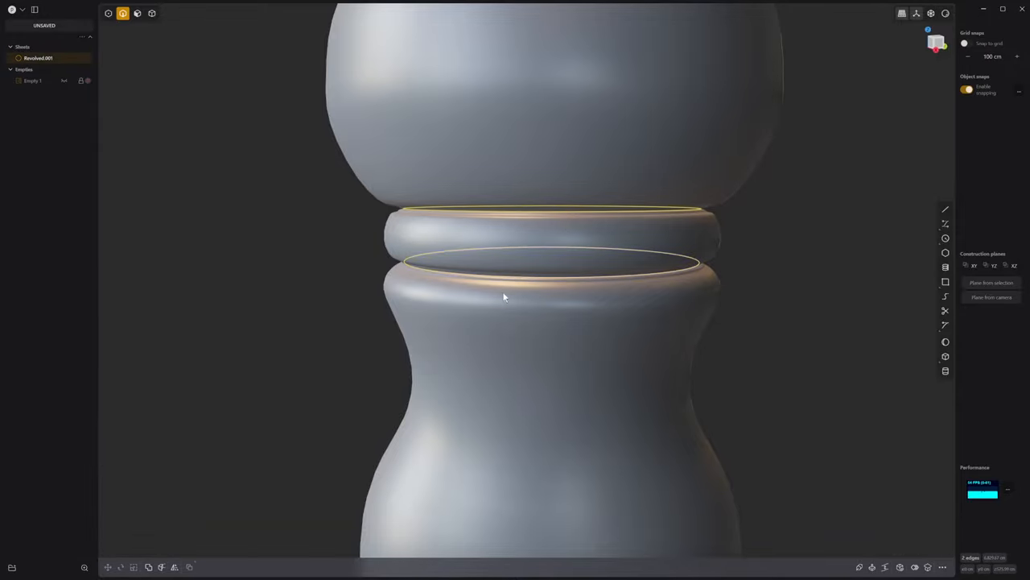
pyautogui.moveTo(505, 296); pyautogui.dragTo(554, 383)
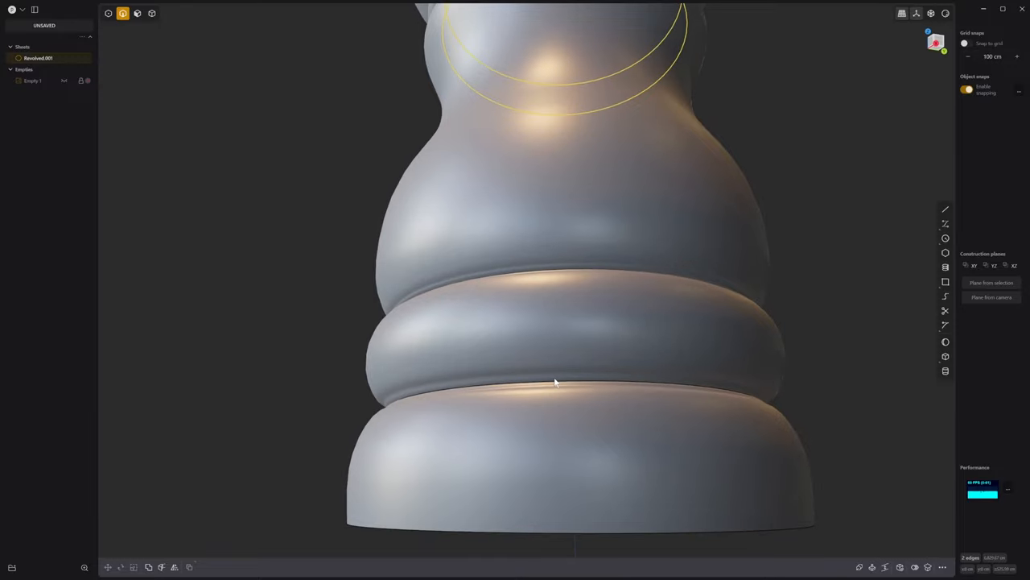
pyautogui.click(556, 394)
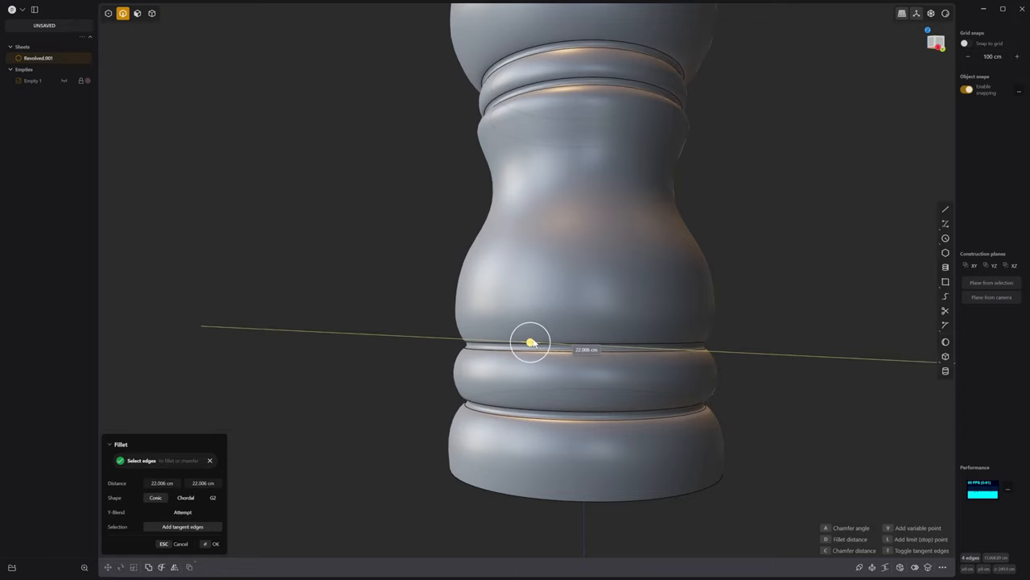
pyautogui.moveTo(529, 341); pyautogui.dragTo(529, 342)
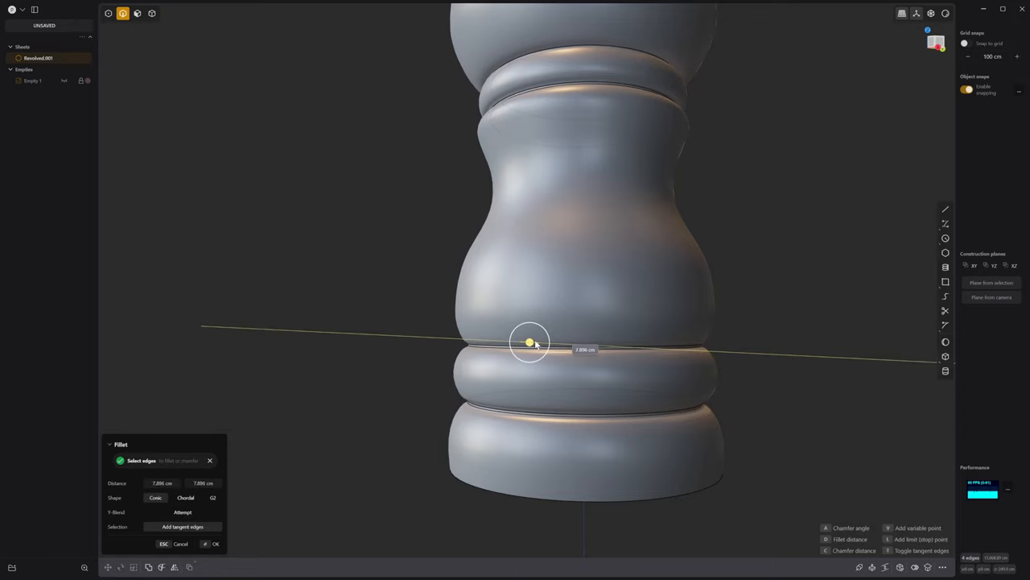
pyautogui.moveTo(530, 341); pyautogui.dragTo(544, 341)
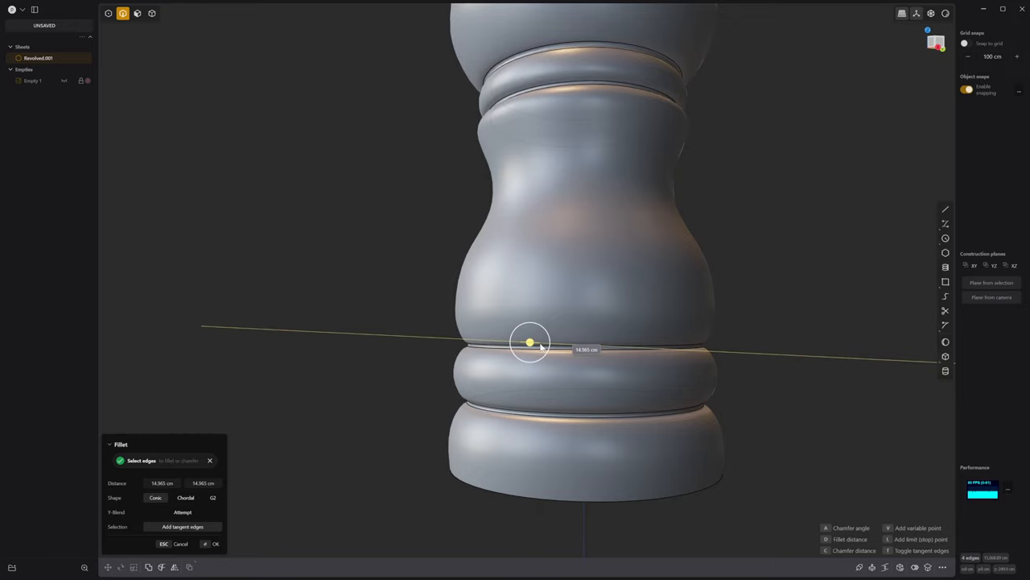
pyautogui.click(216, 544)
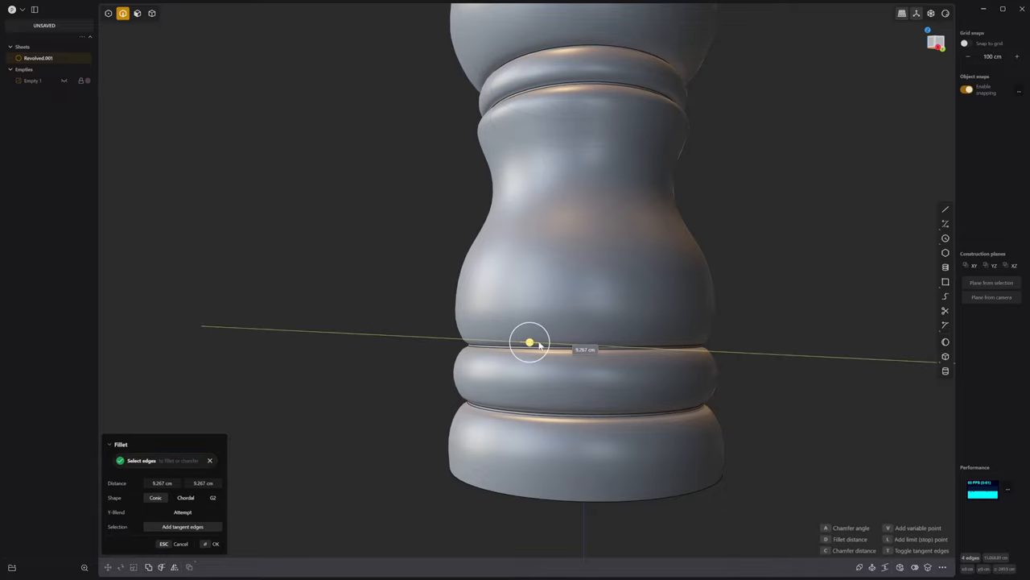
pyautogui.click(216, 544)
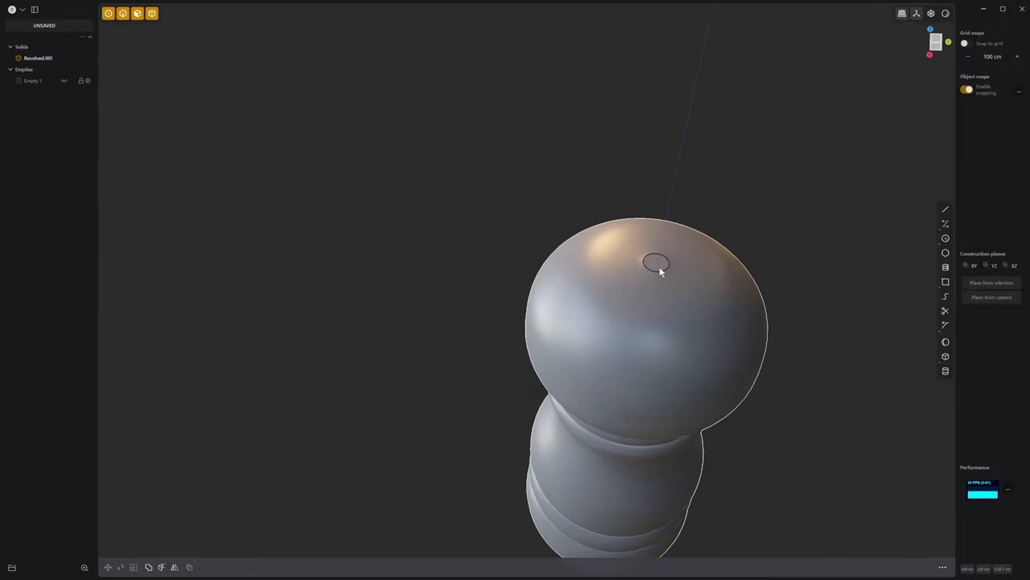
# Patch the top and bottom openings so the mill body becomes a closed solid.
pyautogui.click(122, 13)
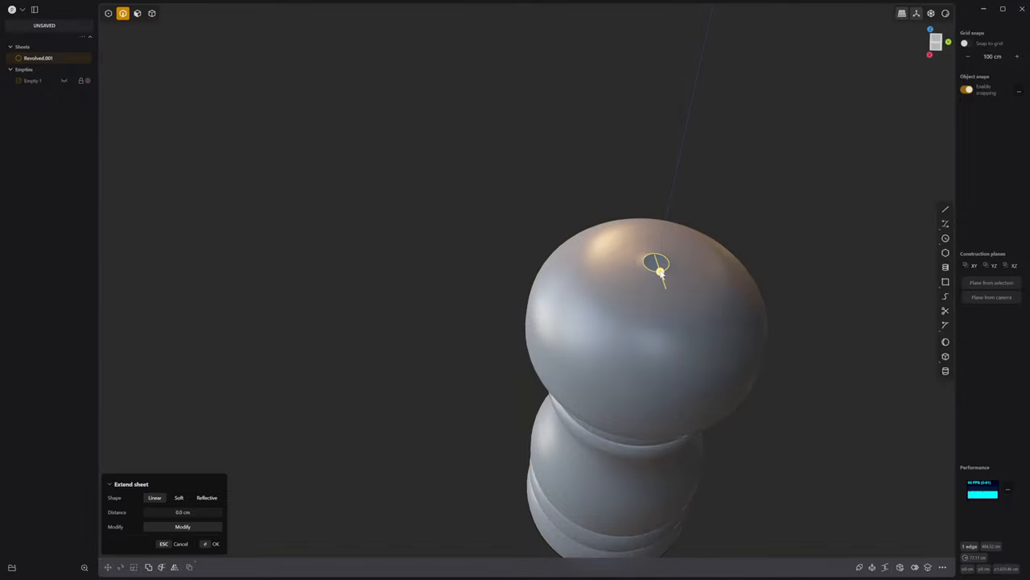
pyautogui.click(216, 544)
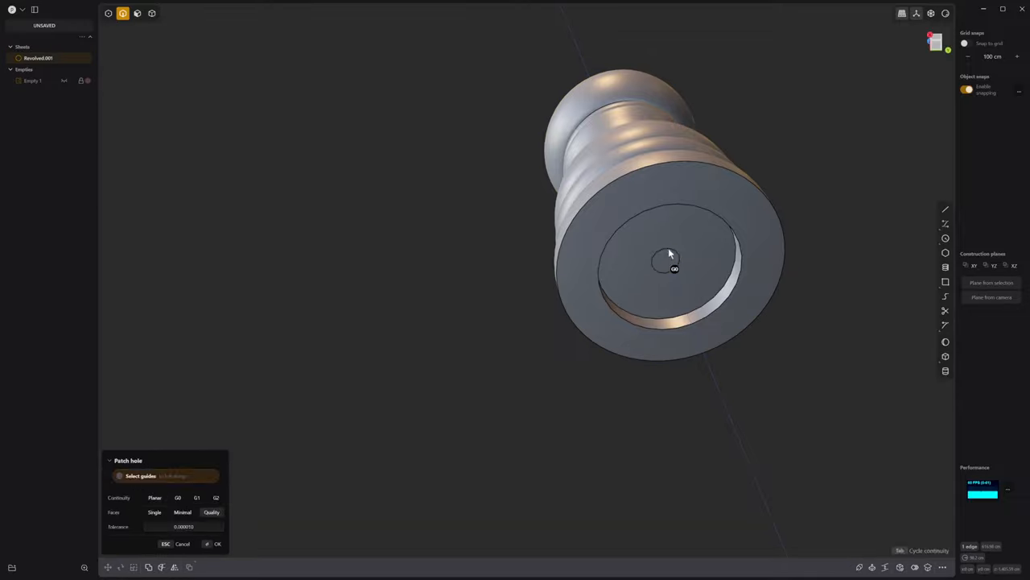
pyautogui.click(216, 544)
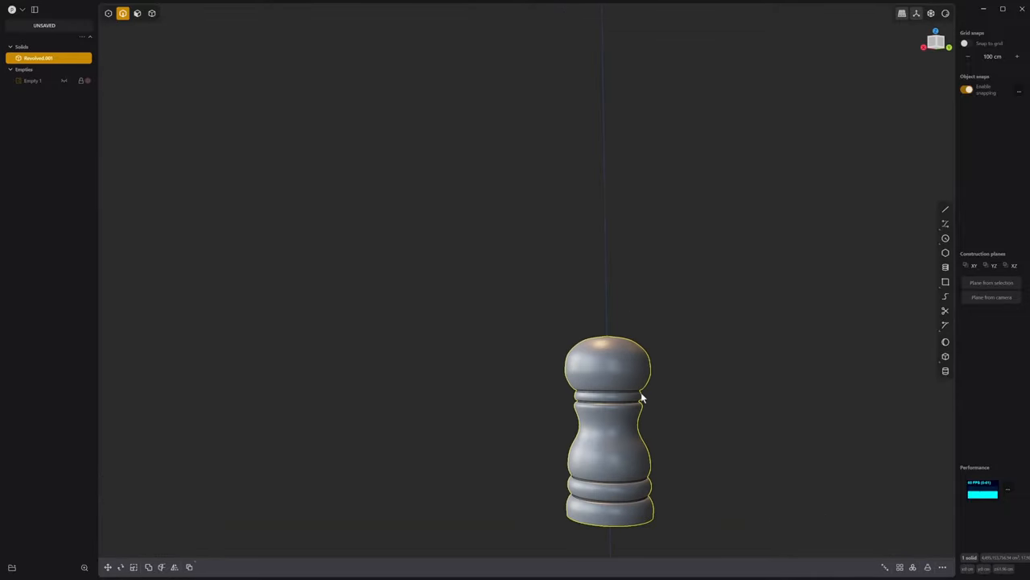
# Orbit to the front and base, then reveal the scanned mesh over the rebuilt body.
pyautogui.moveTo(636, 394); pyautogui.dragTo(636, 312)
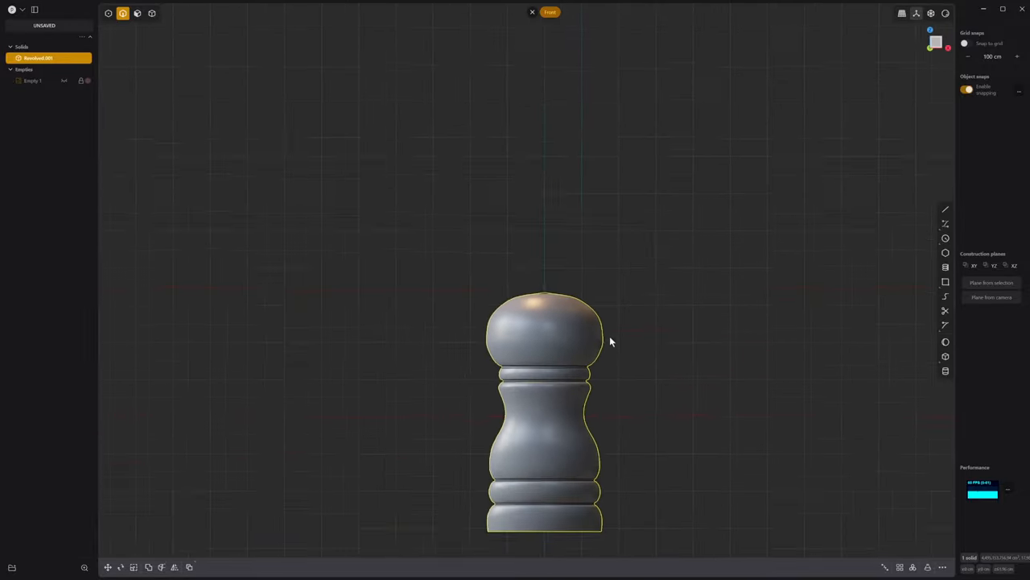
pyautogui.moveTo(612, 341); pyautogui.dragTo(592, 385)
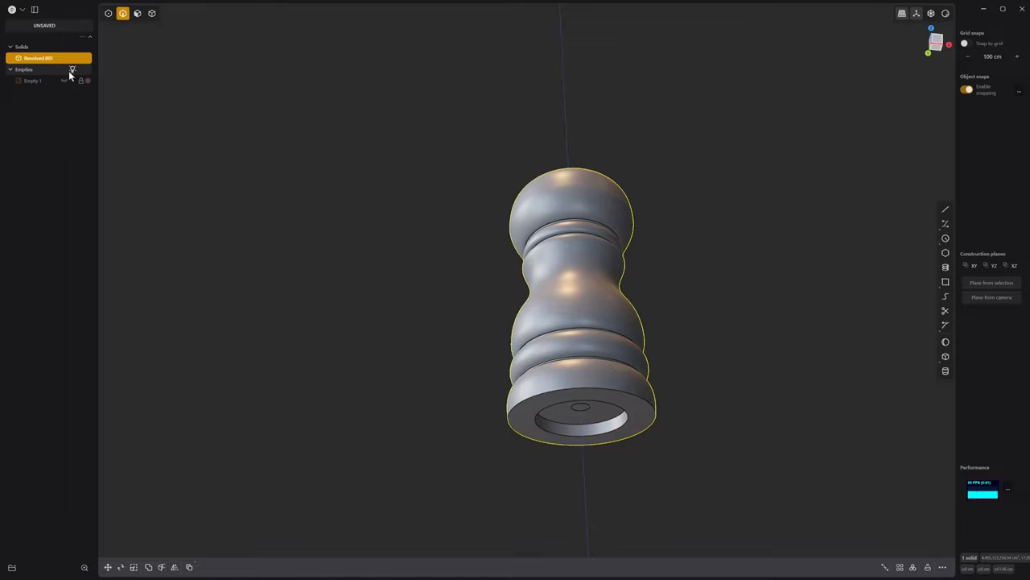
pyautogui.moveTo(579, 306); pyautogui.dragTo(636, 418)
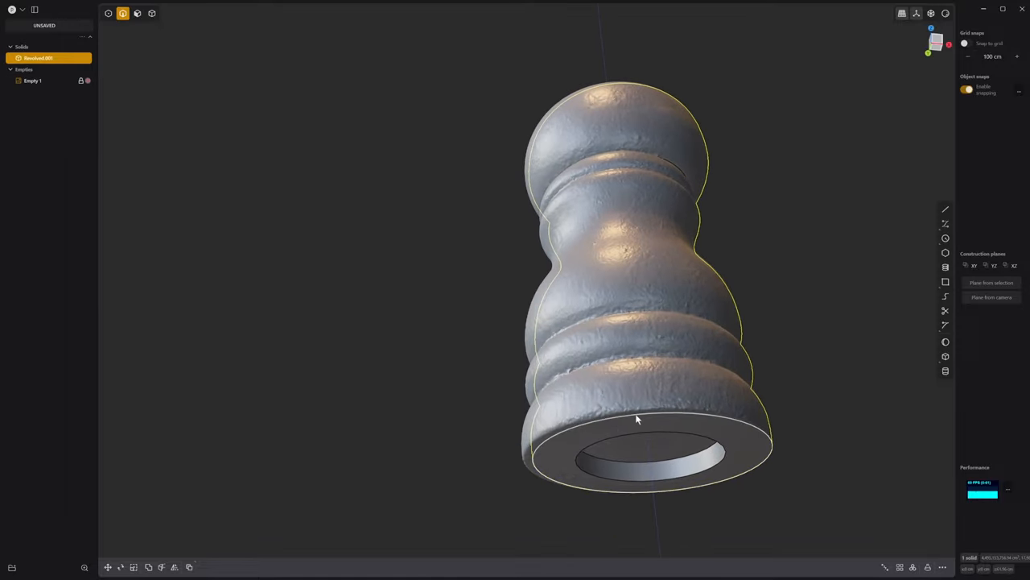
# Fillet the base's outer rim edge and inner recess edge, adjusting the inner rounding size.
pyautogui.click(636, 419)
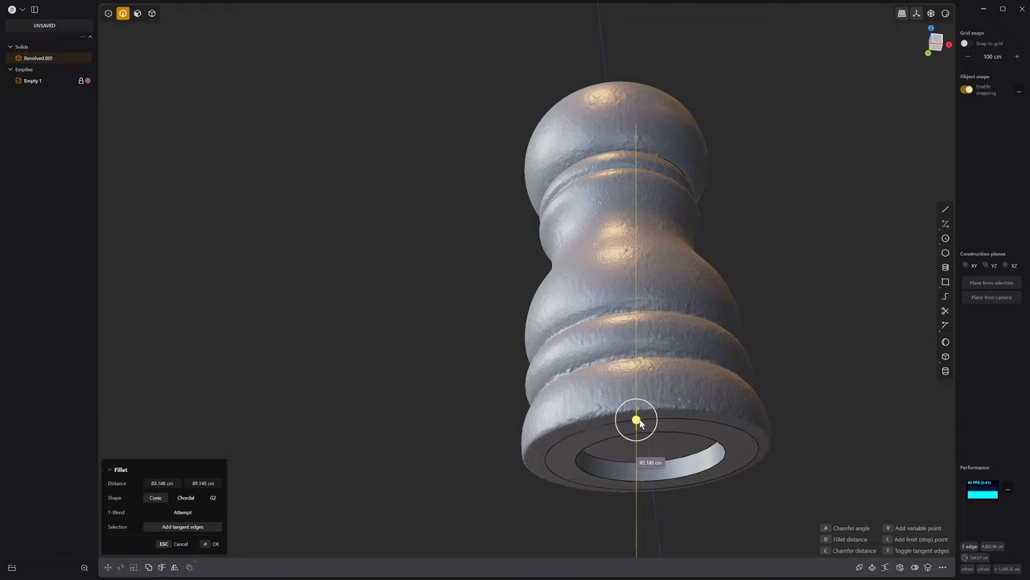
pyautogui.click(216, 544)
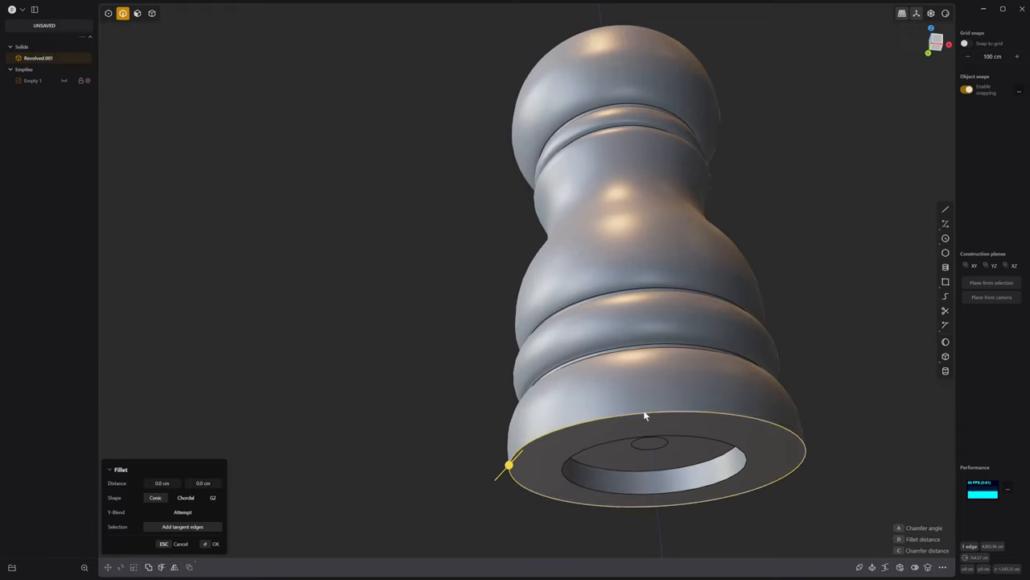
pyautogui.click(650, 412)
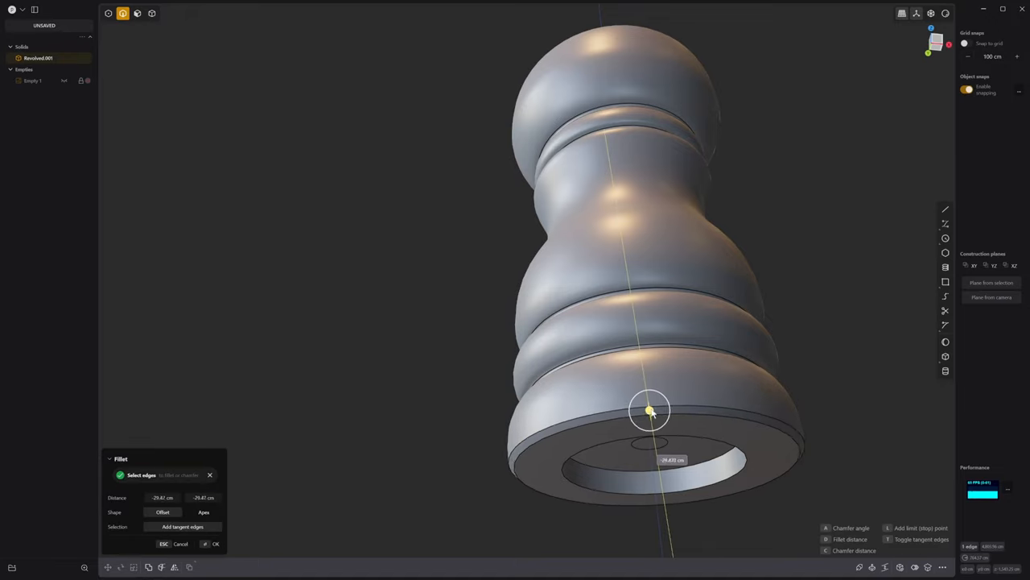
pyautogui.click(216, 544)
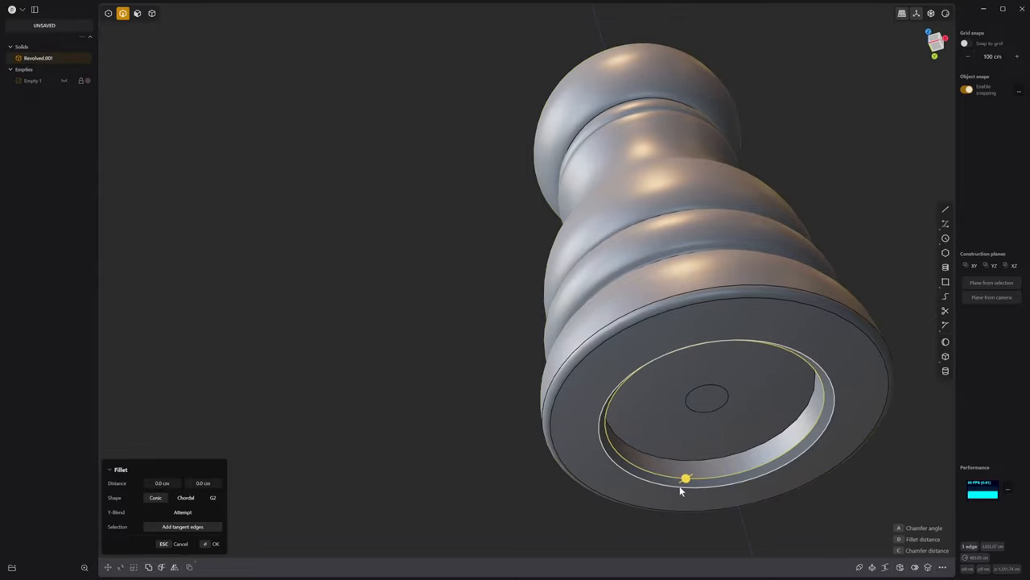
pyautogui.moveTo(686, 478); pyautogui.dragTo(686, 461)
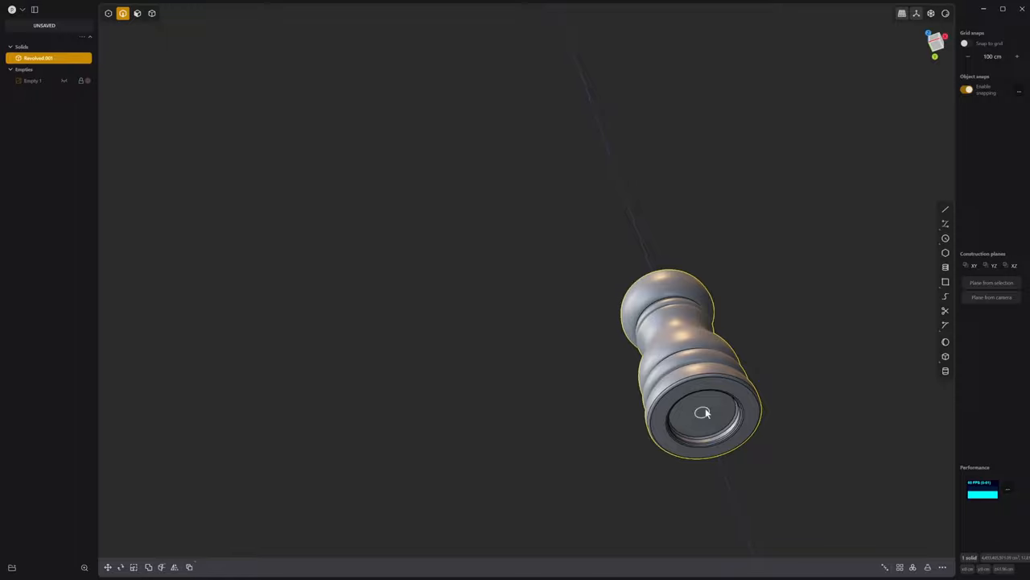
pyautogui.moveTo(700, 410); pyautogui.dragTo(711, 238)
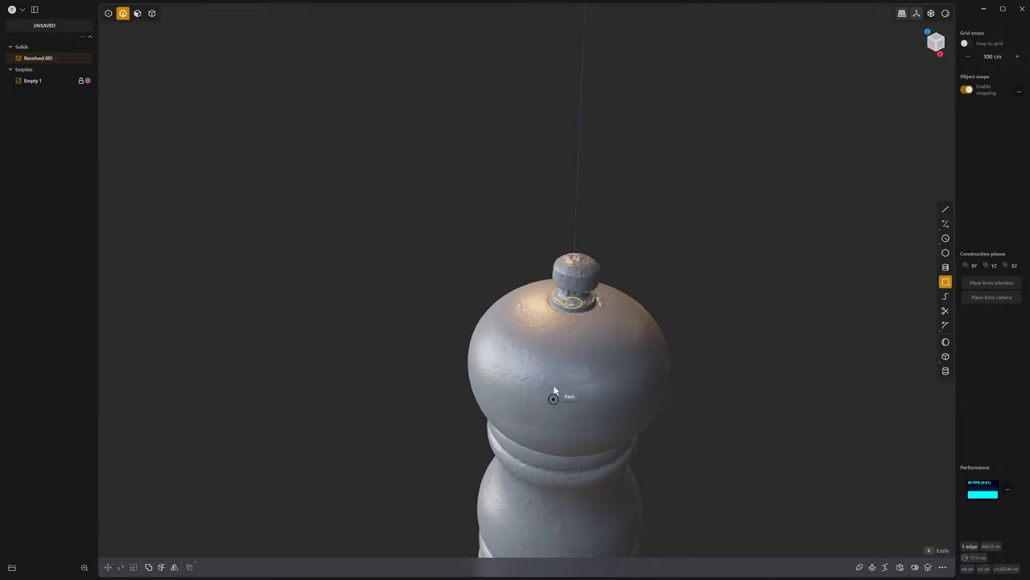
# Draw a flat rectangle across the top of the body at the knob's base.
pyautogui.moveTo(554, 399); pyautogui.dragTo(586, 190)
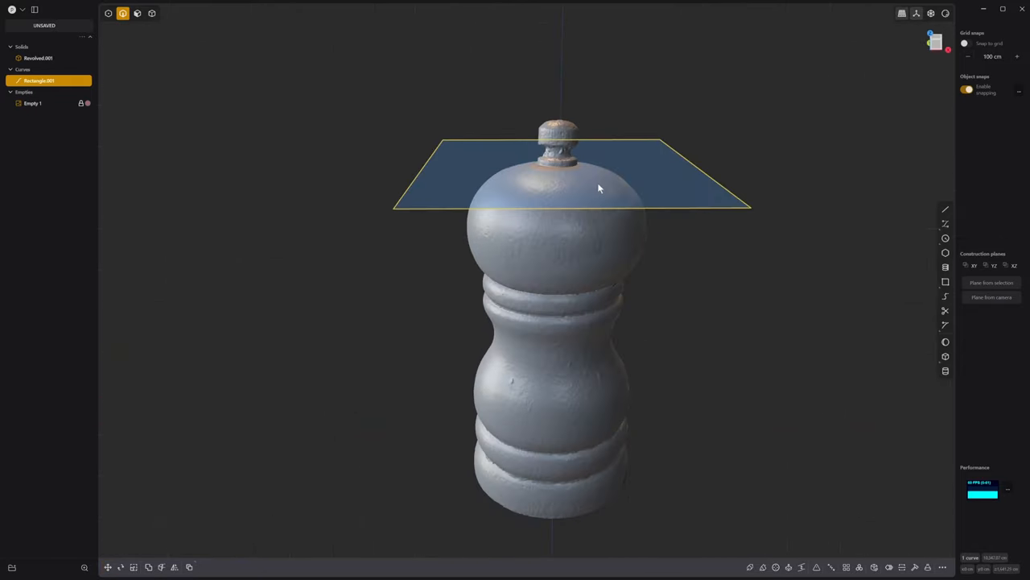
pyautogui.scroll(3)
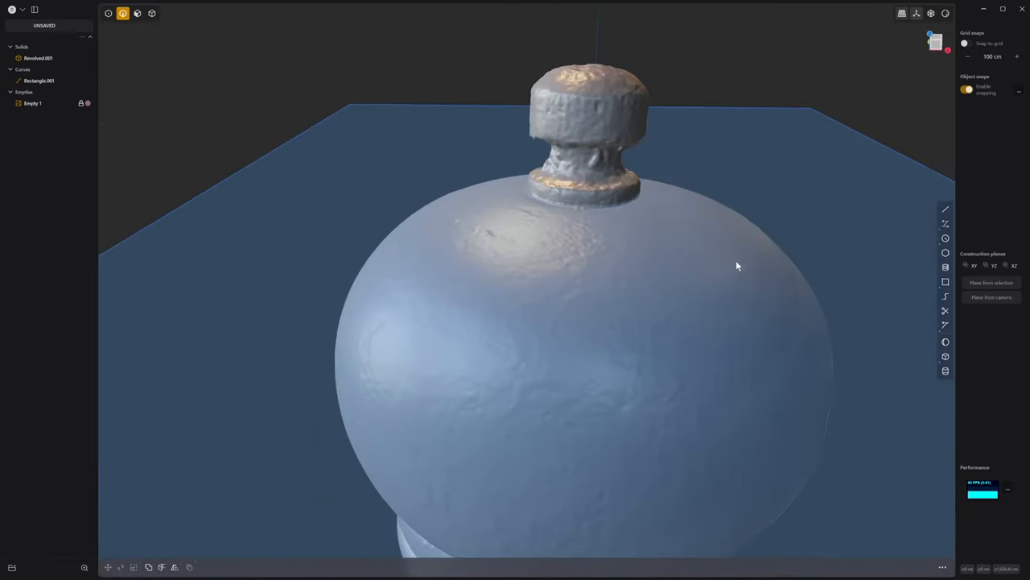
# From the top view, place a circle outlining the scanned knob's base on the rectangle plane.
pyautogui.moveTo(737, 266); pyautogui.dragTo(403, 190)
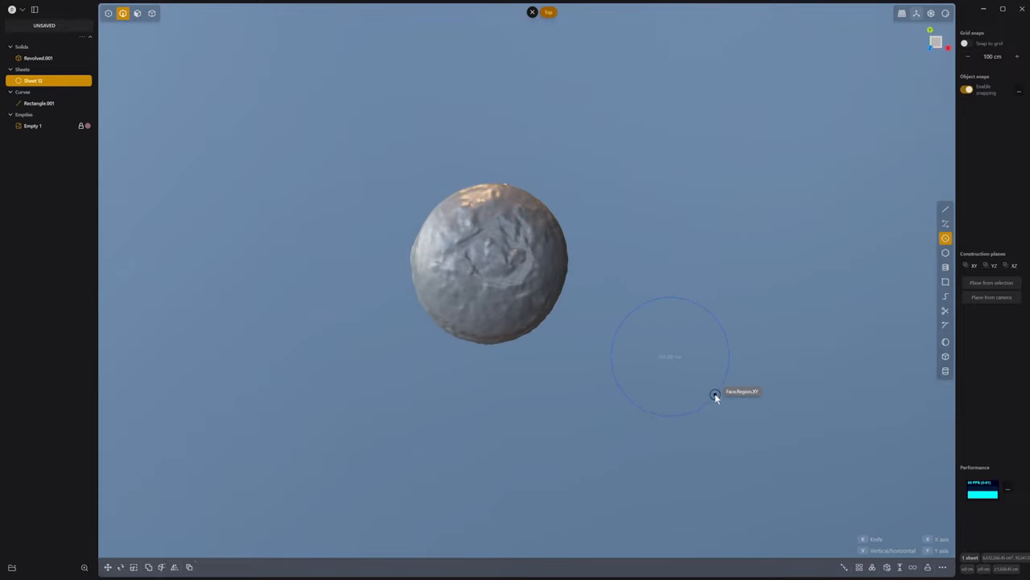
pyautogui.moveTo(718, 400)
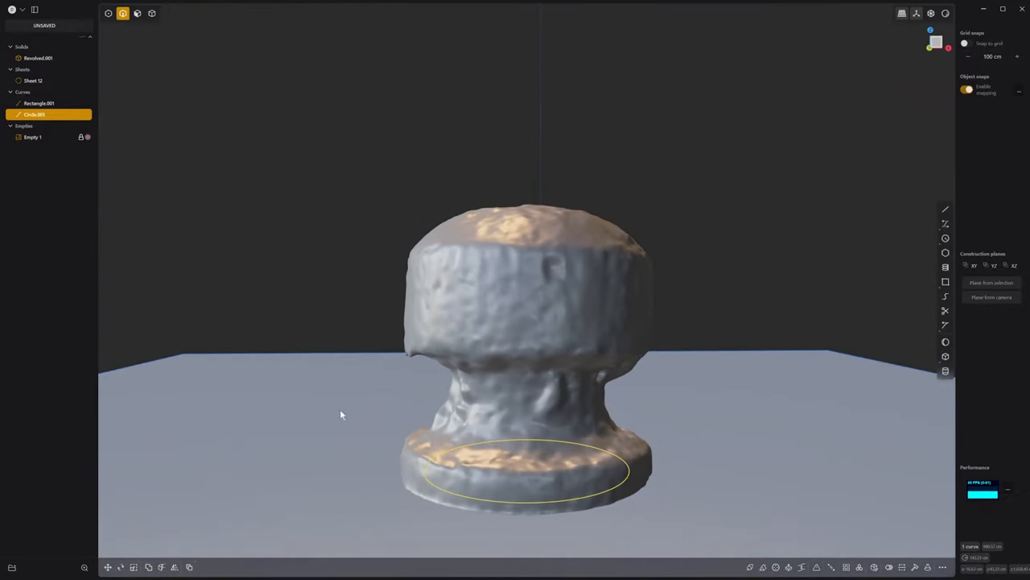
pyautogui.click(34, 81)
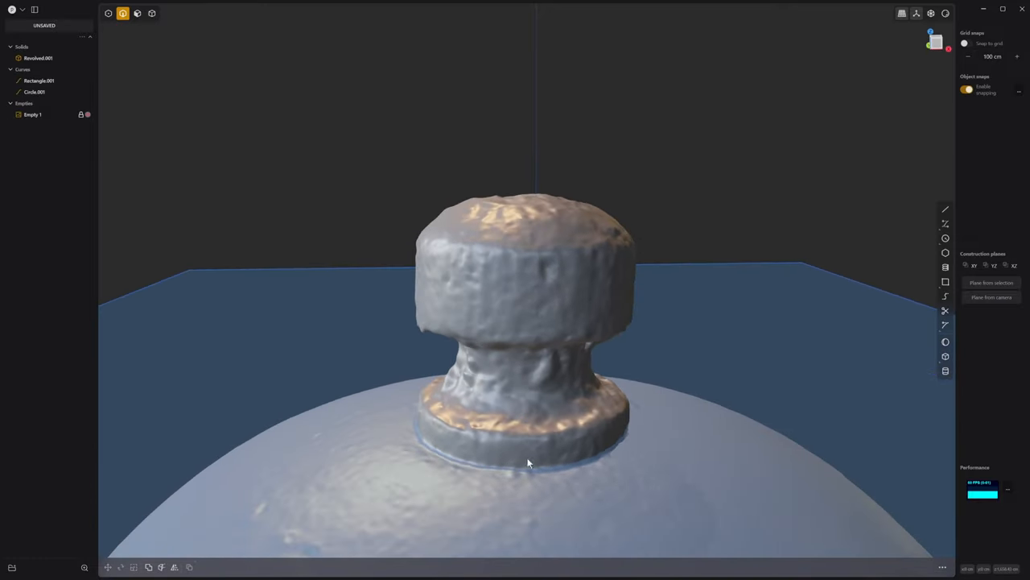
pyautogui.click(35, 91)
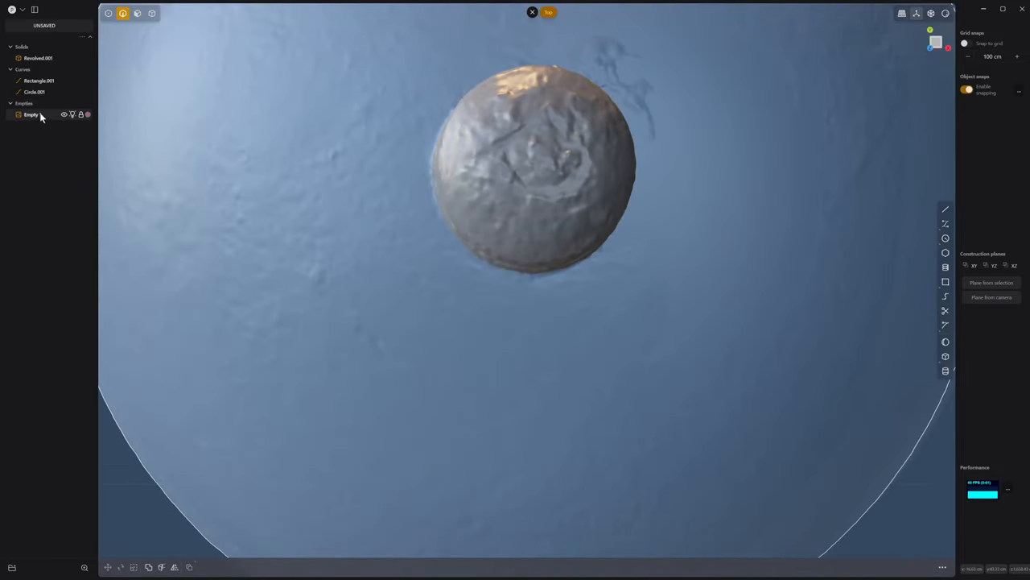
# Lock the rebuilt body against selection and start extruding the knob-base circle upward.
pyautogui.click(34, 90)
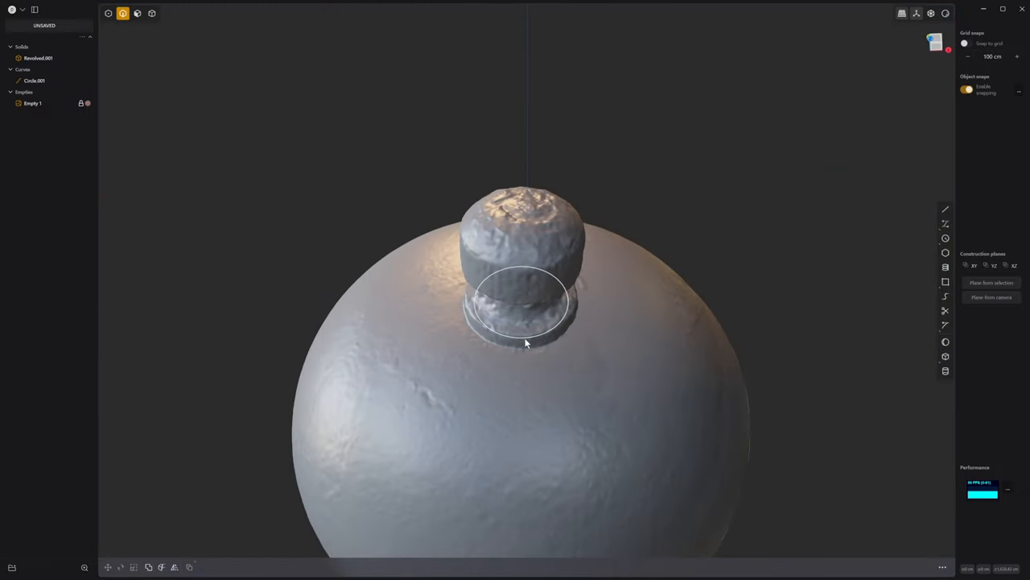
pyautogui.click(36, 80)
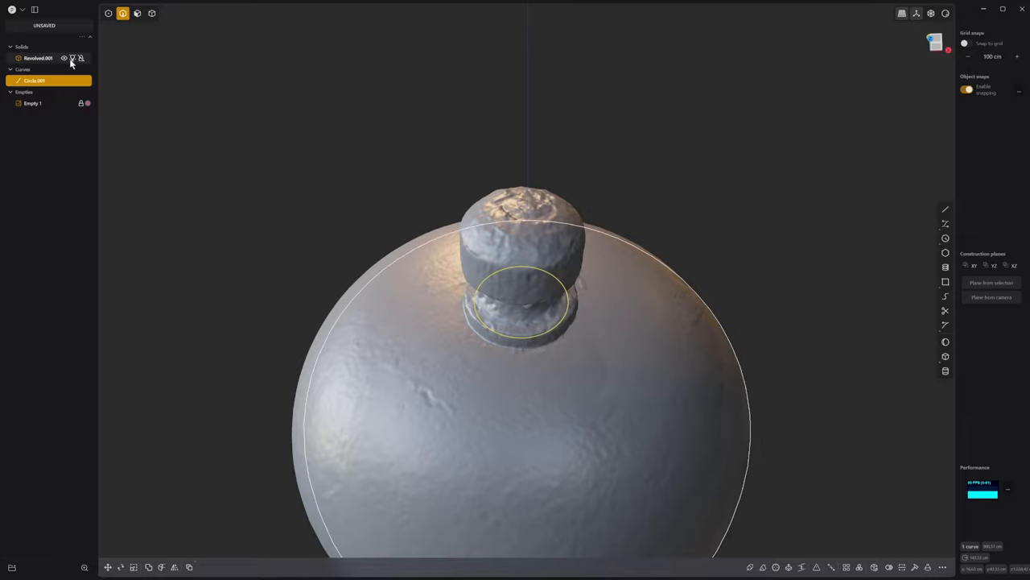
pyautogui.scroll(3)
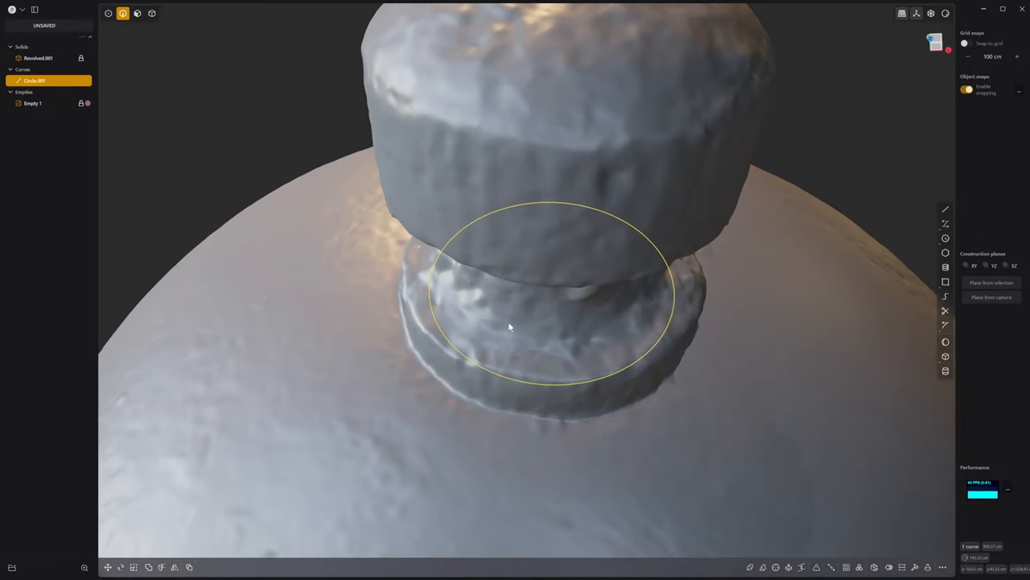
pyautogui.click(106, 567)
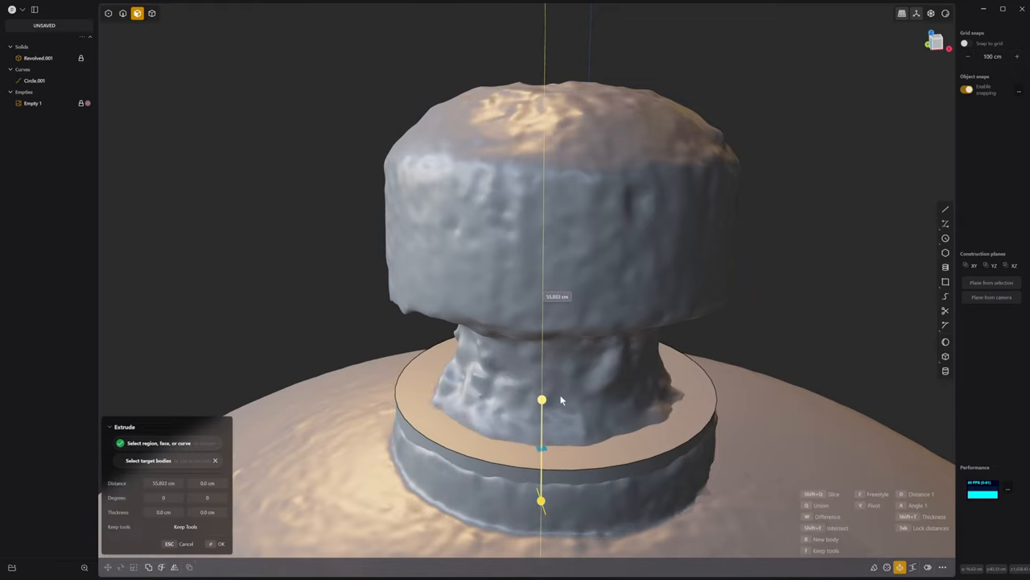
# Confirm the thin disc and neck extrusions, then offset the disc's top face up to the scanned collar.
pyautogui.moveTo(541, 399); pyautogui.dragTo(541, 418)
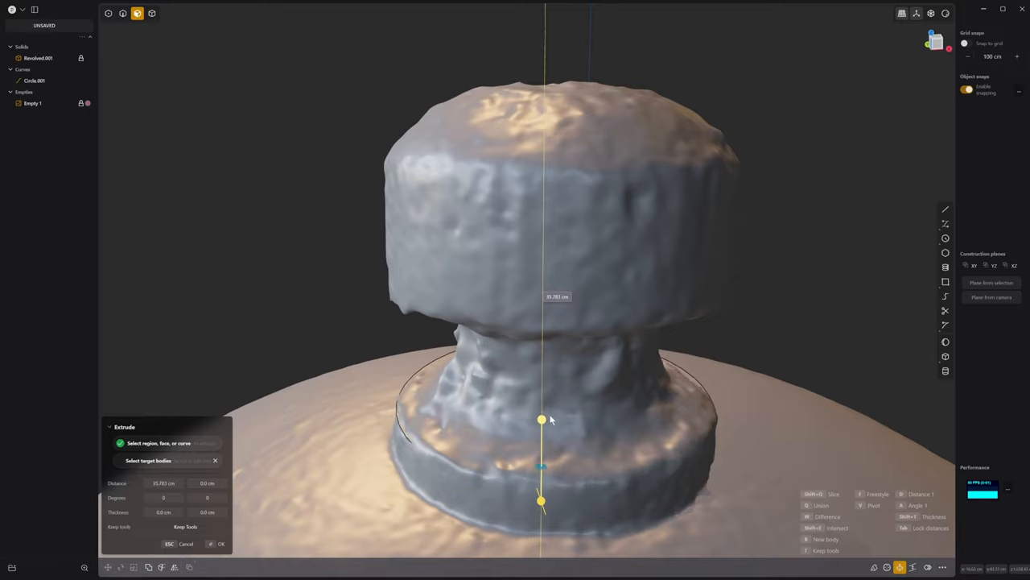
pyautogui.click(222, 544)
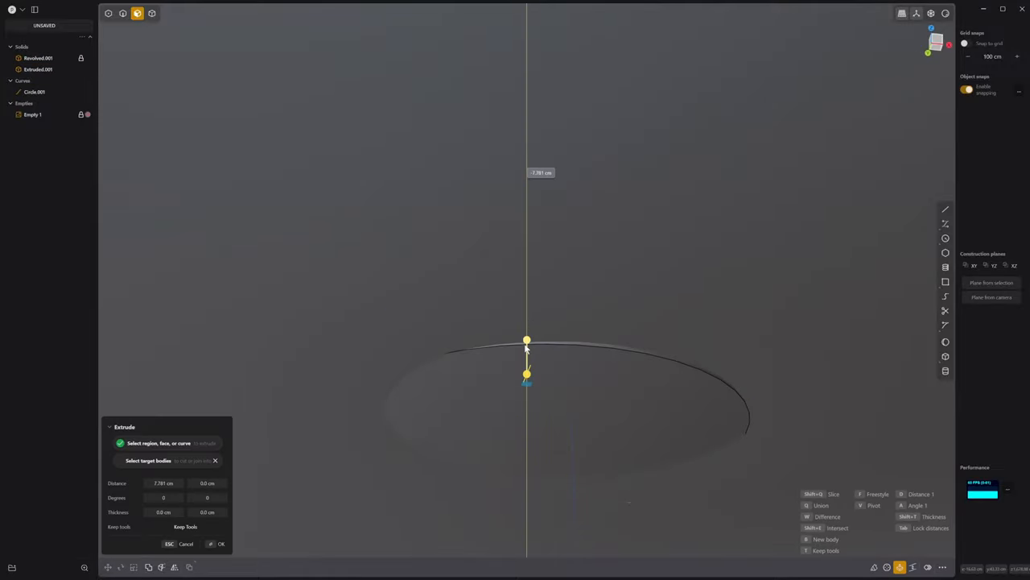
pyautogui.click(222, 544)
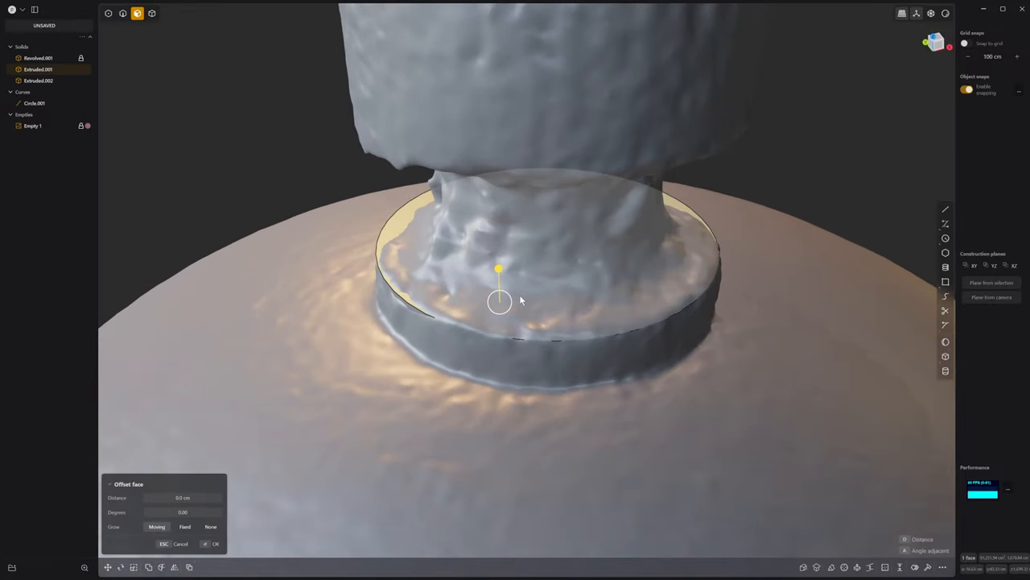
pyautogui.moveTo(529, 303)
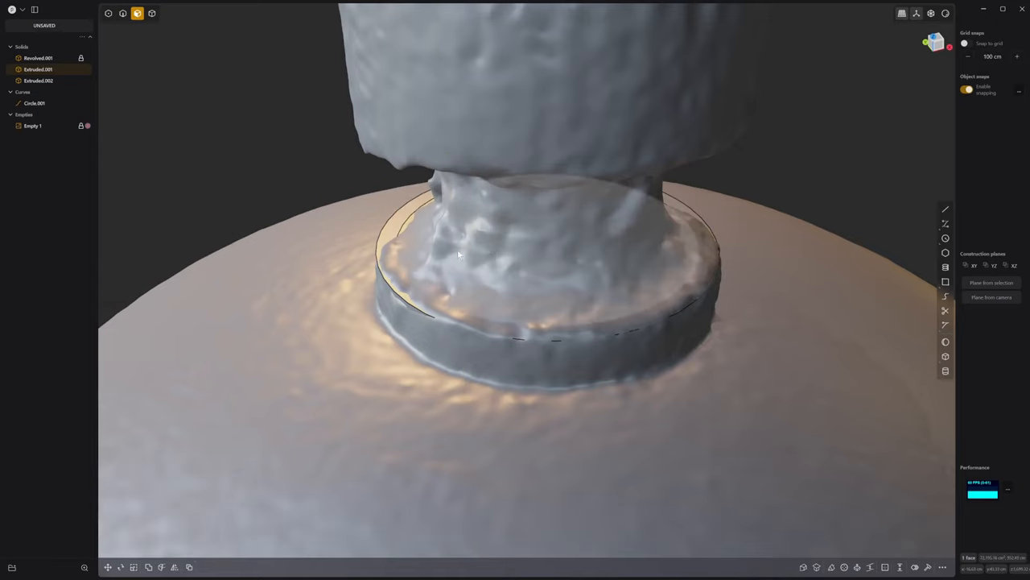
pyautogui.press('s')
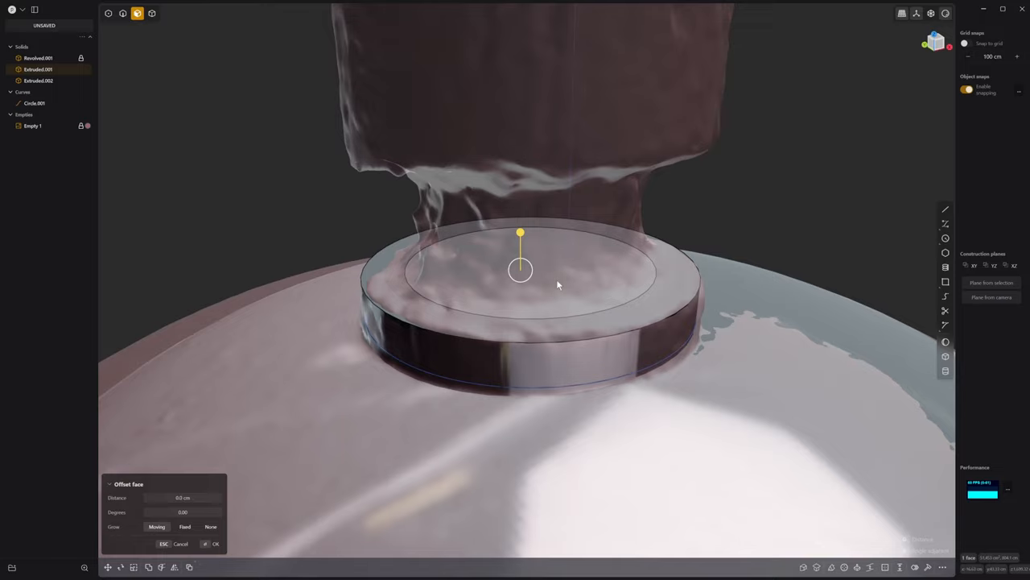
pyautogui.moveTo(520, 231); pyautogui.dragTo(559, 208)
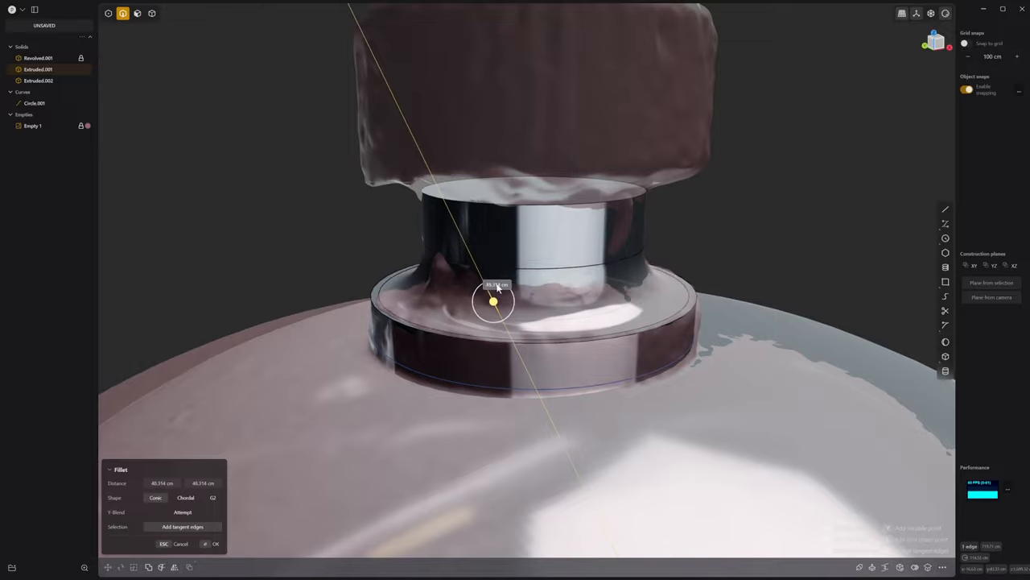
# Confirm the collar fillet and extrude a cylinder from the top circle up into the knob.
pyautogui.click(215, 544)
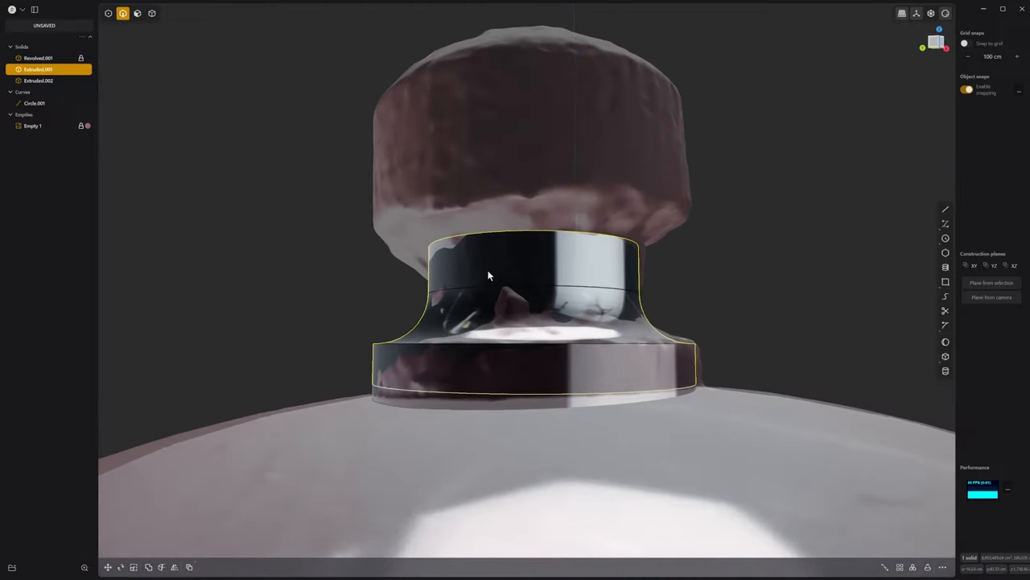
pyautogui.moveTo(486, 275); pyautogui.dragTo(538, 251)
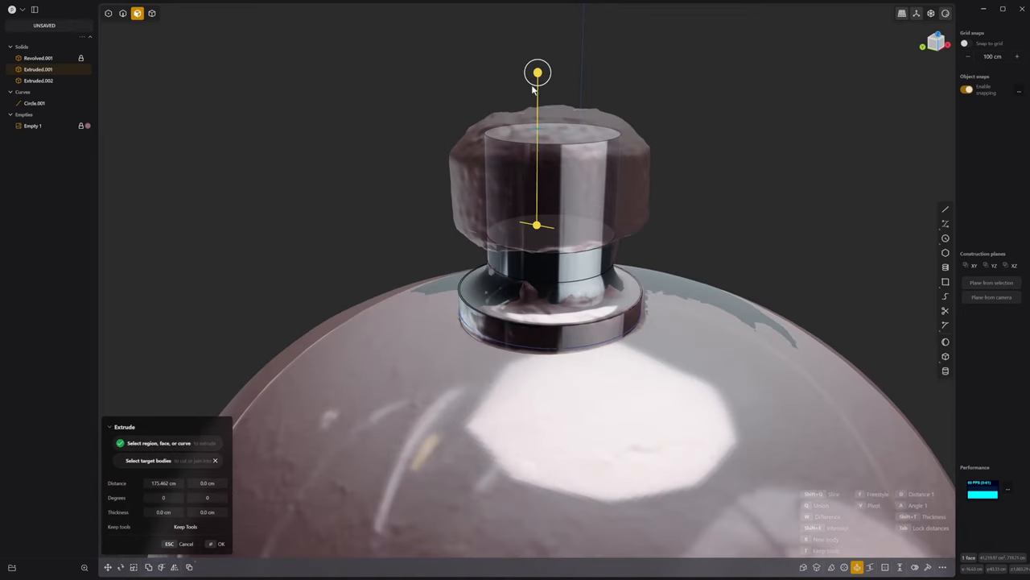
# Offset the cap cylinder's top and side faces to the scanned knob's size and fillet the edge beneath it.
pyautogui.click(222, 545)
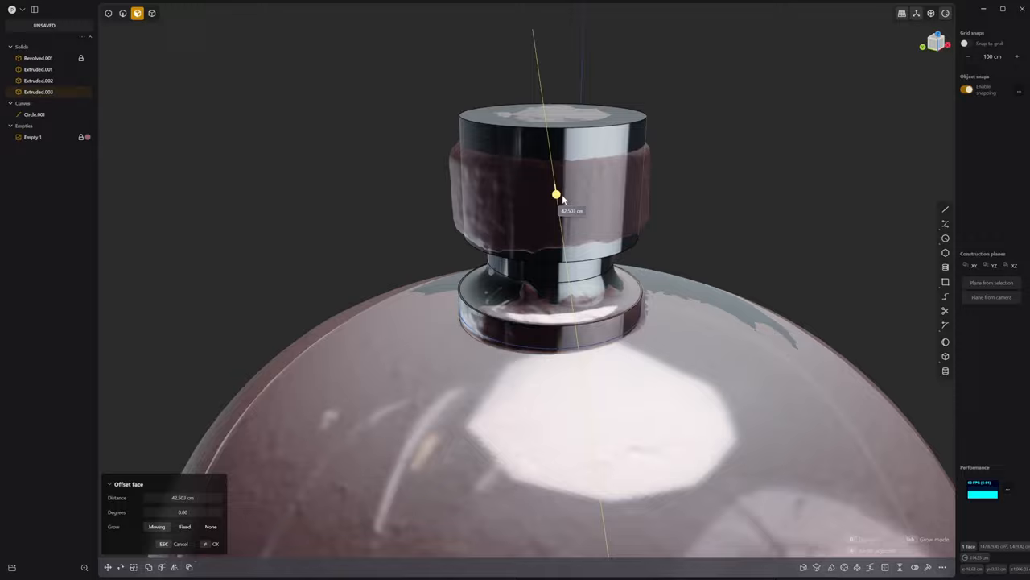
pyautogui.moveTo(555, 193); pyautogui.dragTo(599, 187)
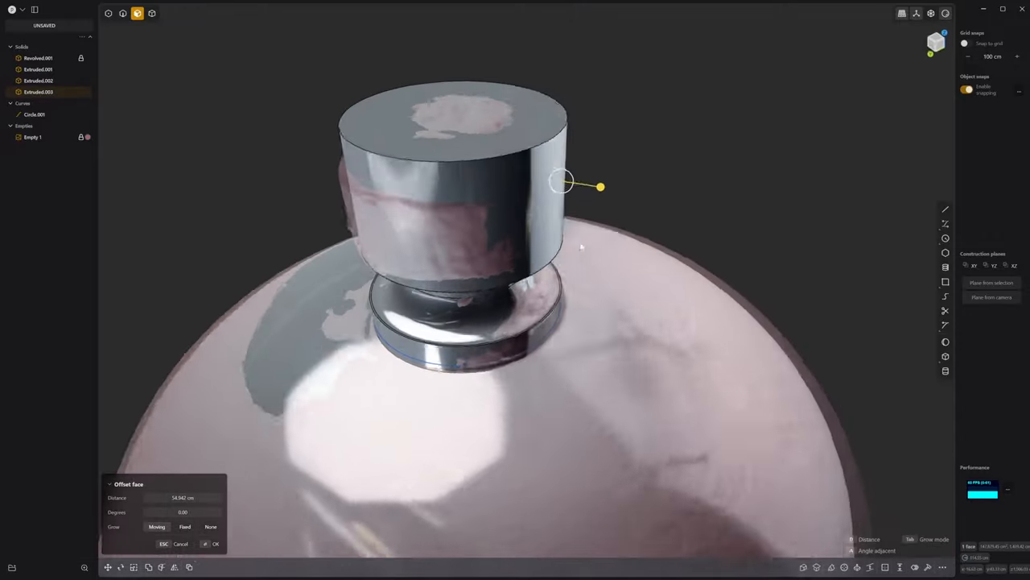
pyautogui.moveTo(580, 242); pyautogui.dragTo(338, 193)
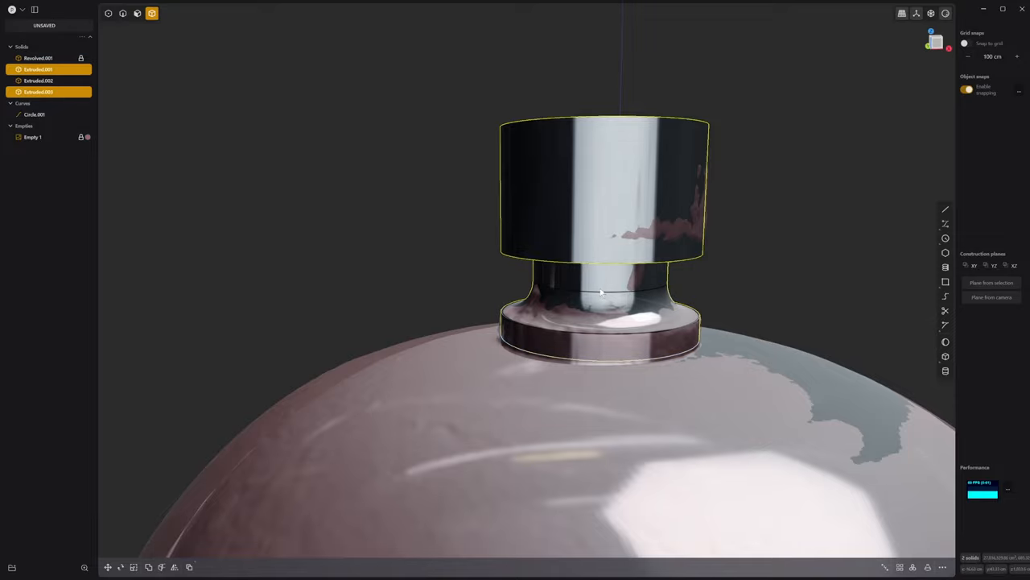
pyautogui.moveTo(947, 13)
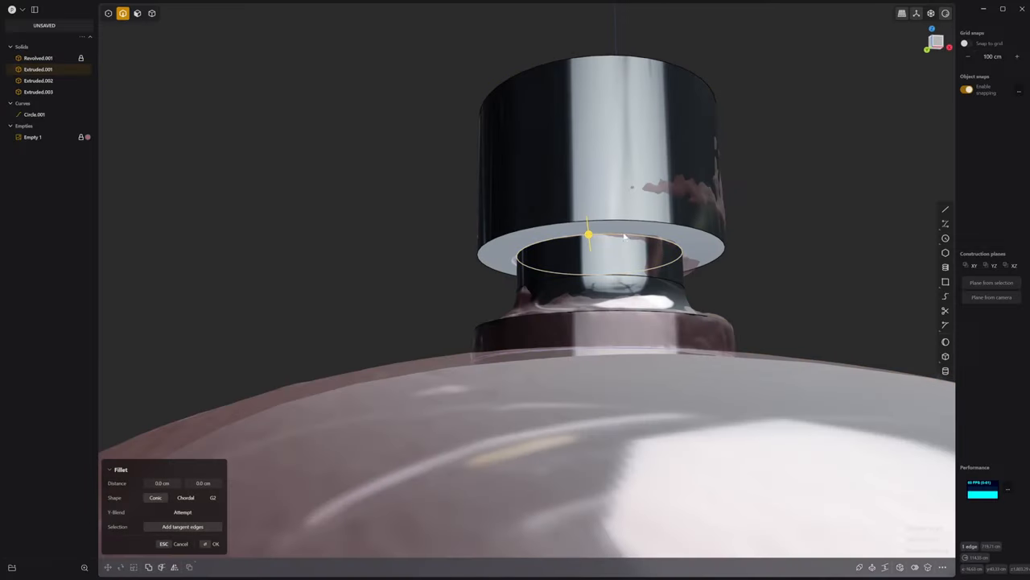
pyautogui.moveTo(588, 235); pyautogui.dragTo(587, 222)
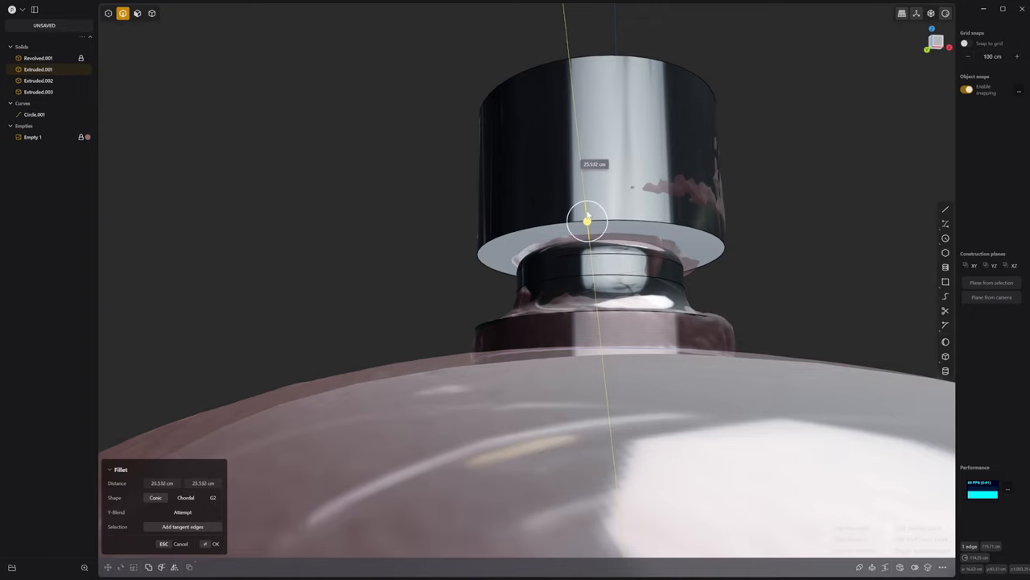
pyautogui.click(216, 544)
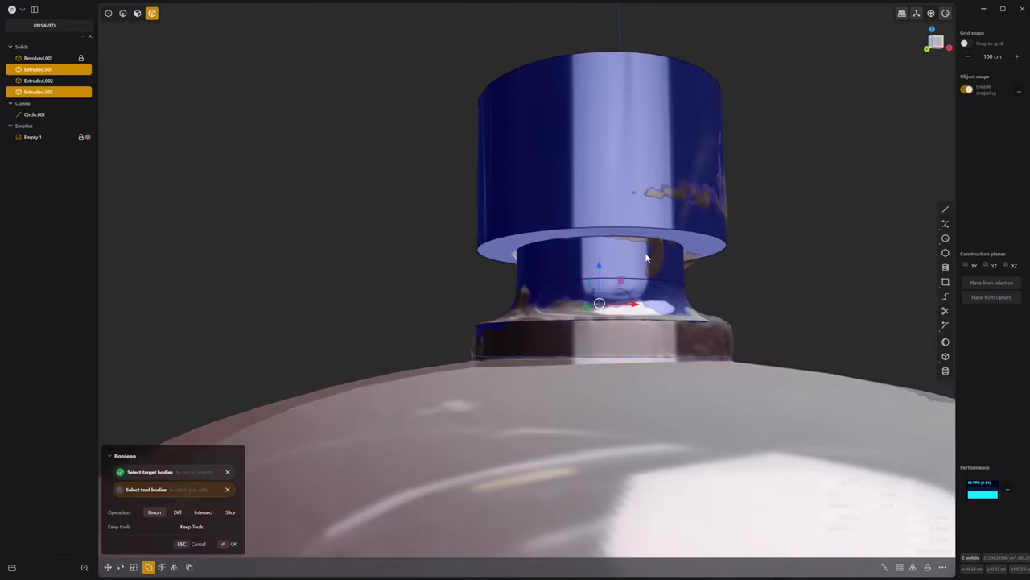
# Boolean-union the knob pieces, then fillet the cap's lower edge and dome its top edge.
pyautogui.click(234, 544)
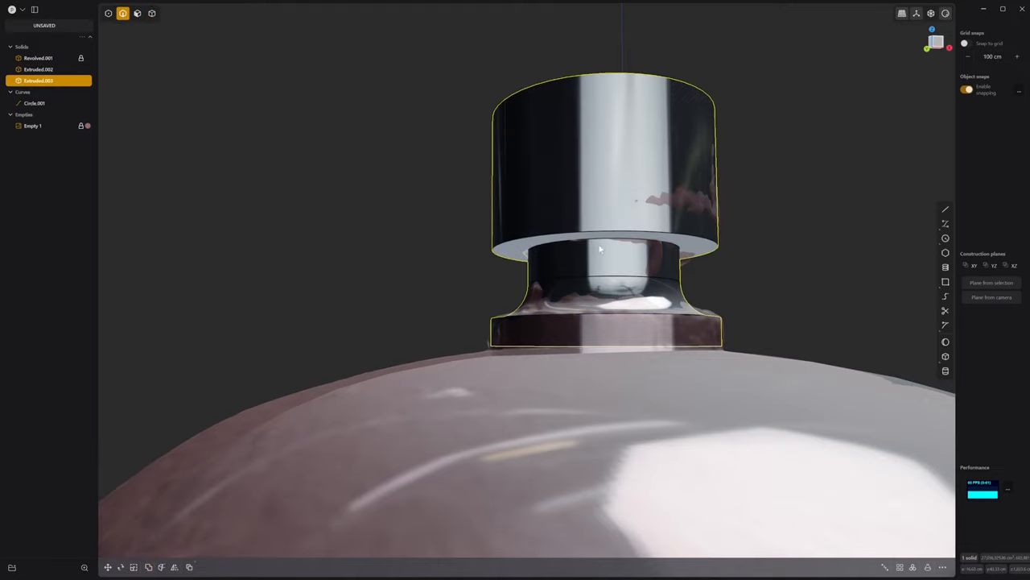
pyautogui.click(598, 245)
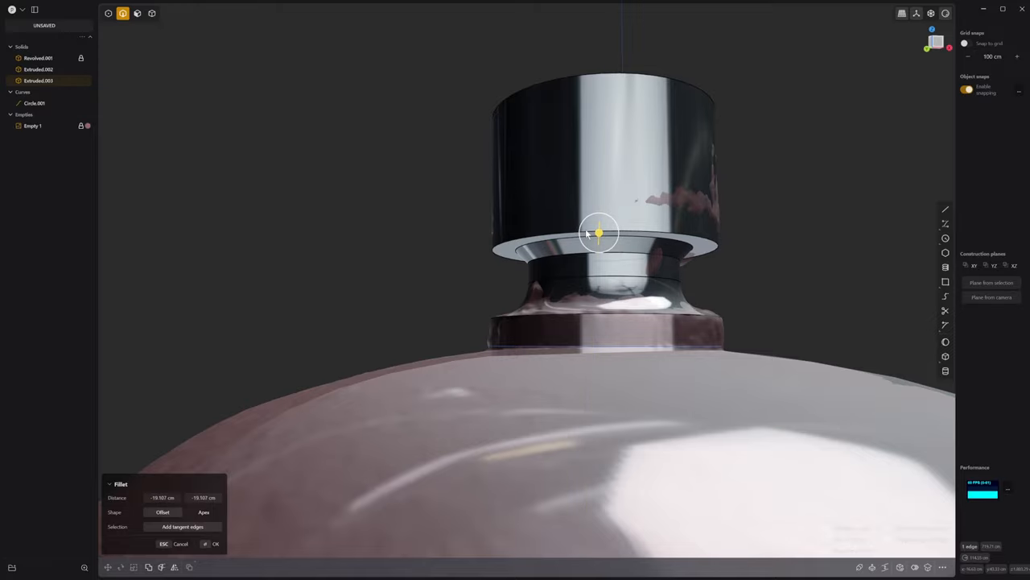
pyautogui.click(215, 545)
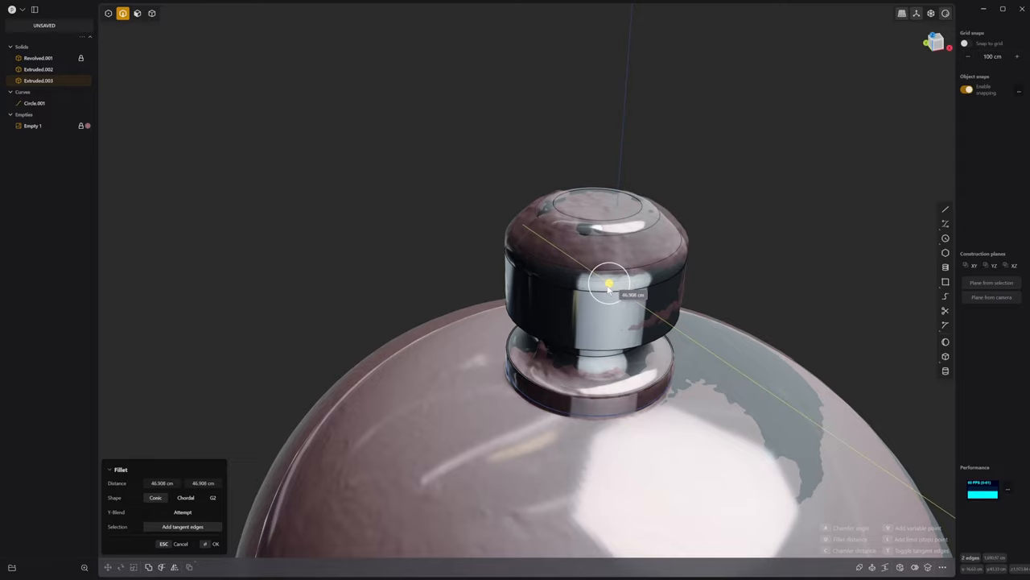
pyautogui.click(216, 544)
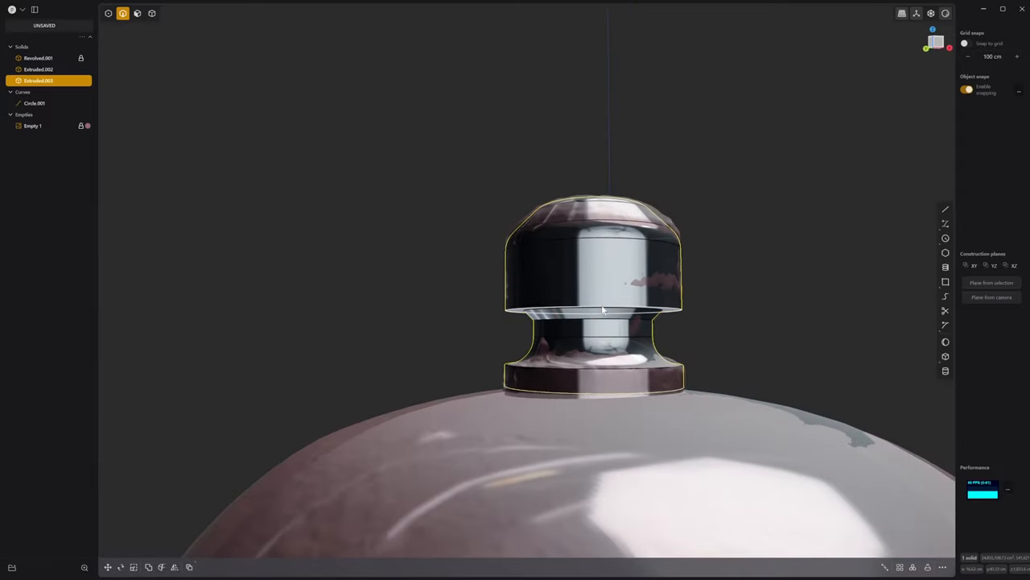
pyautogui.click(598, 309)
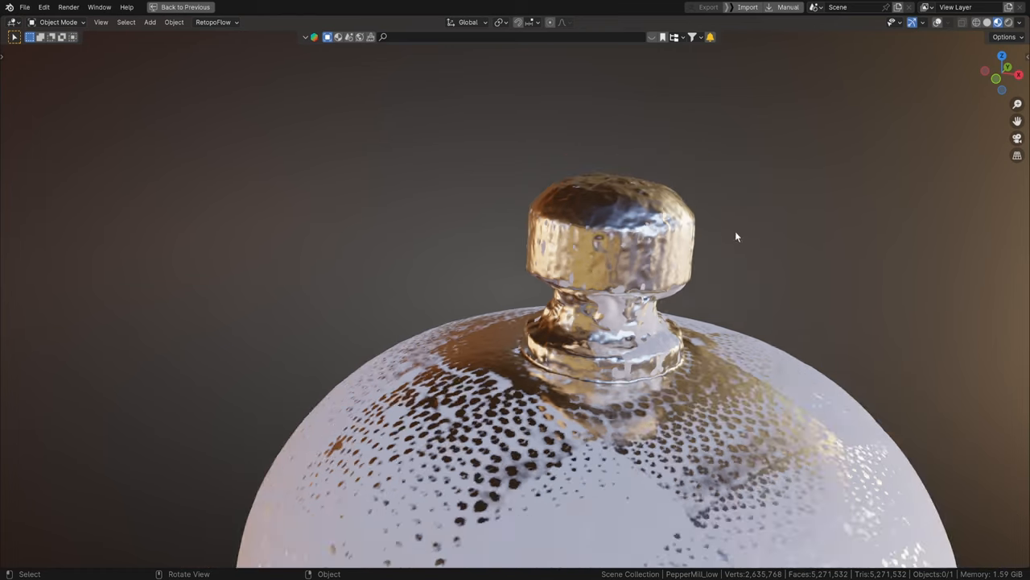
# Pull back to see the whole scanned mill and switch to the Shading workspace for its material nodes.
pyautogui.moveTo(735, 236); pyautogui.dragTo(666, 251)
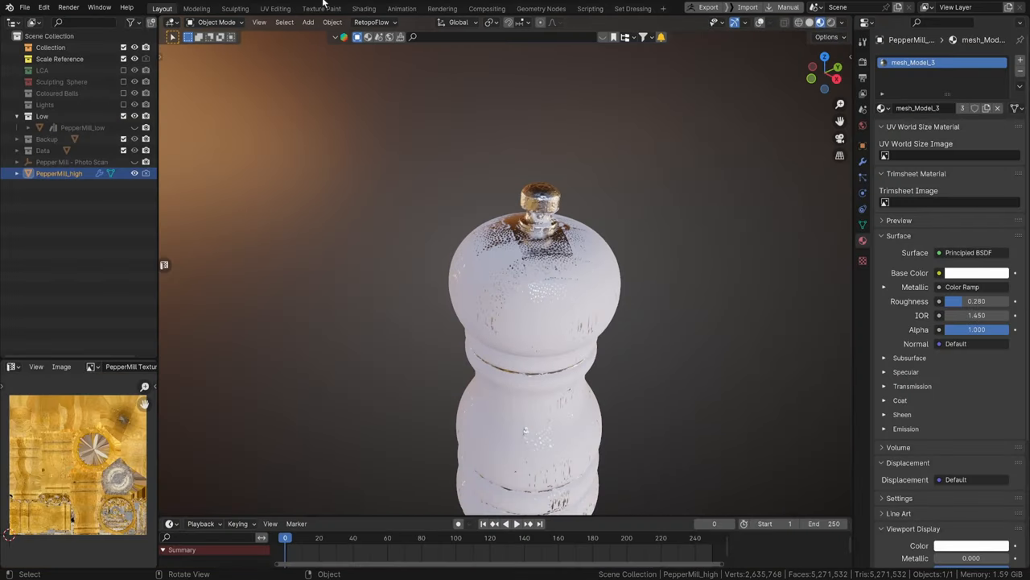
pyautogui.click(364, 7)
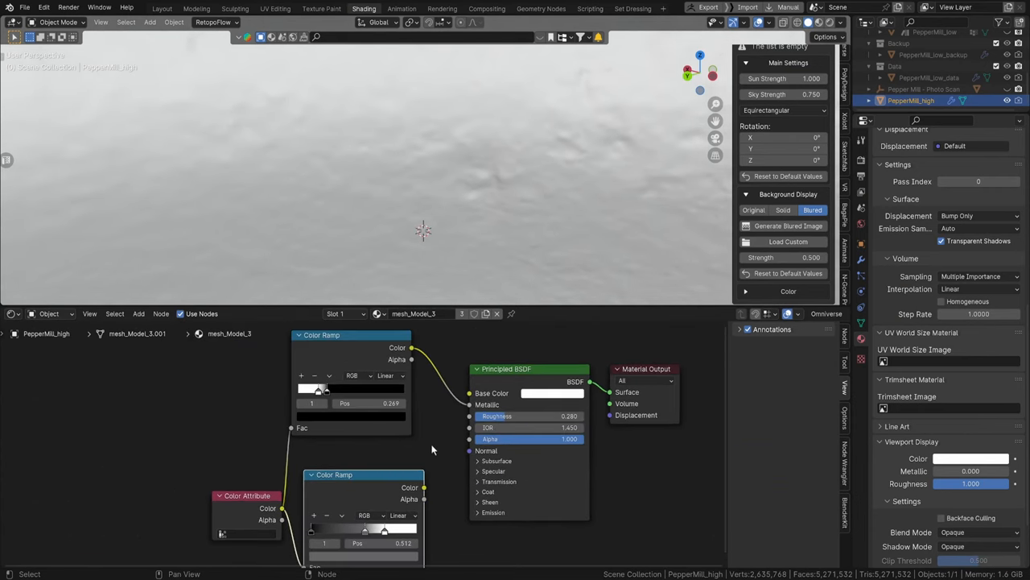
pyautogui.moveTo(515, 404)
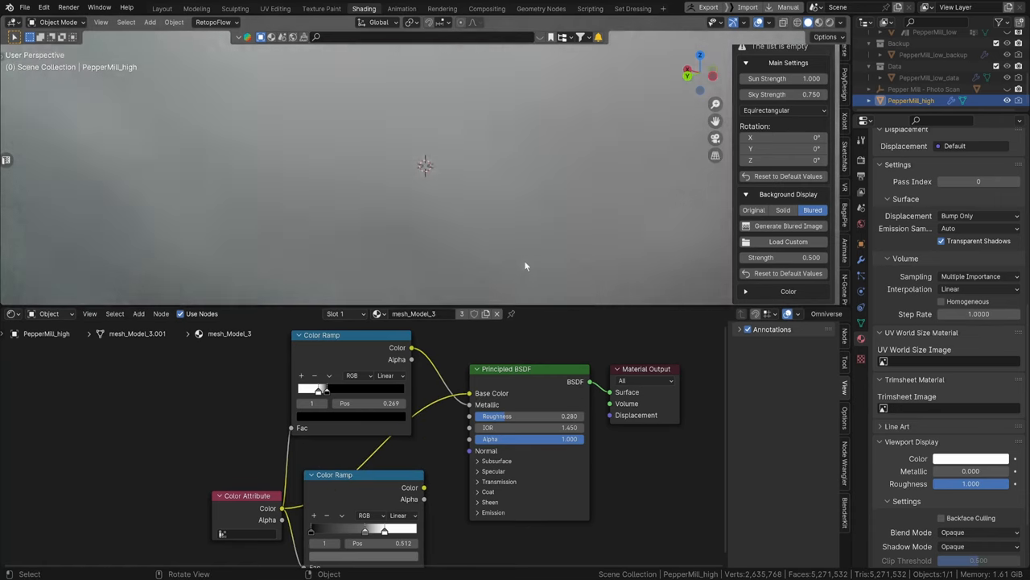
pyautogui.click(808, 22)
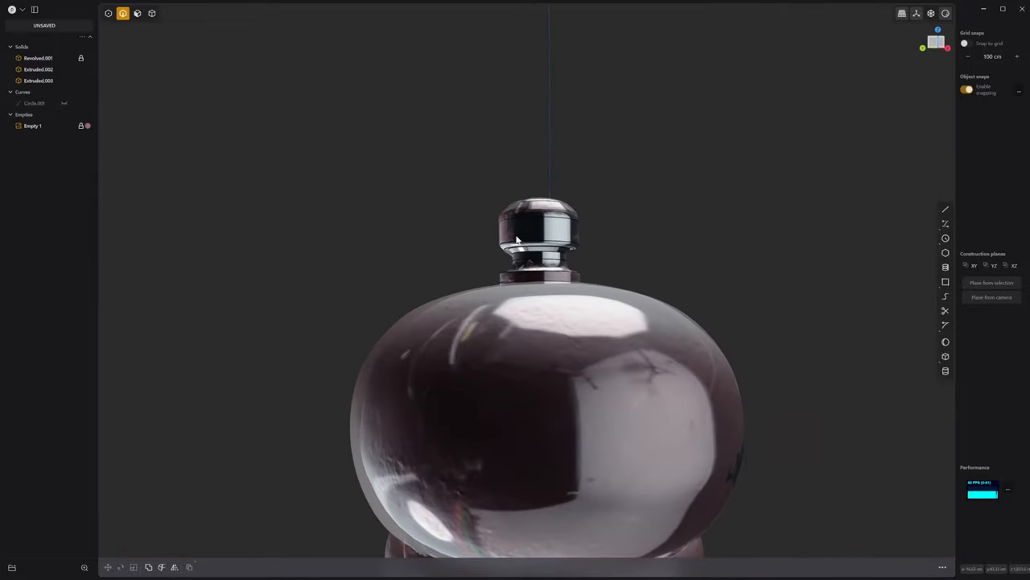
# Hide the scan Empty, switch to plain grey shading and view the mill's recessed base from below.
pyautogui.click(32, 125)
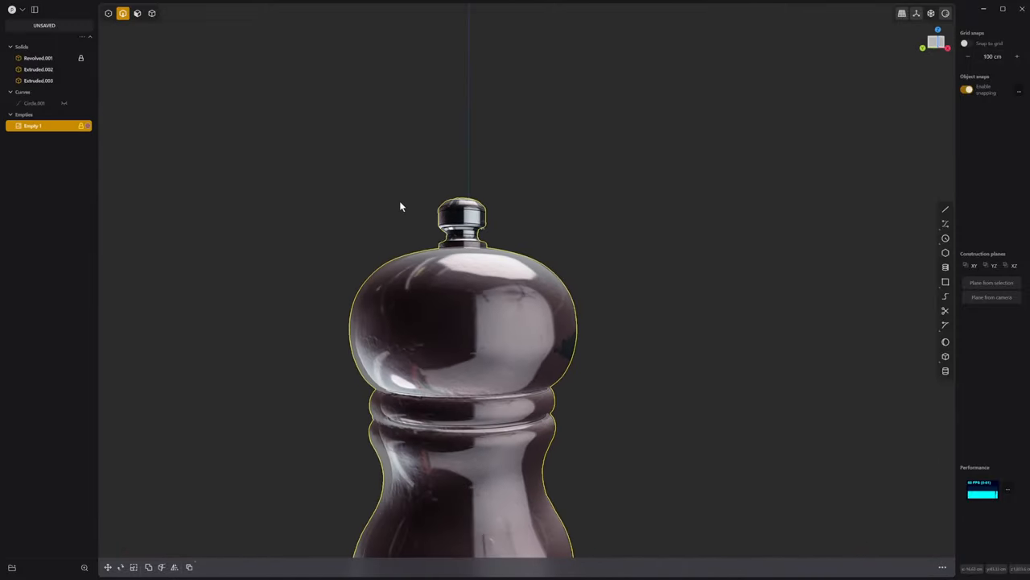
pyautogui.click(946, 13)
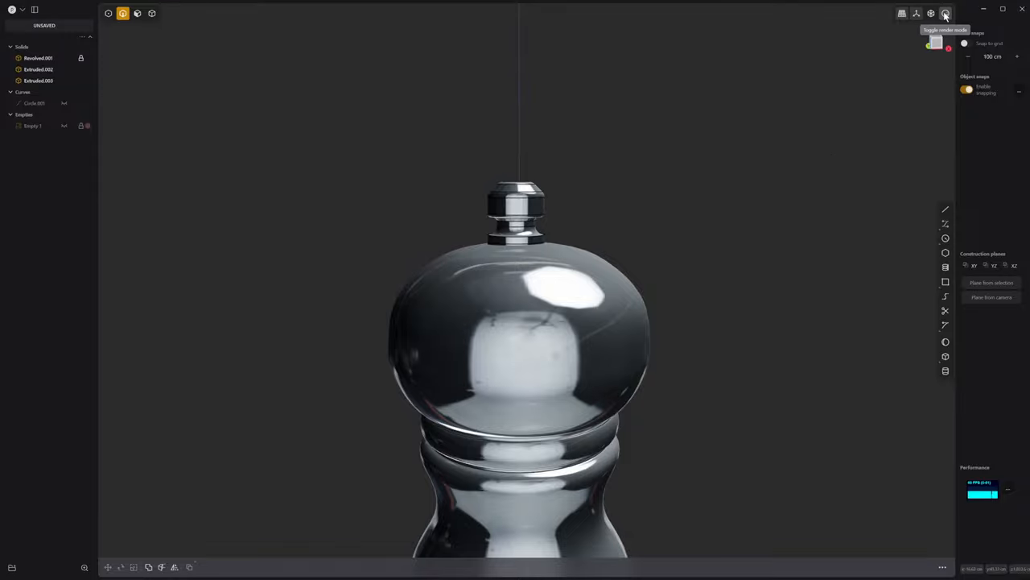
pyautogui.click(947, 13)
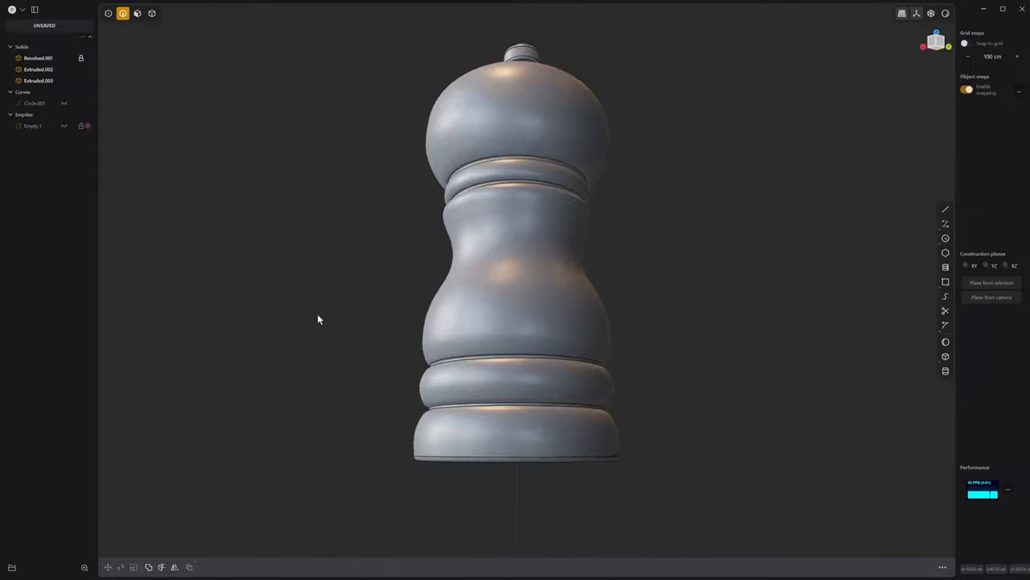
pyautogui.moveTo(319, 319); pyautogui.dragTo(139, 269)
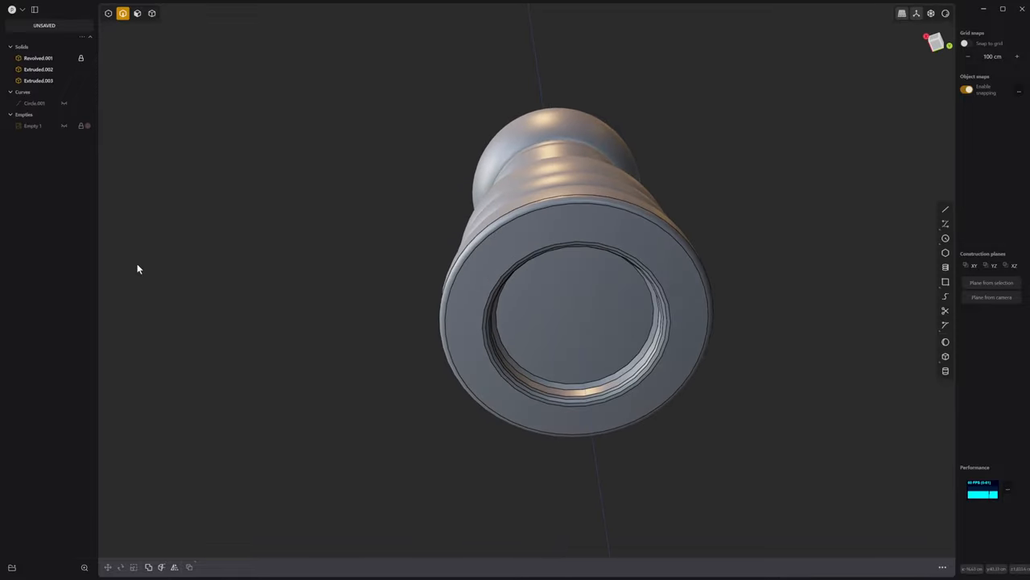
pyautogui.moveTo(136, 269); pyautogui.dragTo(335, 288)
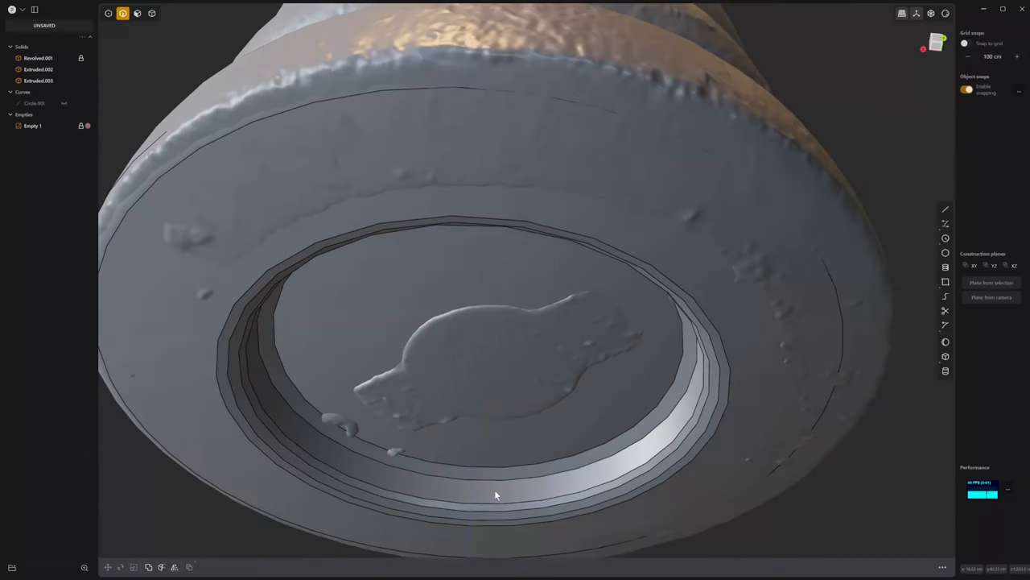
pyautogui.click(39, 58)
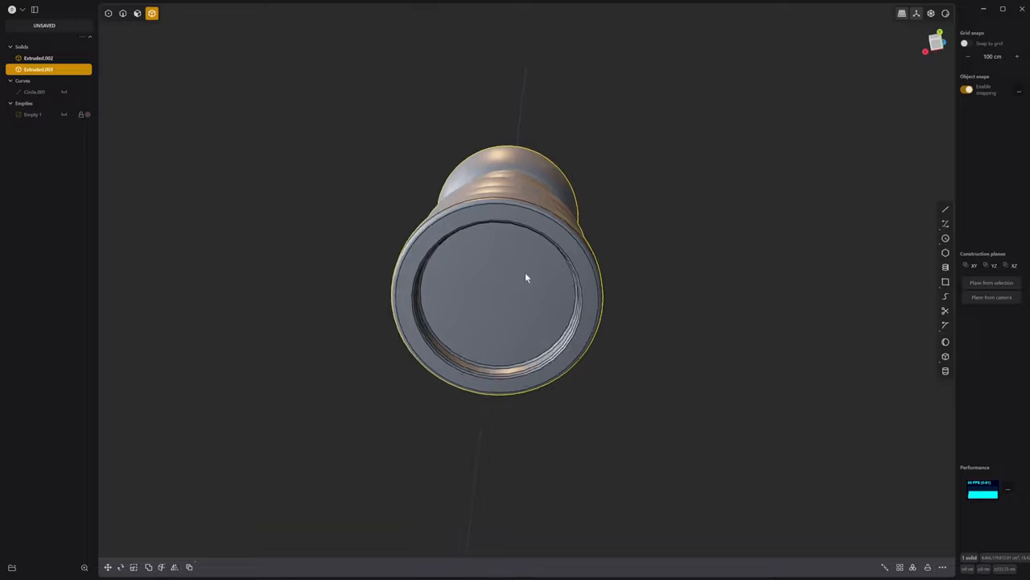
pyautogui.moveTo(523, 277); pyautogui.dragTo(664, 290)
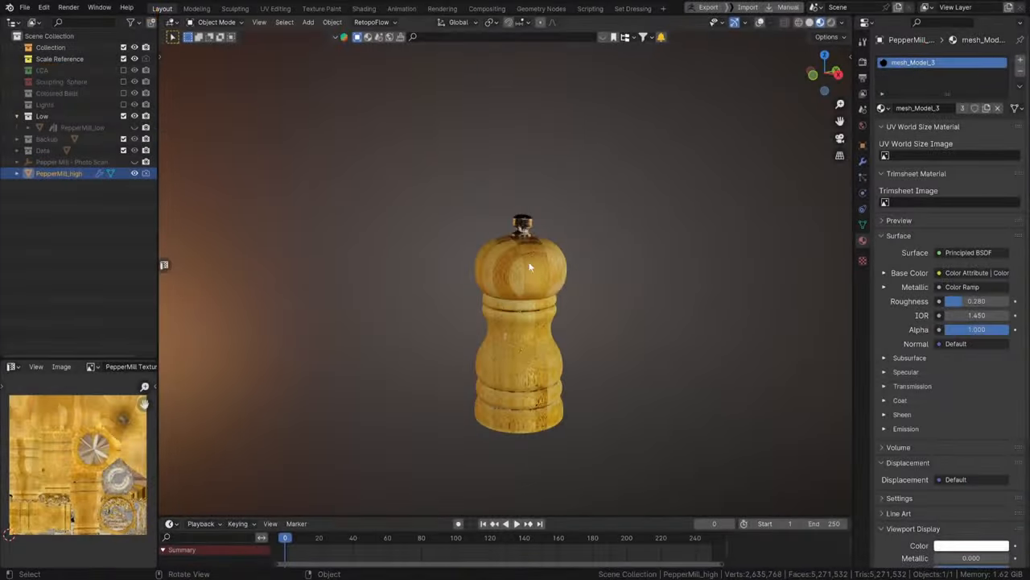
# Connect the Plasticity bridge and import the grey blockout mill over the scanned model.
pyautogui.click(845, 193)
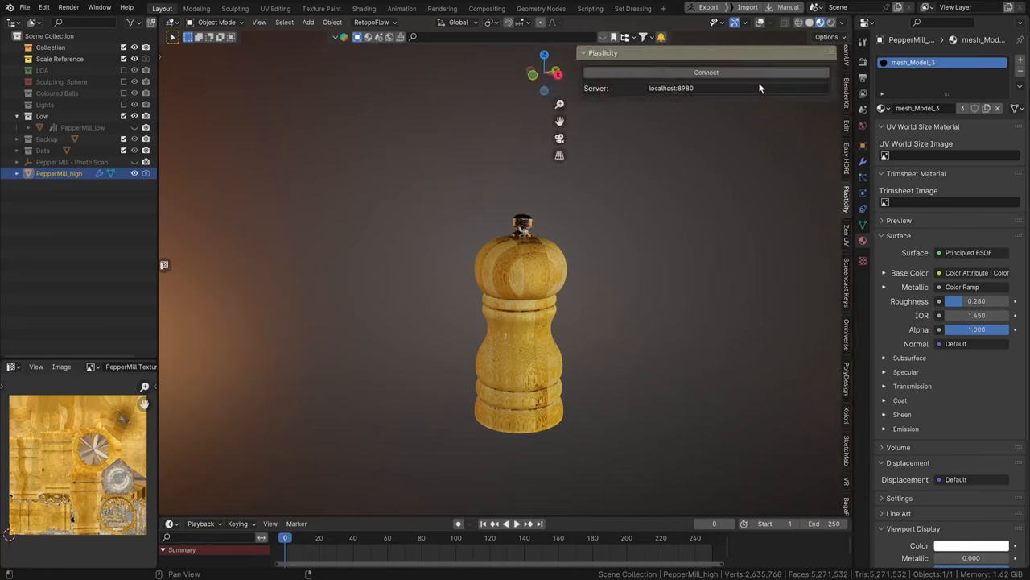
pyautogui.click(705, 72)
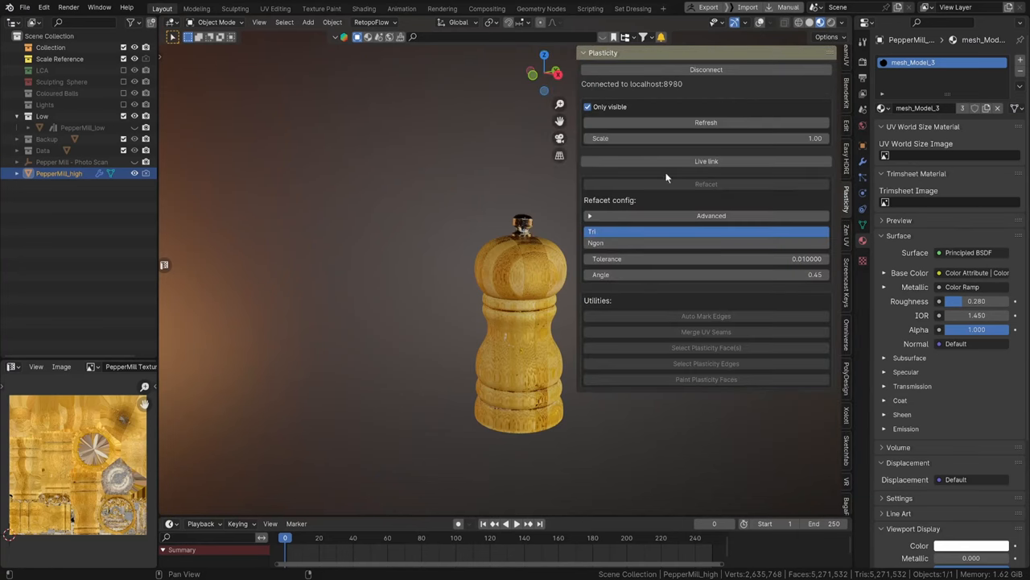
pyautogui.moveTo(684, 121)
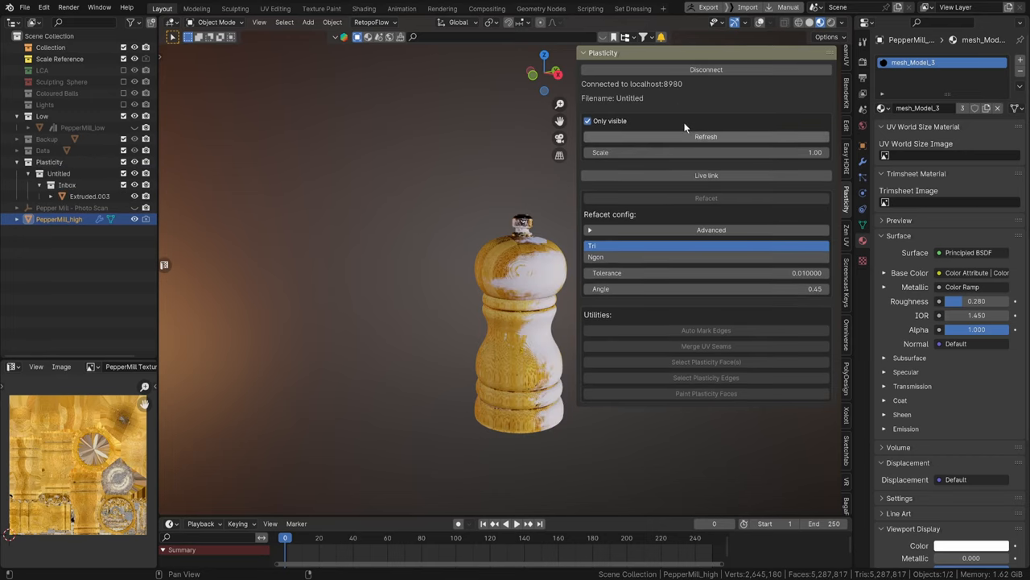
pyautogui.moveTo(518, 322); pyautogui.dragTo(386, 244)
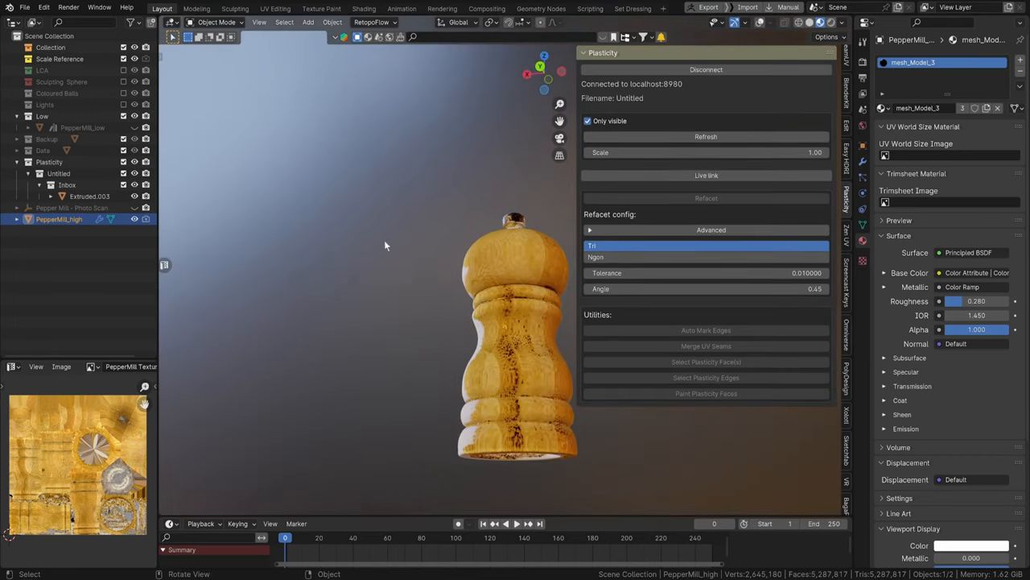
pyautogui.moveTo(385, 245); pyautogui.dragTo(560, 241)
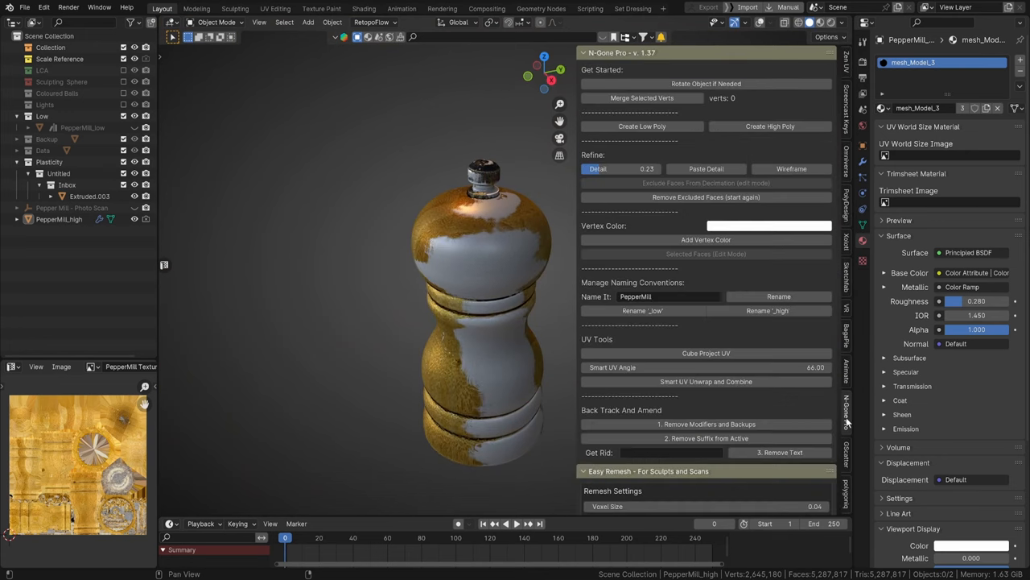
# Select Extruded.003 and display it with its wireframe visible.
pyautogui.click(792, 169)
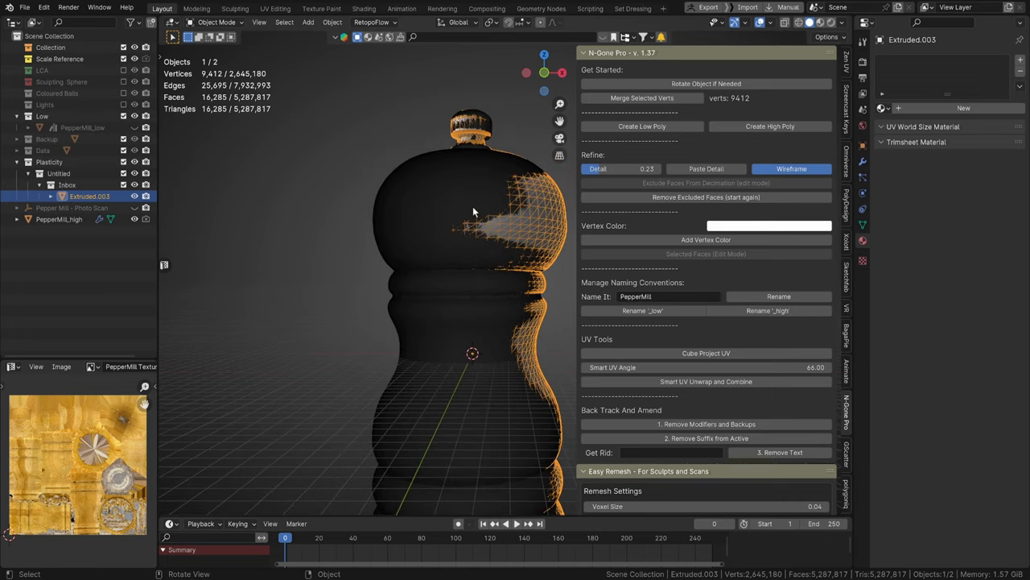
pyautogui.moveTo(470, 212); pyautogui.dragTo(471, 235)
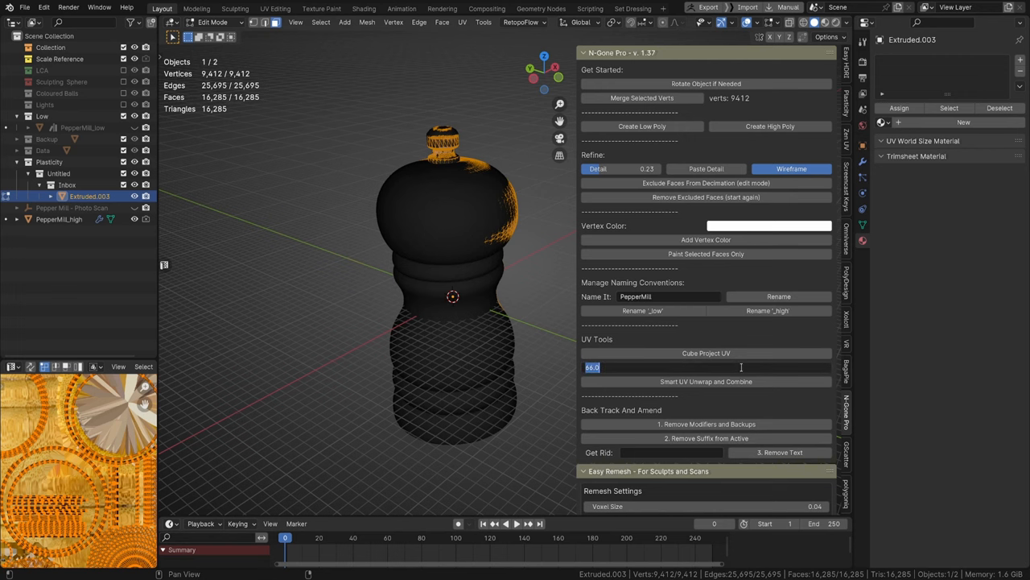
# Smart UV unwrap the mill with a projection angle of 30.
pyautogui.write('30')
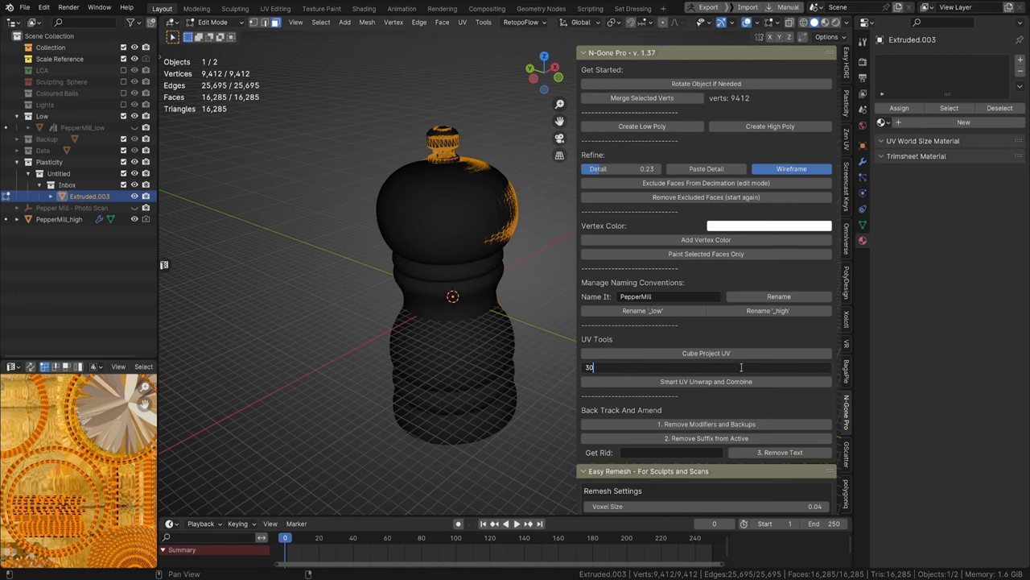
pyautogui.press('Return')
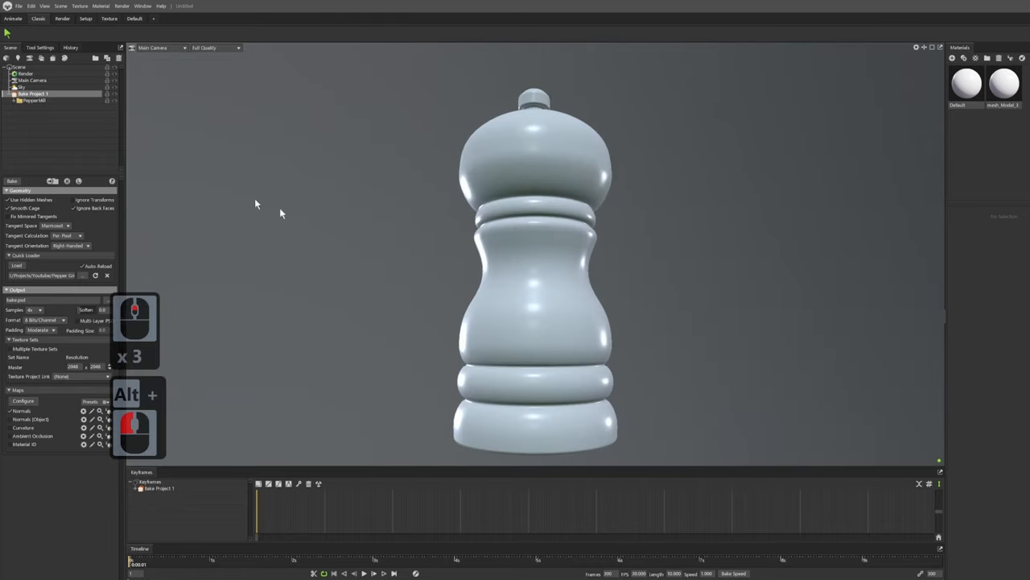
pyautogui.moveTo(34, 193)
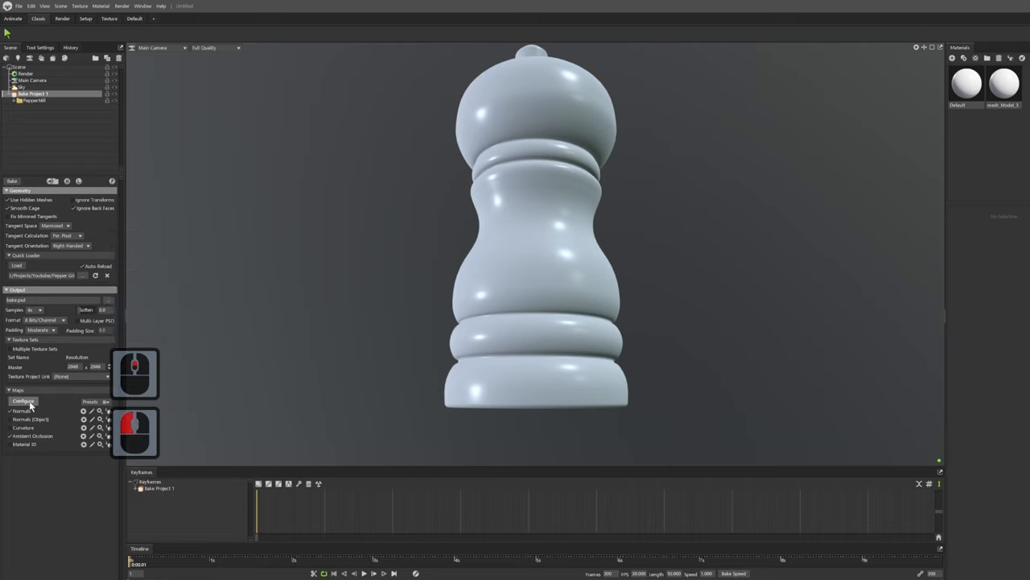
# Enable an additional bake map and start the bake with a new output path.
pyautogui.click(23, 401)
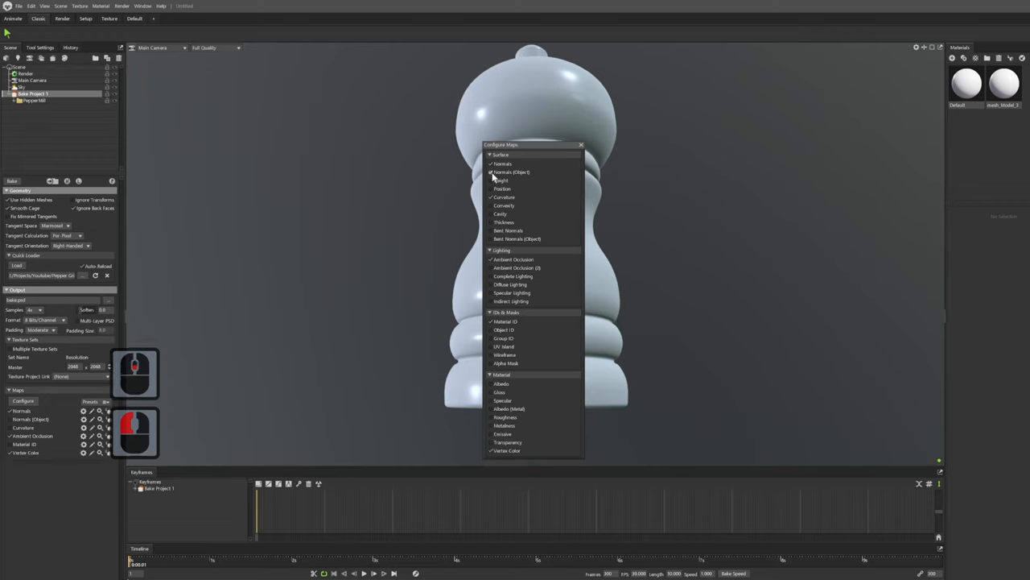
pyautogui.click(489, 170)
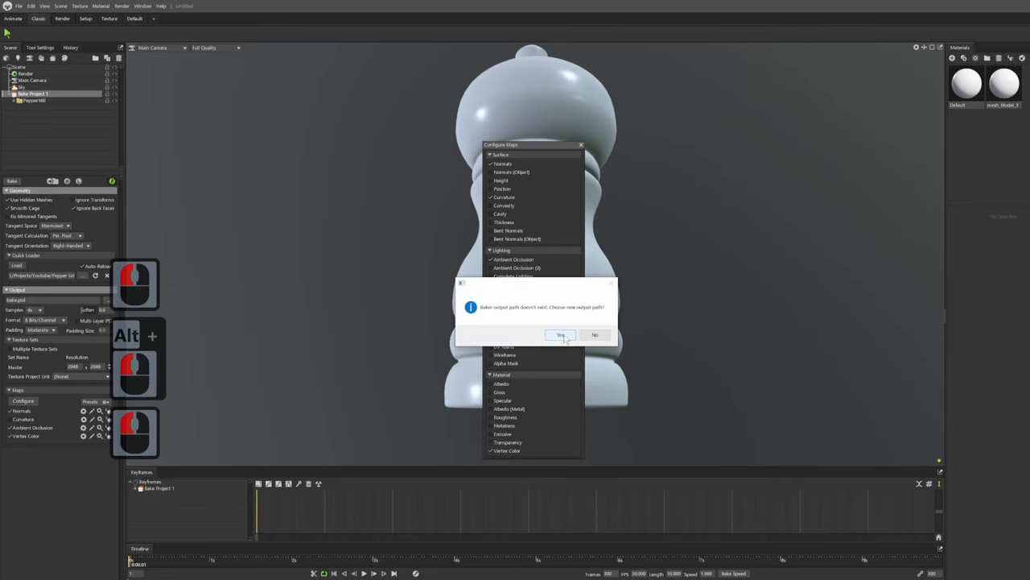
pyautogui.click(560, 335)
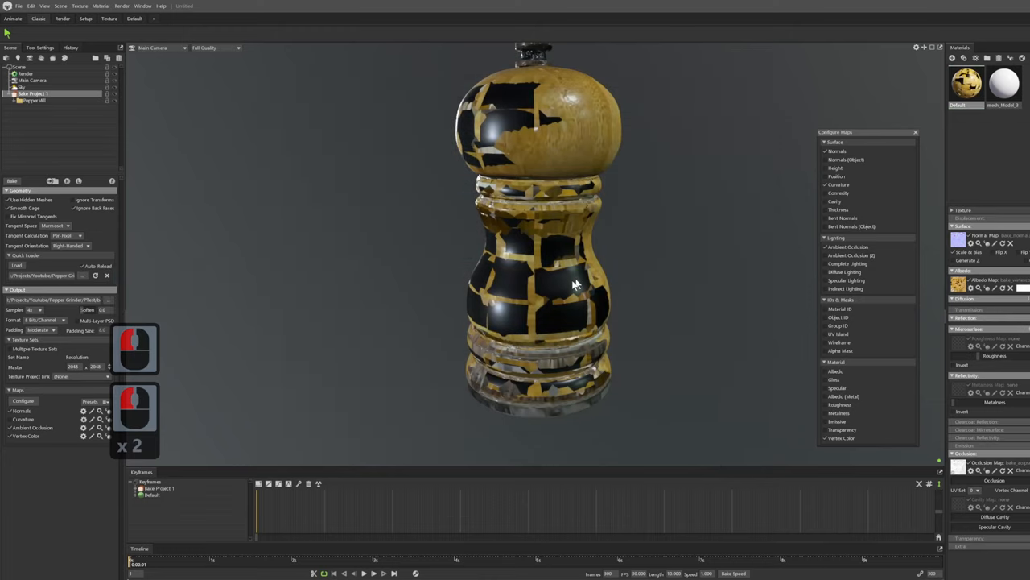
# Raise the bake cage Max Offset on the low-poly mill to cover the black missing areas.
pyautogui.moveTo(579, 282); pyautogui.dragTo(518, 334)
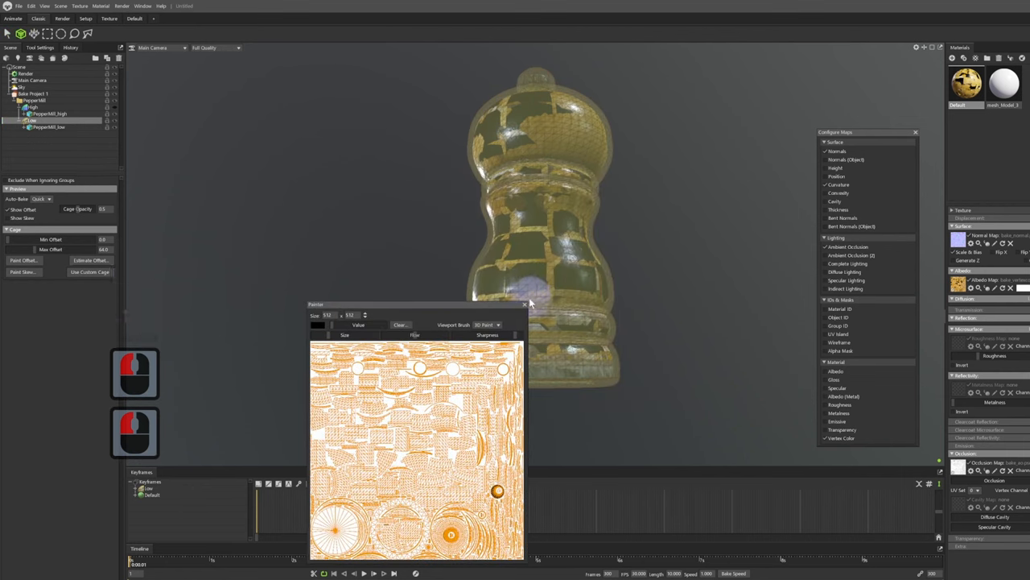
pyautogui.click(525, 305)
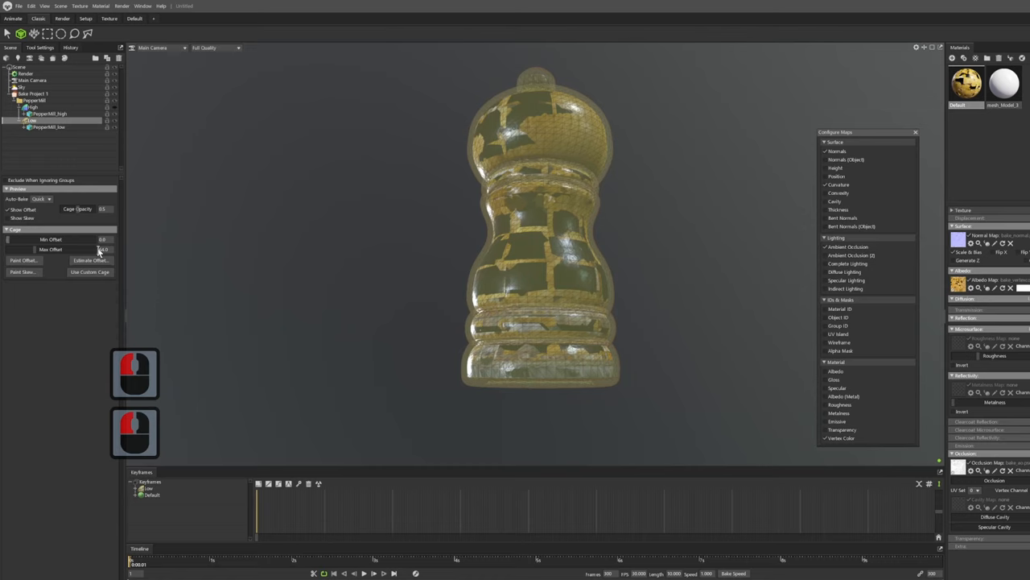
pyautogui.click(22, 86)
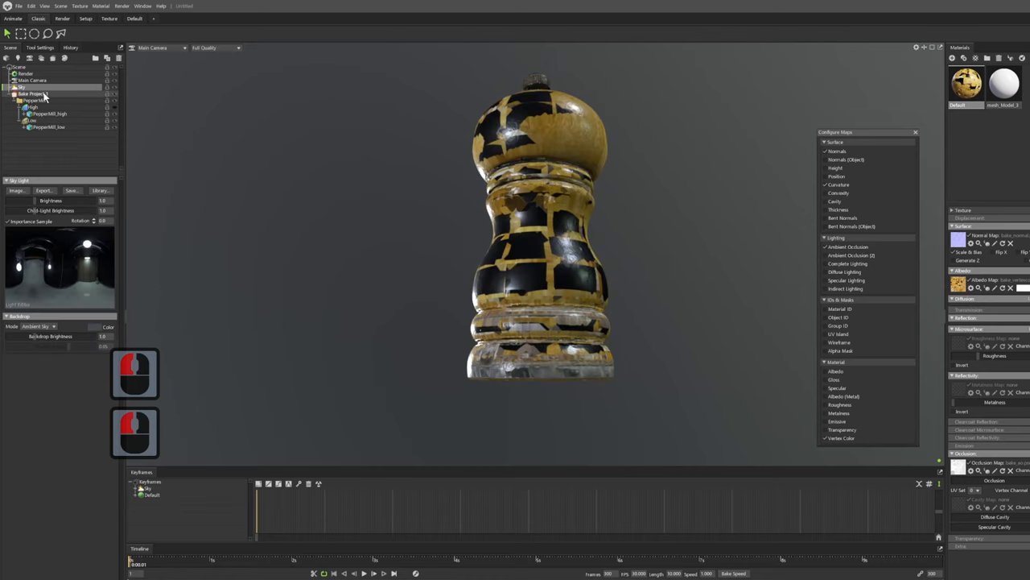
# Rebake and review the clean wood-textured mill, then return to Blender.
pyautogui.click(34, 94)
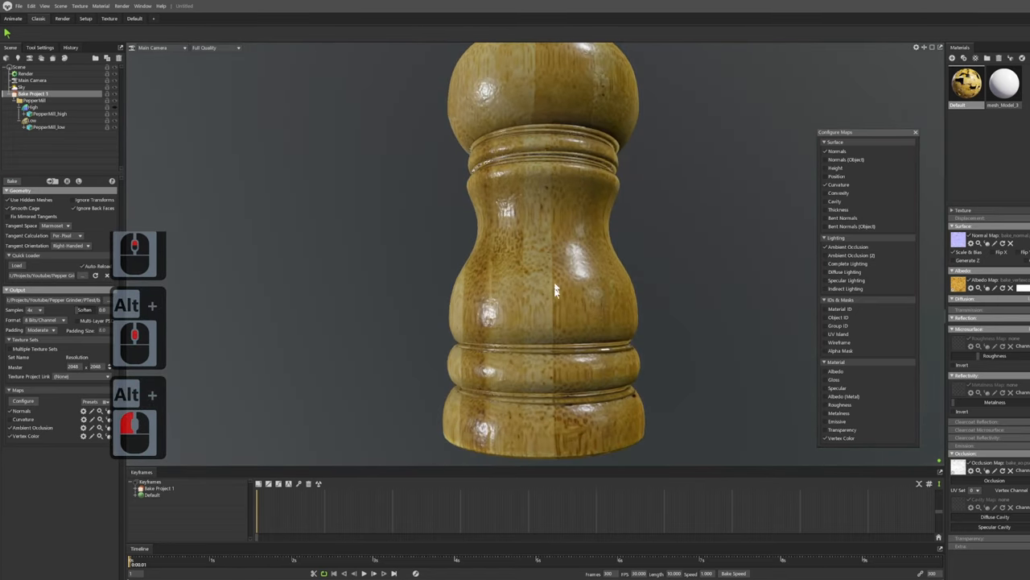
pyautogui.moveTo(539, 293)
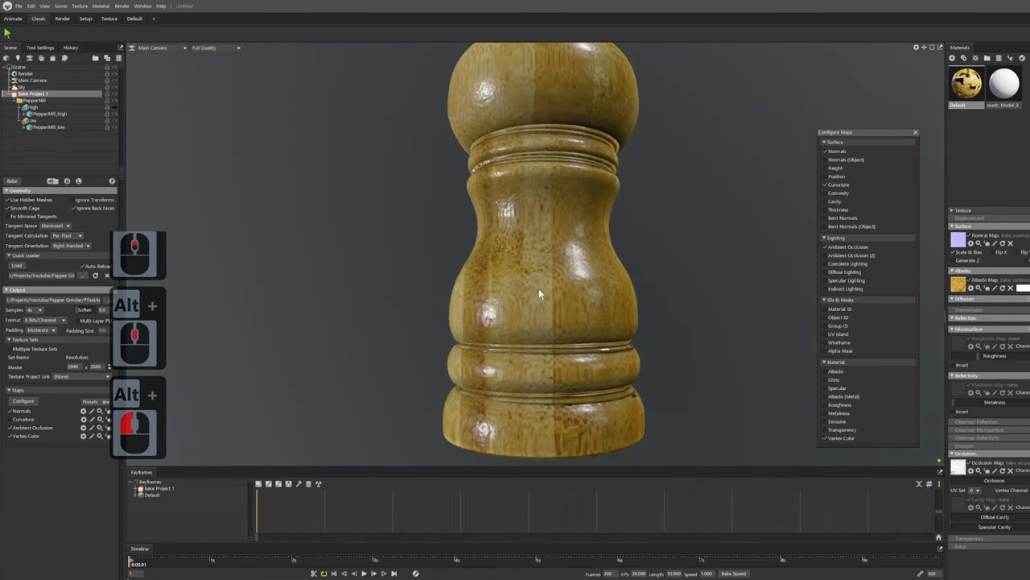
pyautogui.moveTo(539, 293); pyautogui.dragTo(528, 281)
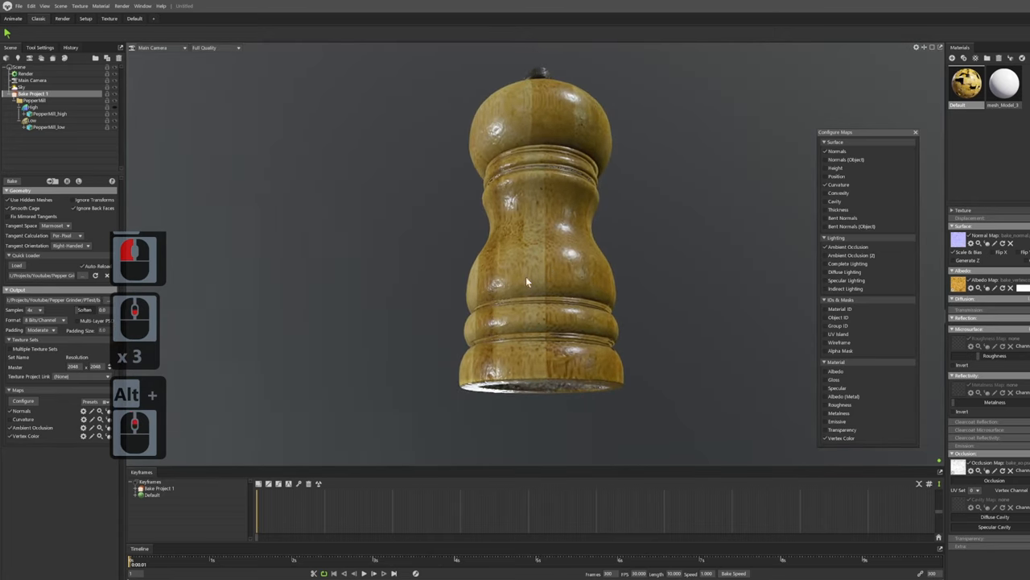
pyautogui.moveTo(528, 281); pyautogui.dragTo(521, 309)
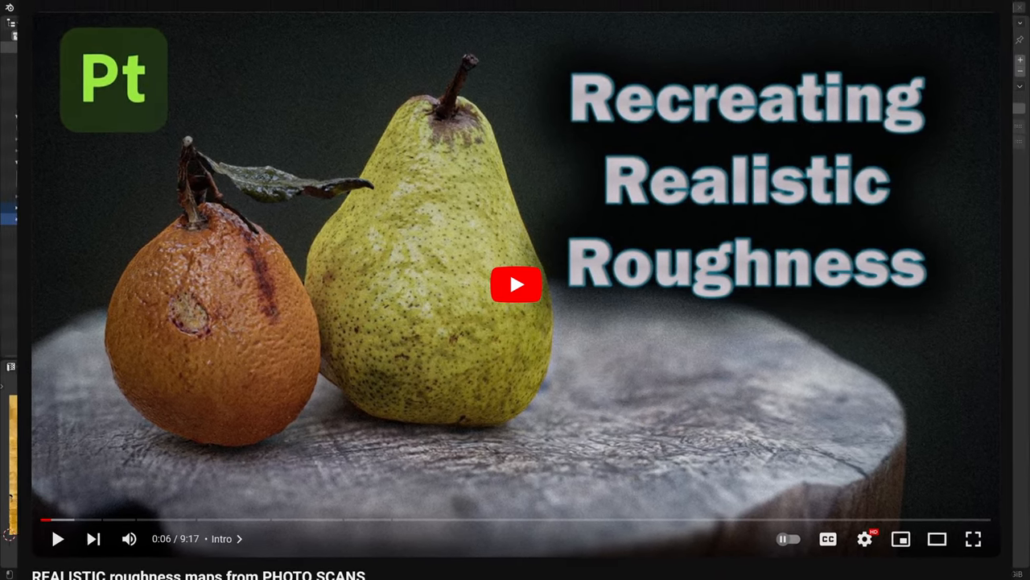
pyautogui.click(515, 283)
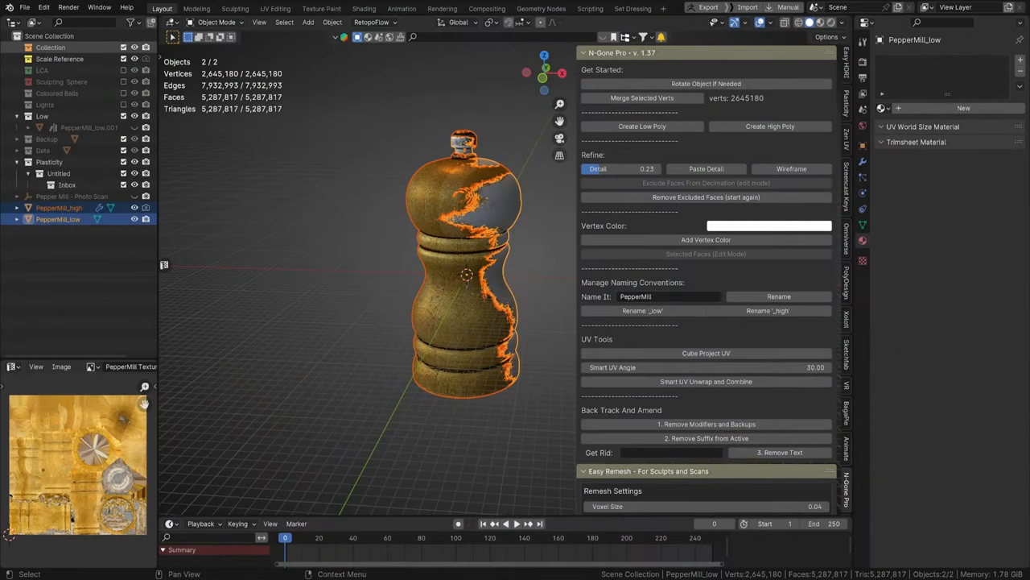